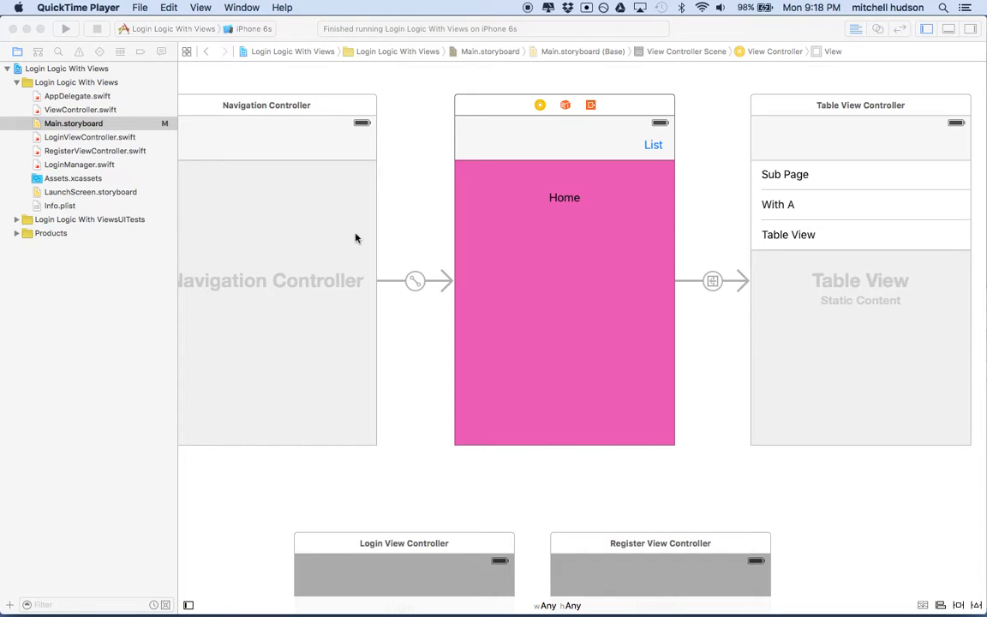
{"action": "mouse_move", "coordinate": [394, 236]}
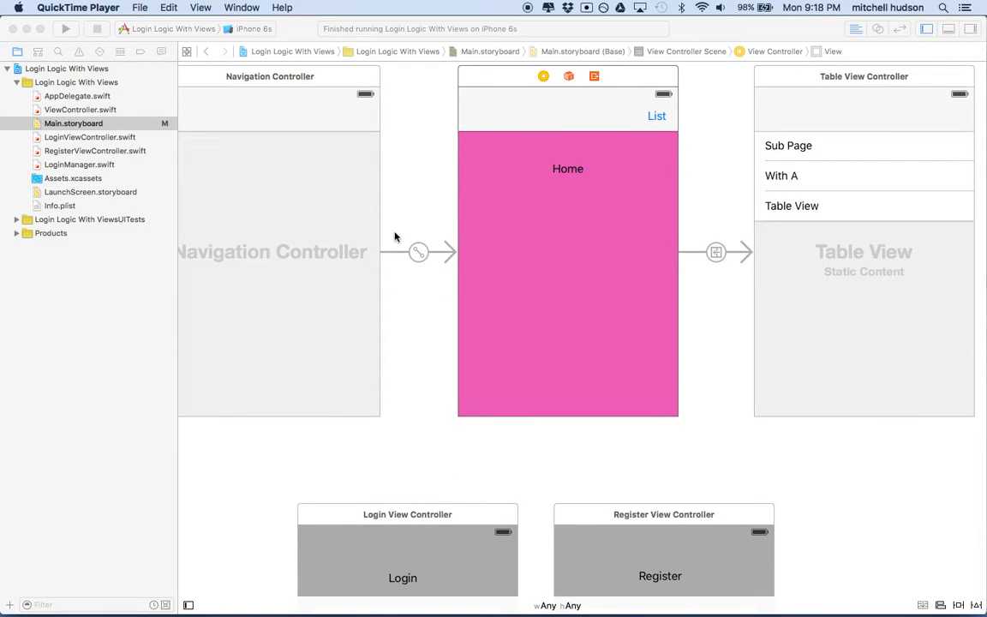
{"action": "mouse_move", "coordinate": [398, 249]}
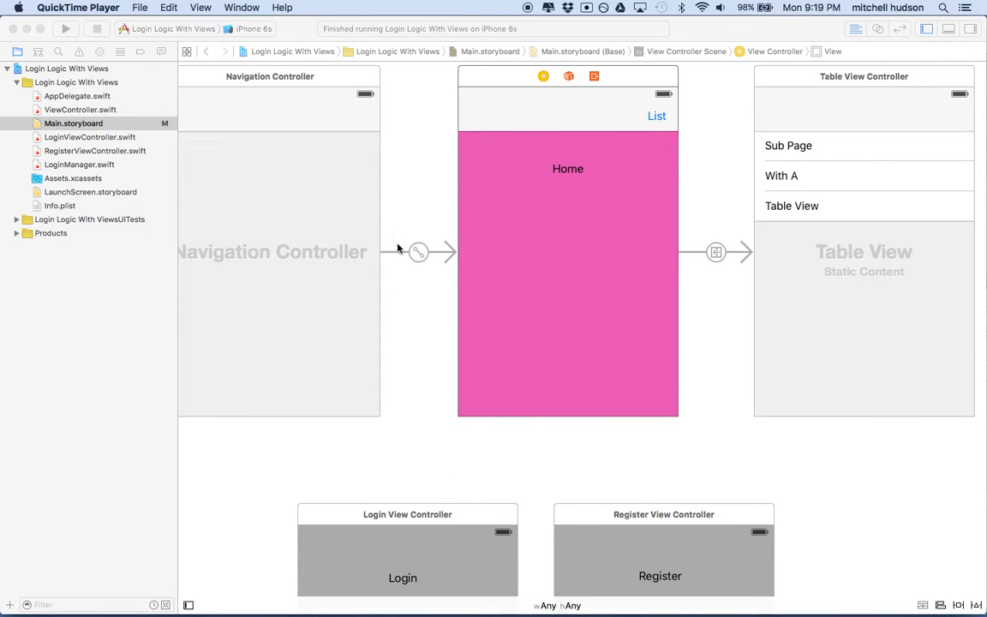
Browse the storyboard and select the Login View Controller scene.
{"action": "scroll", "scroll_direction": "down", "scroll_amount": 3}
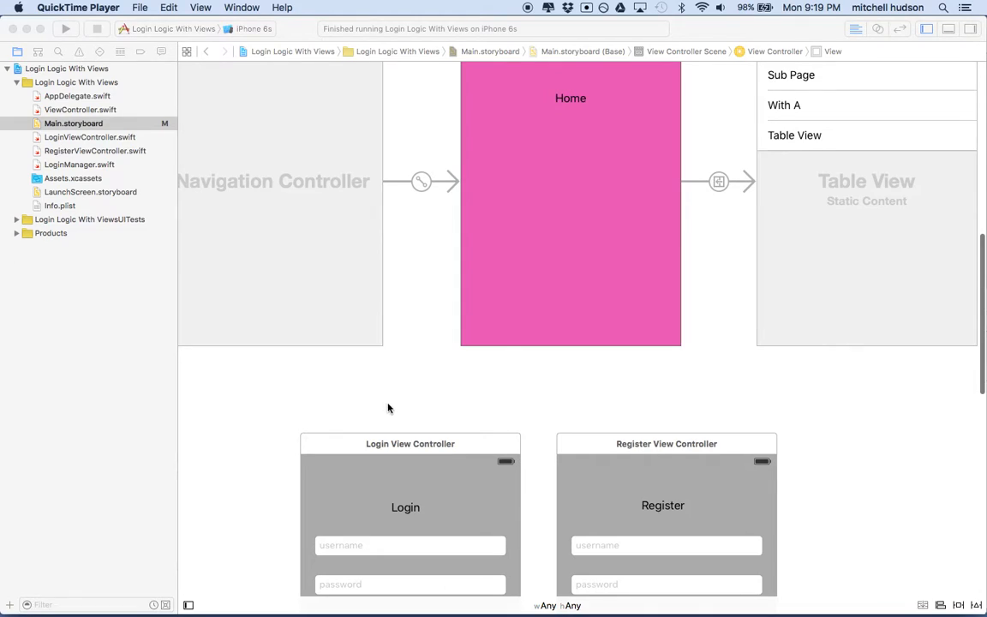
{"action": "mouse_move", "coordinate": [595, 435]}
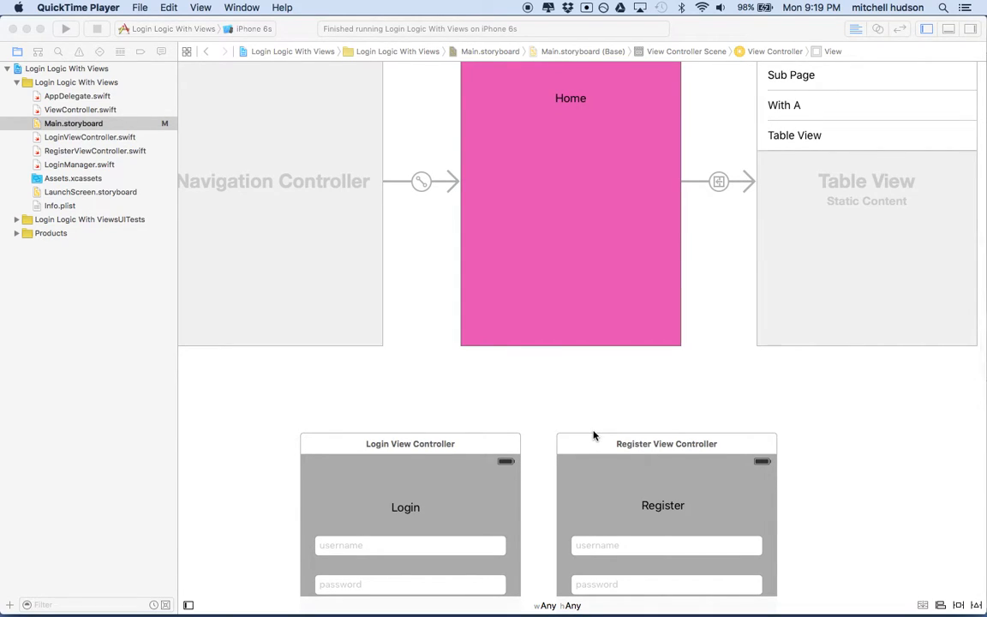
{"action": "mouse_move", "coordinate": [555, 445]}
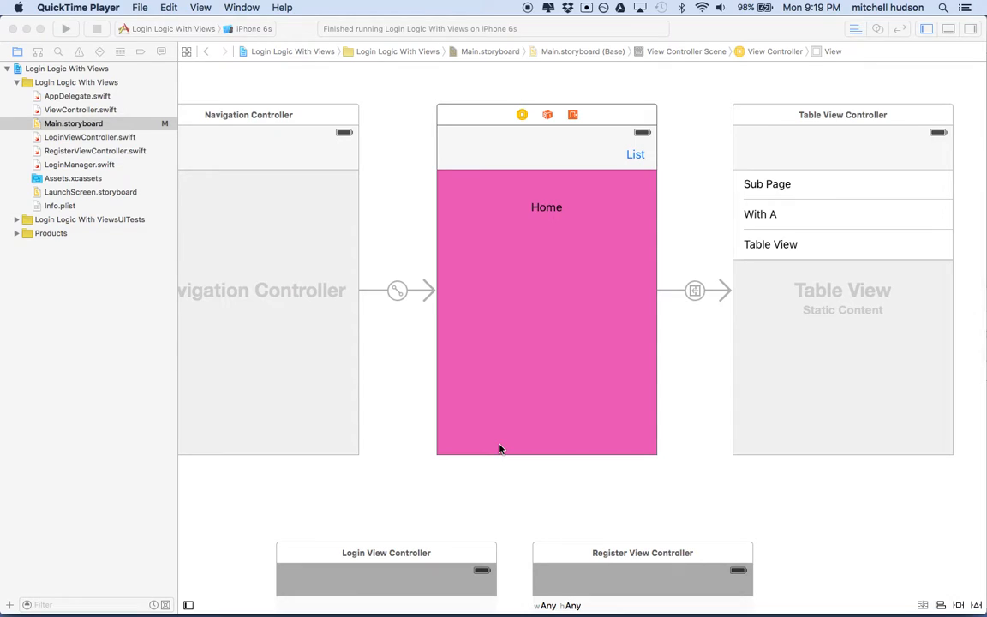
{"action": "mouse_move", "coordinate": [487, 397]}
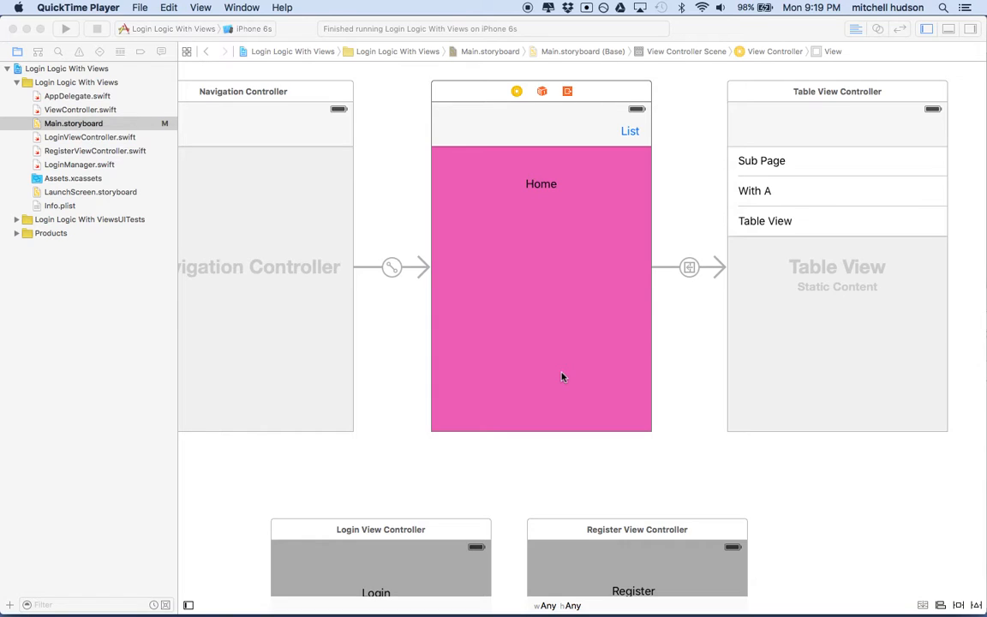
{"action": "mouse_move", "coordinate": [576, 509]}
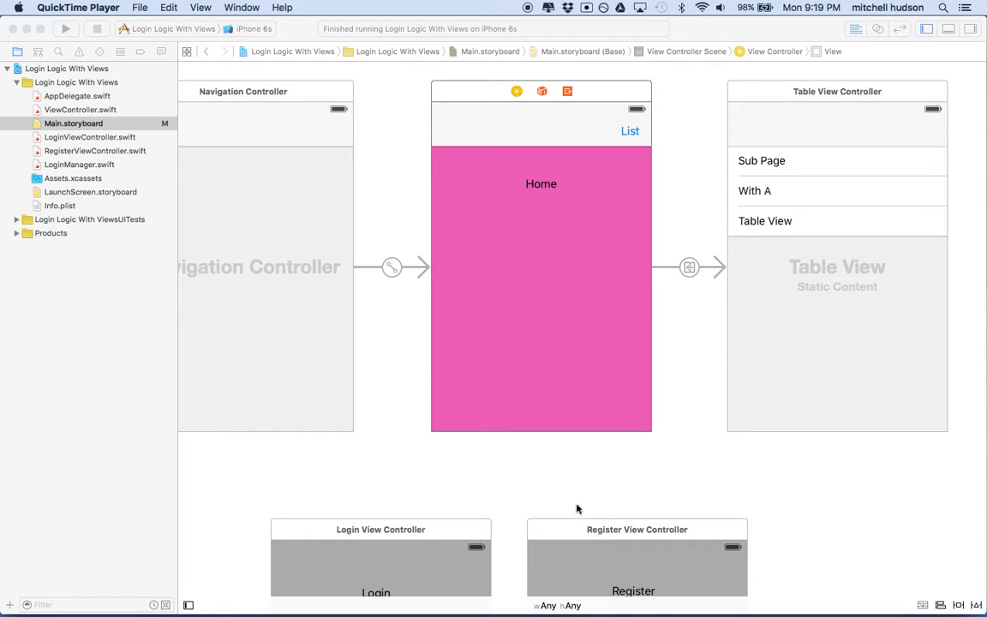
{"action": "scroll", "scroll_direction": "down", "scroll_amount": 3}
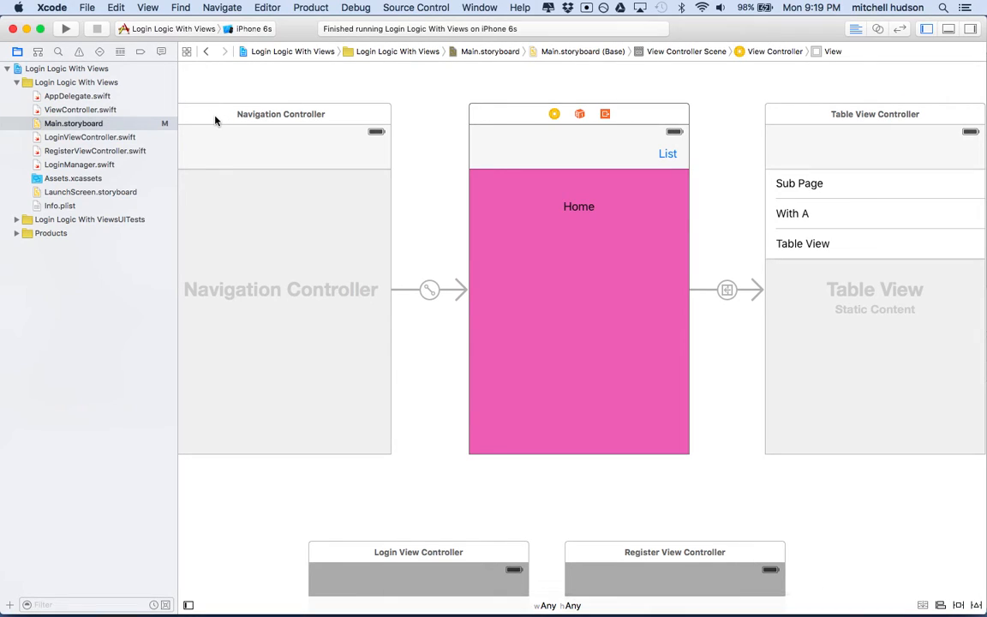
{"action": "mouse_move", "coordinate": [240, 123]}
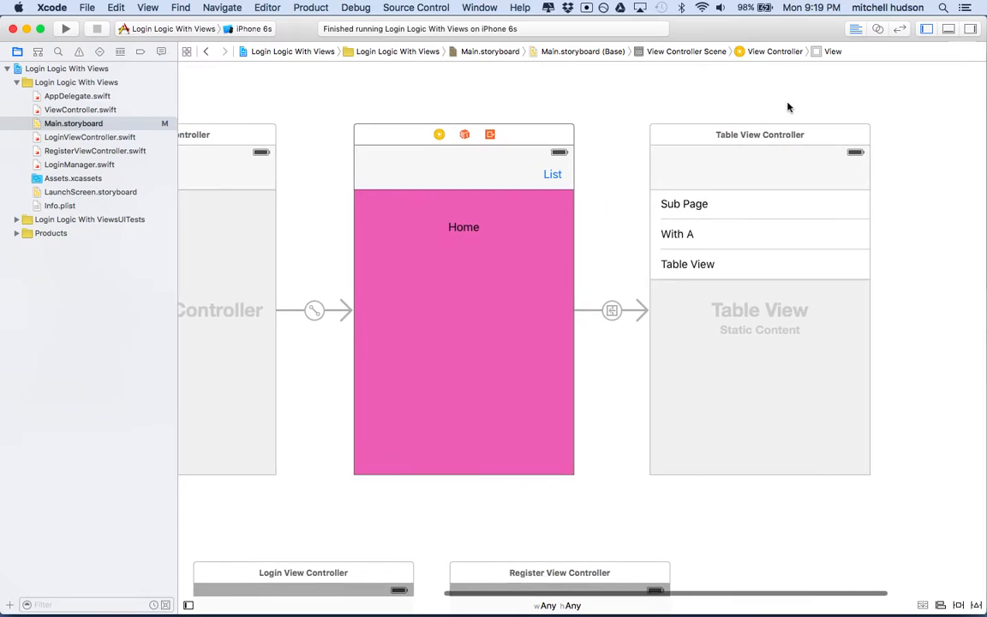
{"action": "mouse_move", "coordinate": [673, 173]}
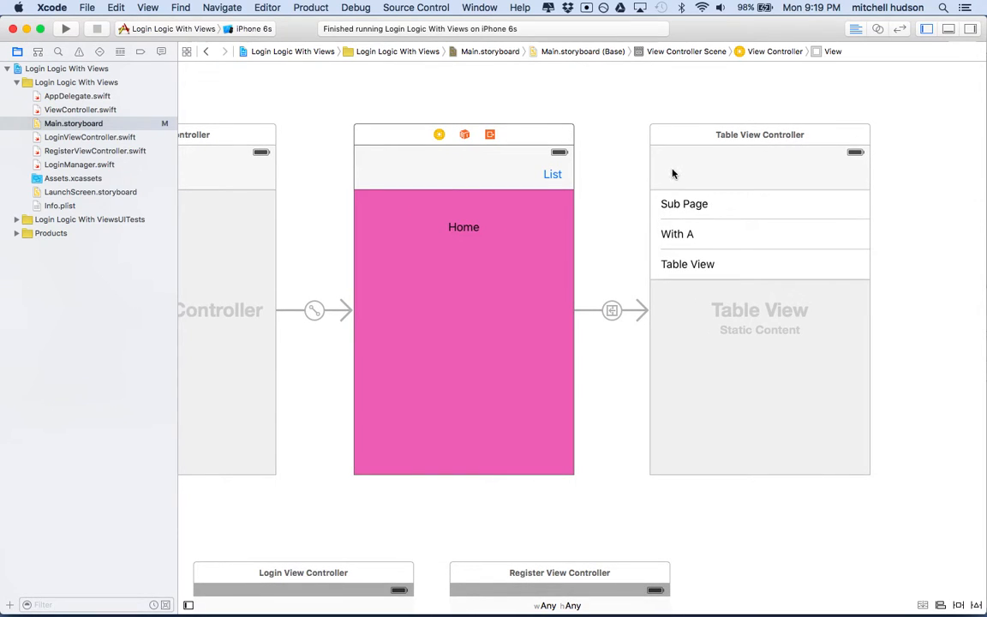
{"action": "scroll", "scroll_direction": "down", "scroll_amount": 3}
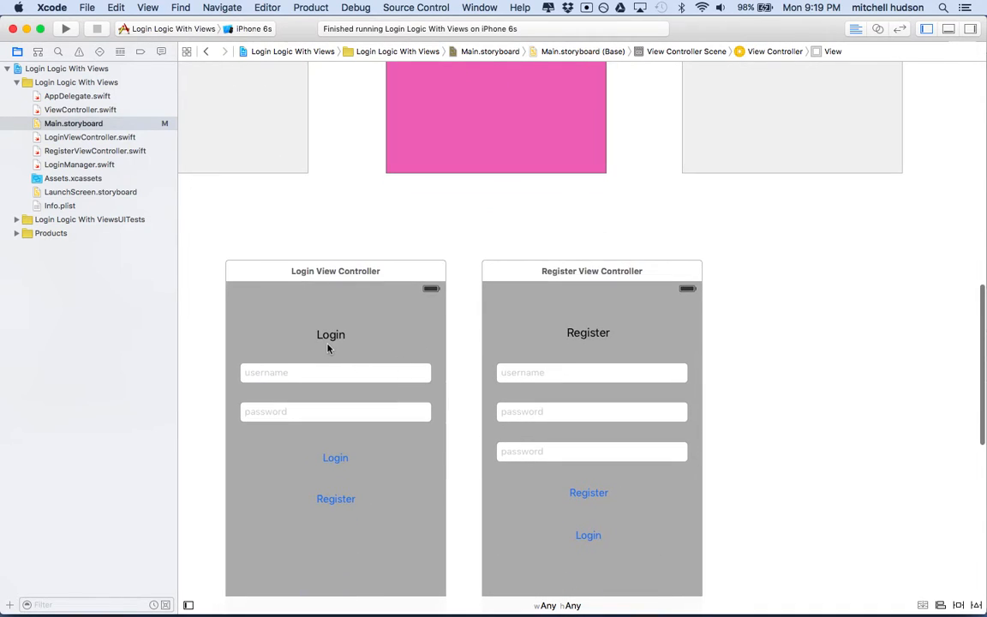
{"action": "mouse_move", "coordinate": [599, 329]}
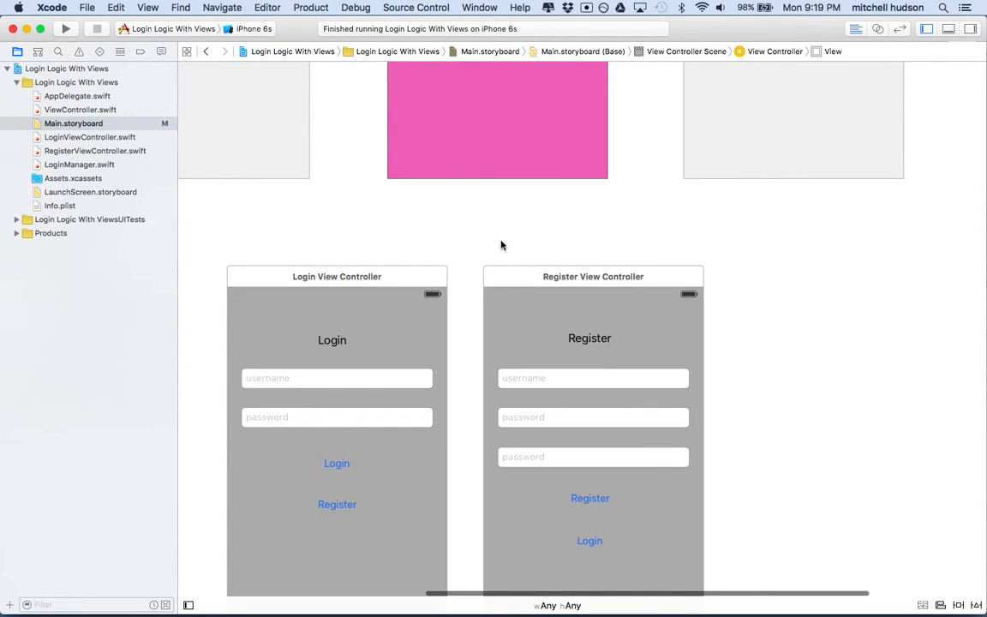
{"action": "mouse_move", "coordinate": [586, 230]}
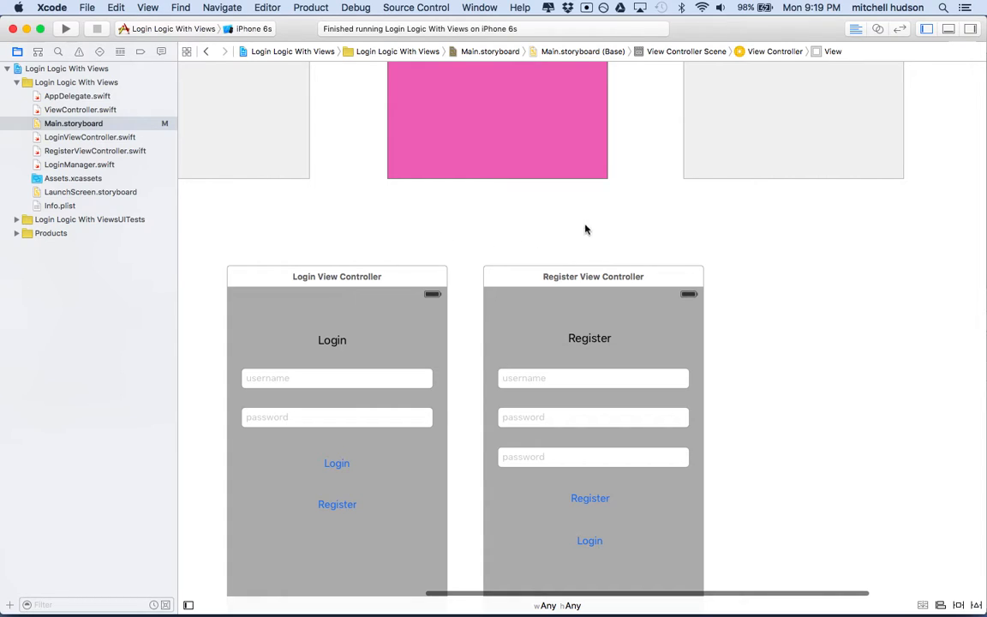
{"action": "mouse_move", "coordinate": [471, 233]}
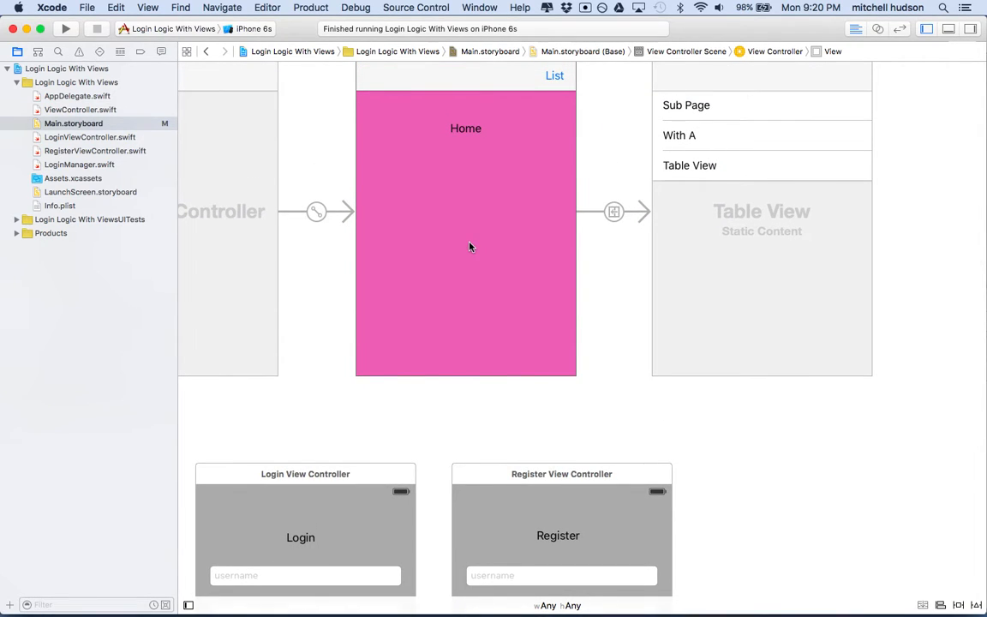
{"action": "mouse_move", "coordinate": [350, 390]}
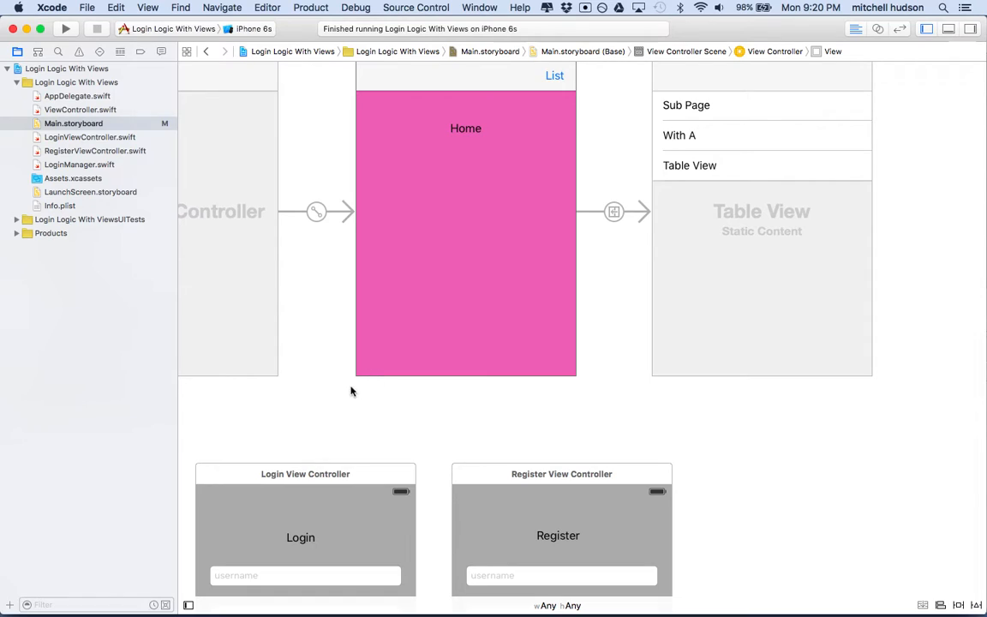
{"action": "mouse_move", "coordinate": [370, 476]}
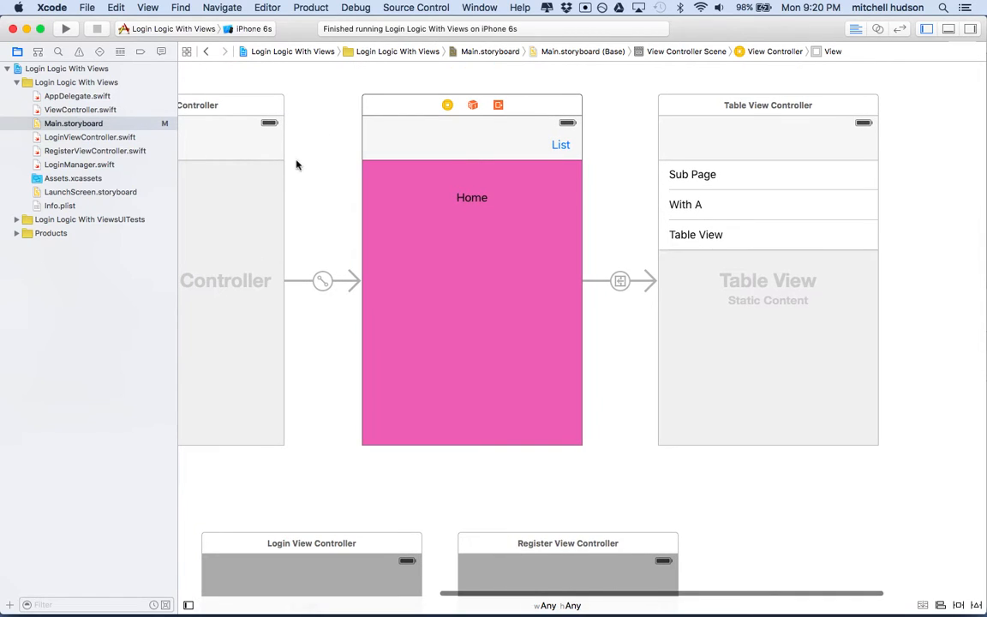
{"action": "mouse_move", "coordinate": [247, 219]}
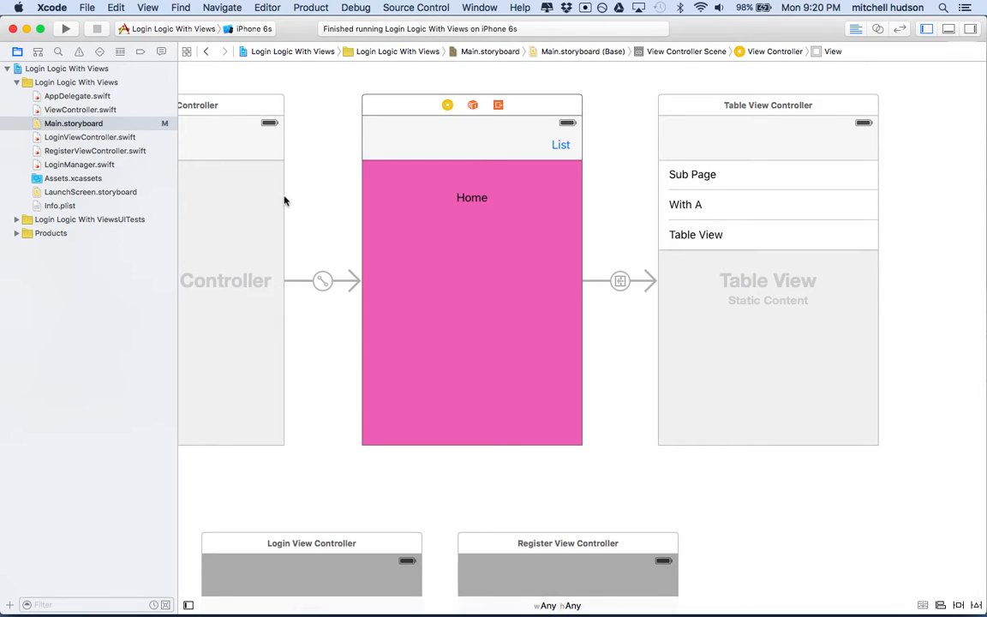
{"action": "mouse_move", "coordinate": [569, 273]}
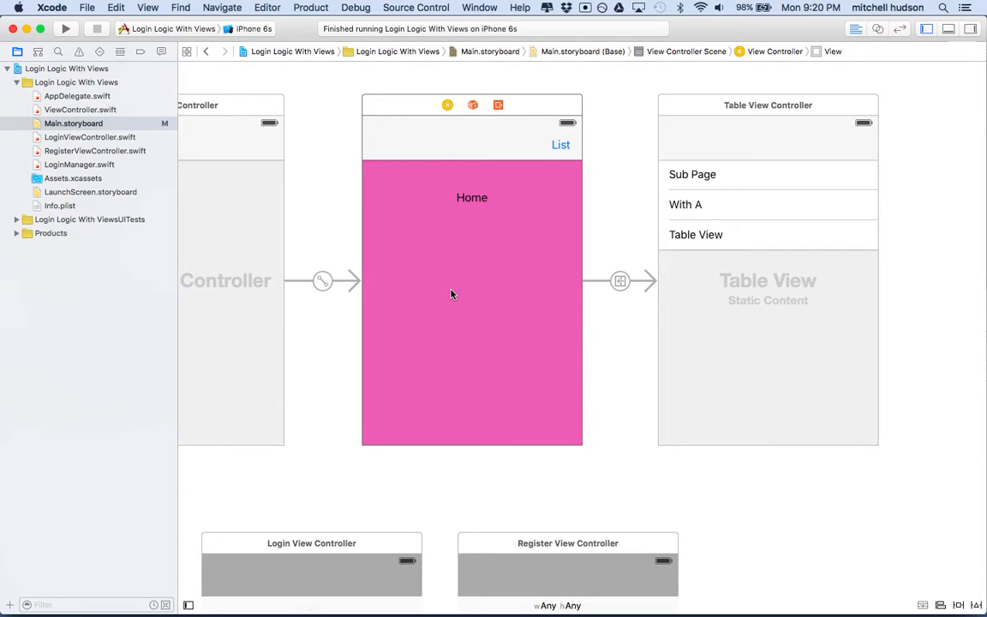
{"action": "mouse_move", "coordinate": [713, 209]}
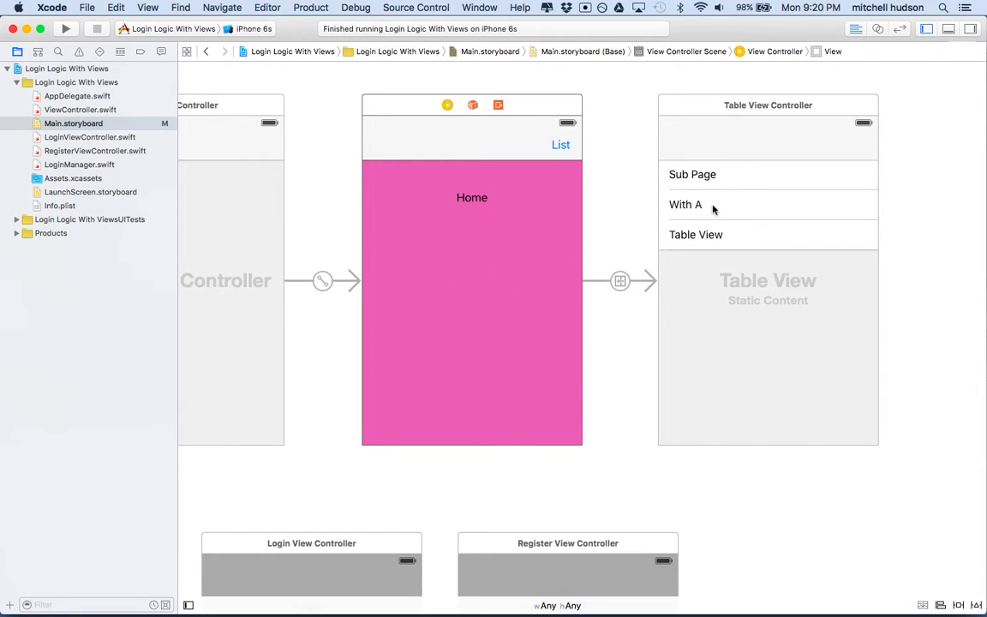
{"action": "mouse_move", "coordinate": [579, 247]}
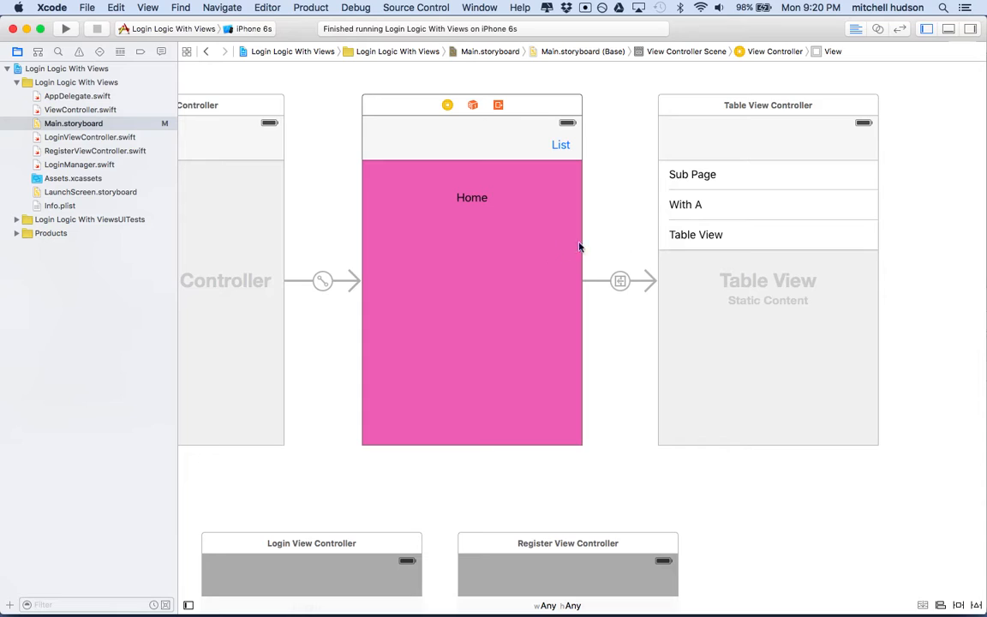
{"action": "scroll", "scroll_direction": "down", "scroll_amount": 3}
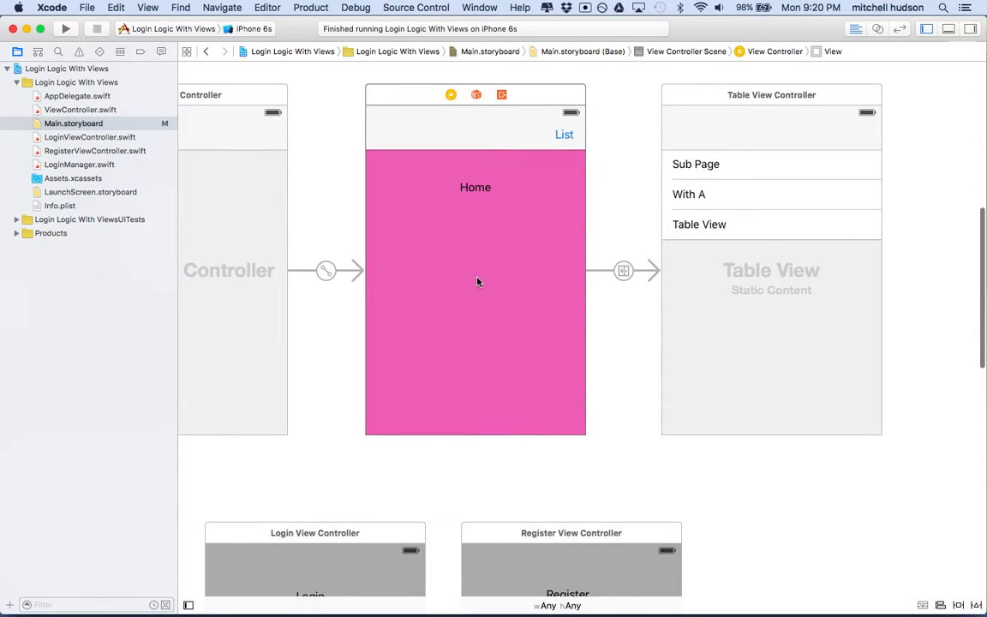
{"action": "scroll", "scroll_direction": "down", "scroll_amount": 3}
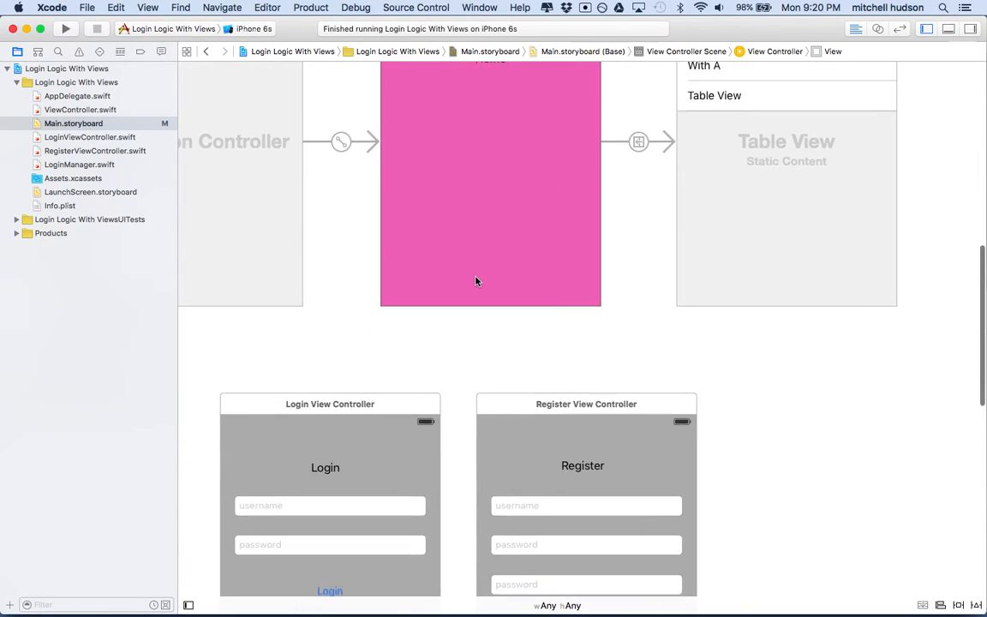
{"action": "left_click", "coordinate": [329, 404]}
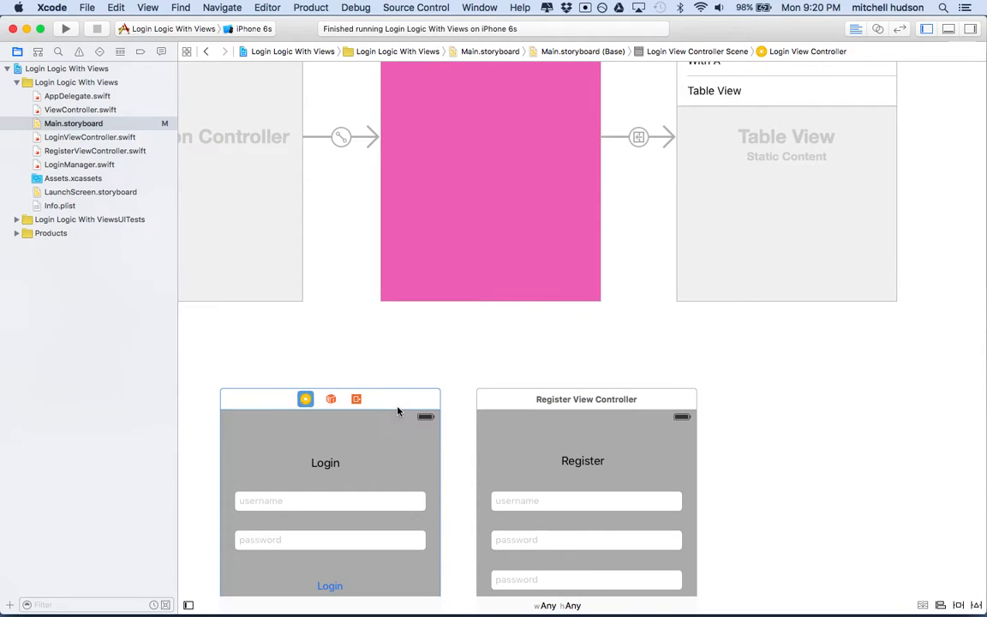
{"action": "mouse_move", "coordinate": [442, 368]}
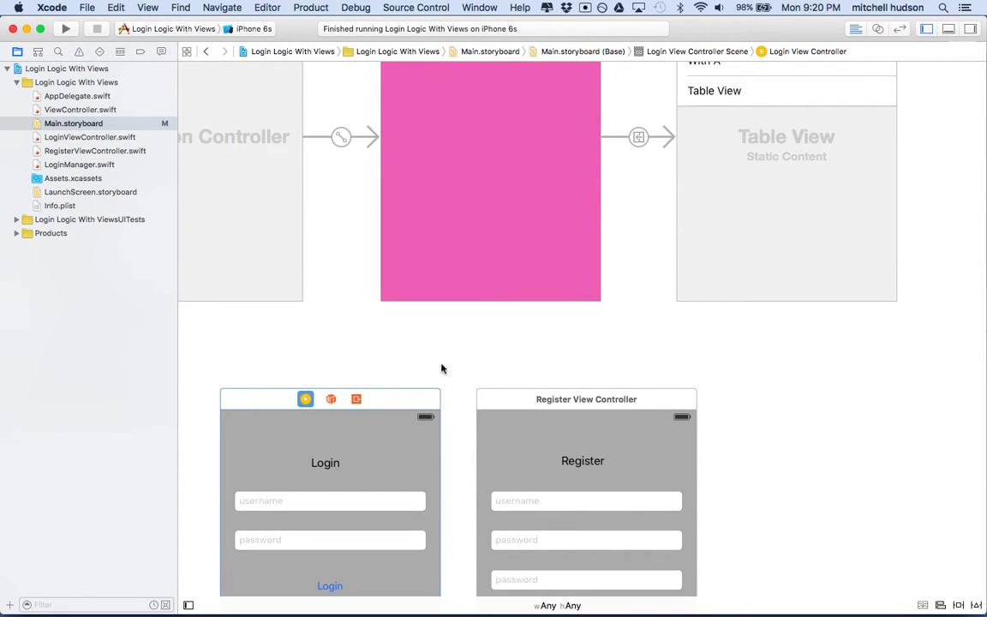
{"action": "scroll", "scroll_direction": "down", "scroll_amount": 3}
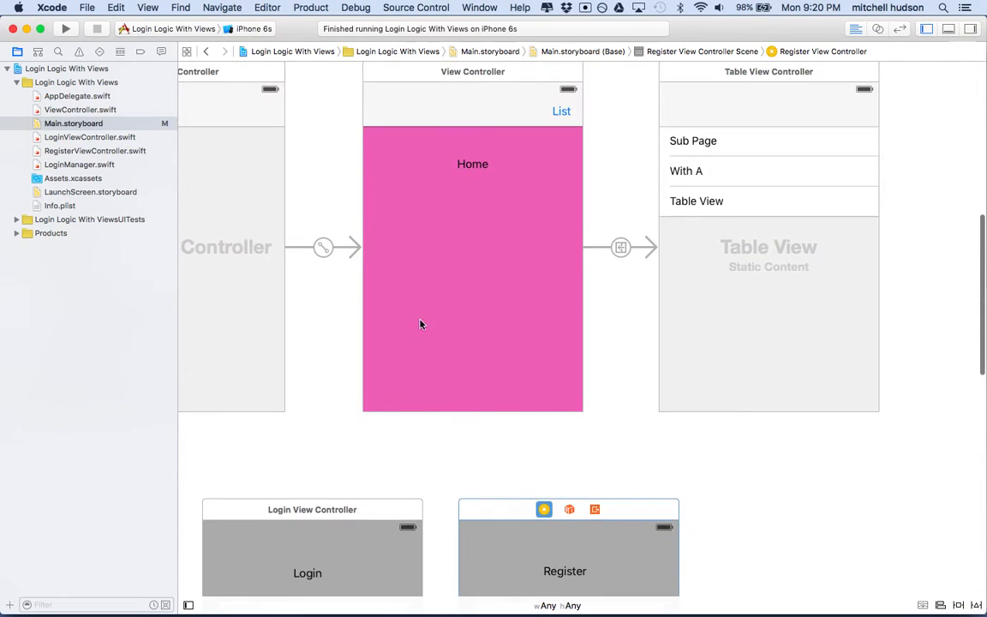
Build and run the app in the iPhone 6s Simulator, showing the Login screen beside the storyboard.
{"action": "left_click", "coordinate": [66, 28]}
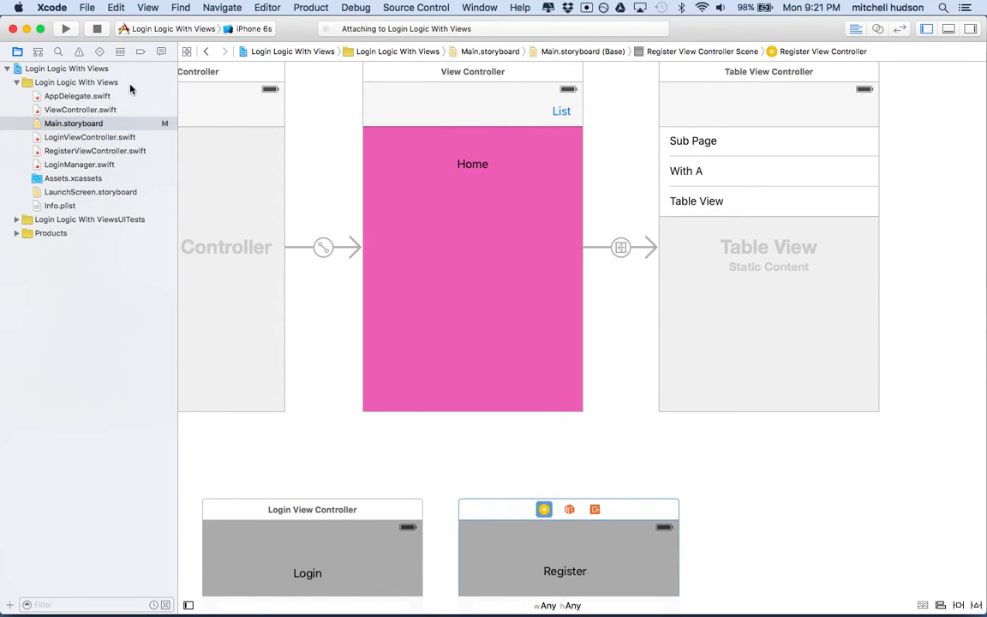
{"action": "left_click", "coordinate": [65, 27]}
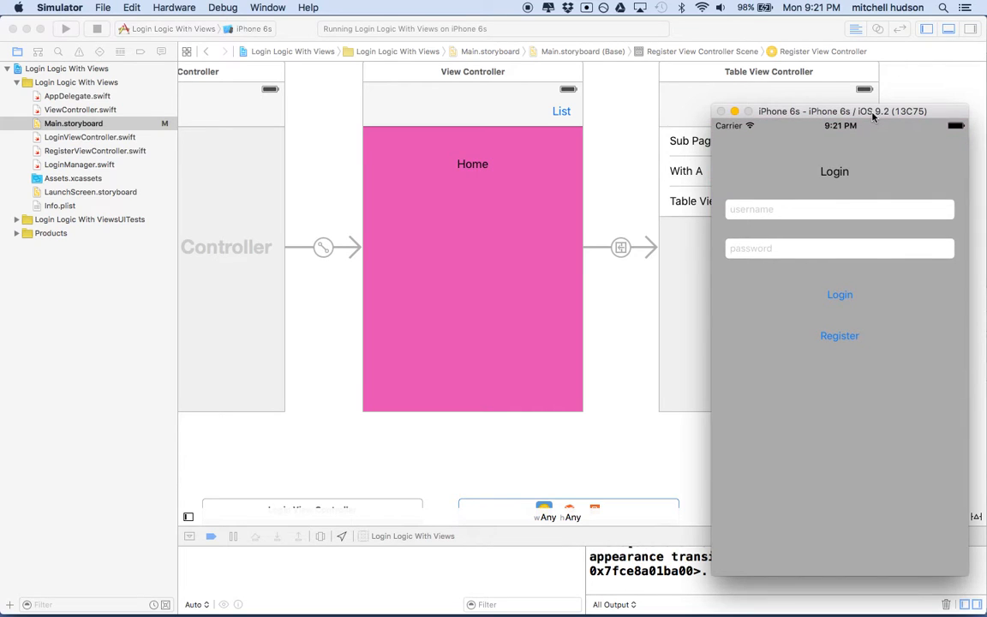
{"action": "left_click_drag", "start_coordinate": [841, 109], "coordinate": [760, 89]}
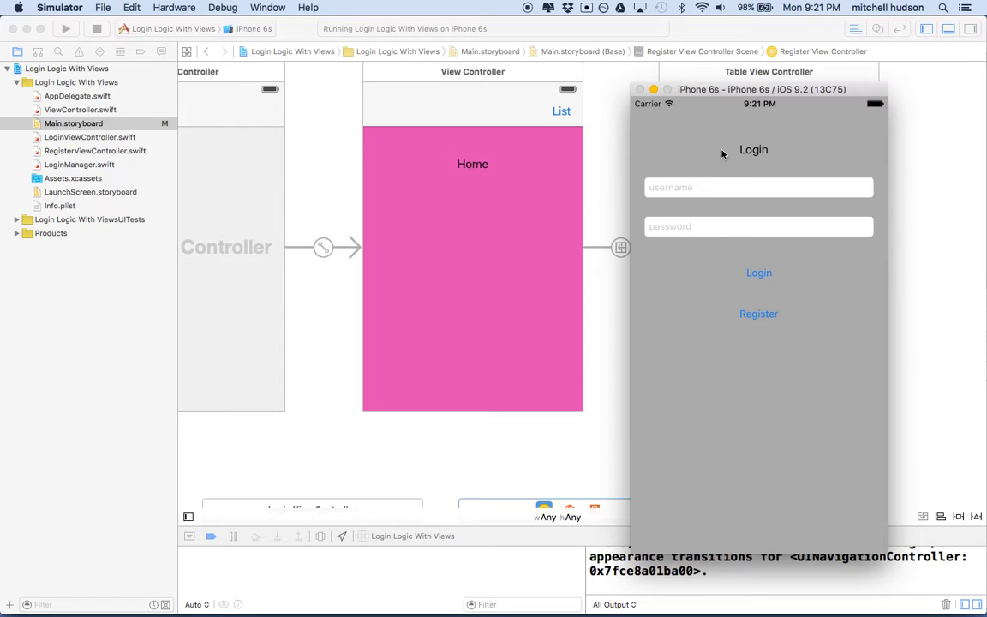
{"action": "mouse_move", "coordinate": [695, 266]}
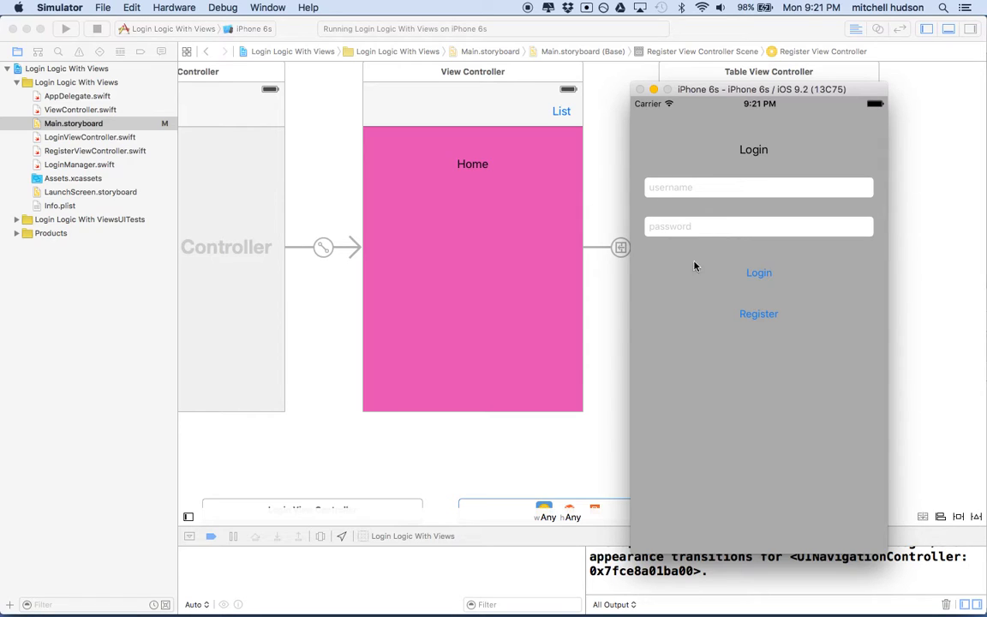
{"action": "mouse_move", "coordinate": [757, 185]}
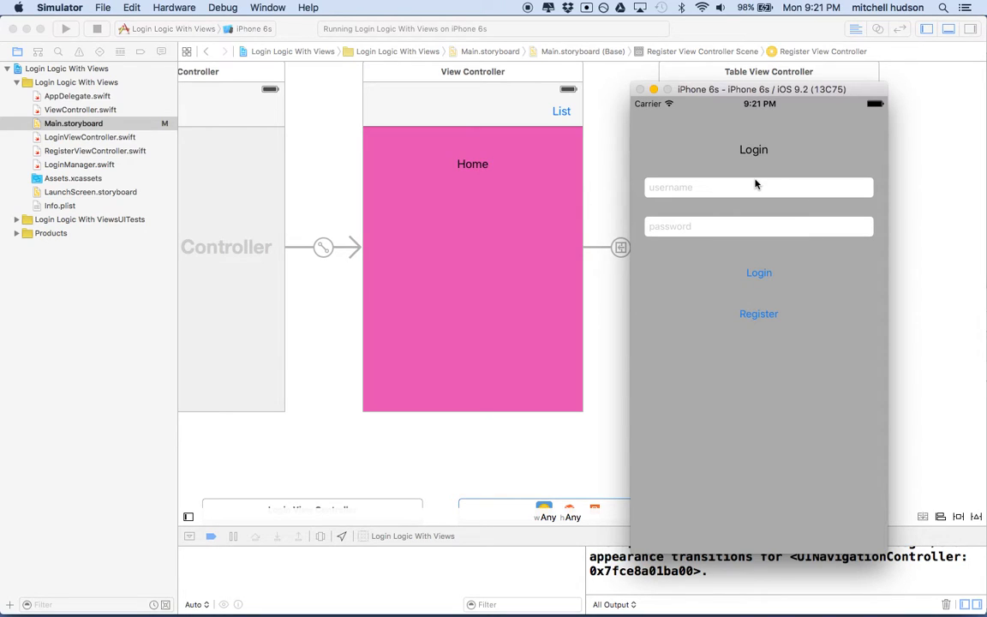
{"action": "mouse_move", "coordinate": [524, 219]}
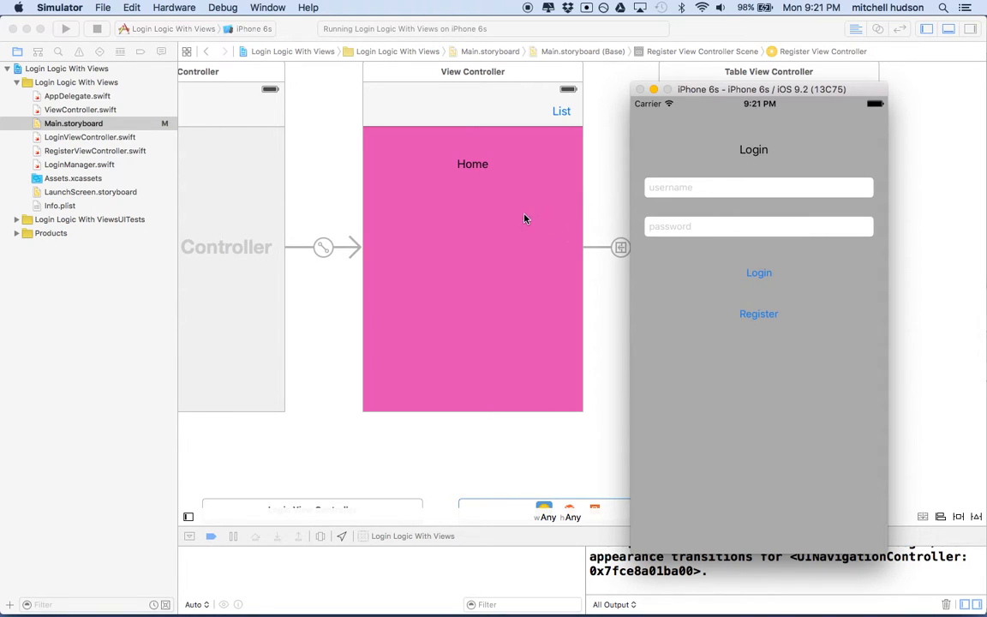
{"action": "mouse_move", "coordinate": [686, 176]}
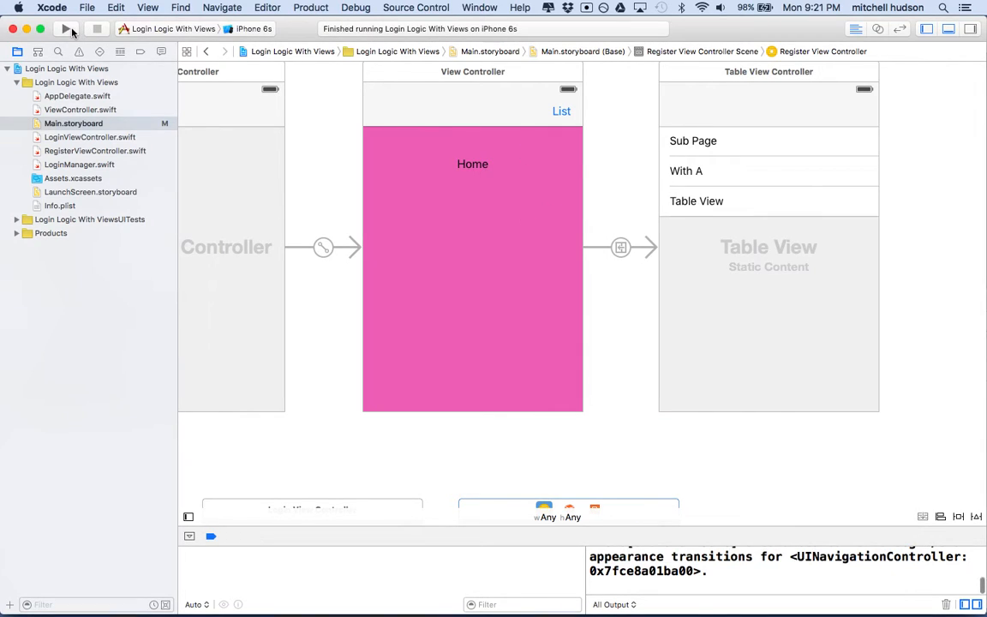
{"action": "left_click", "coordinate": [65, 27]}
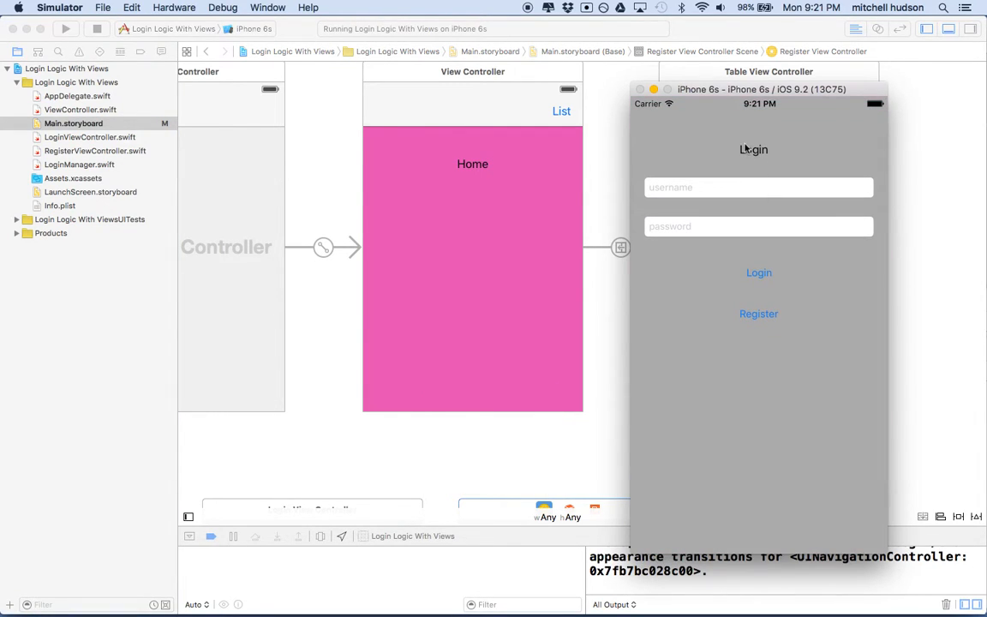
{"action": "mouse_move", "coordinate": [504, 199]}
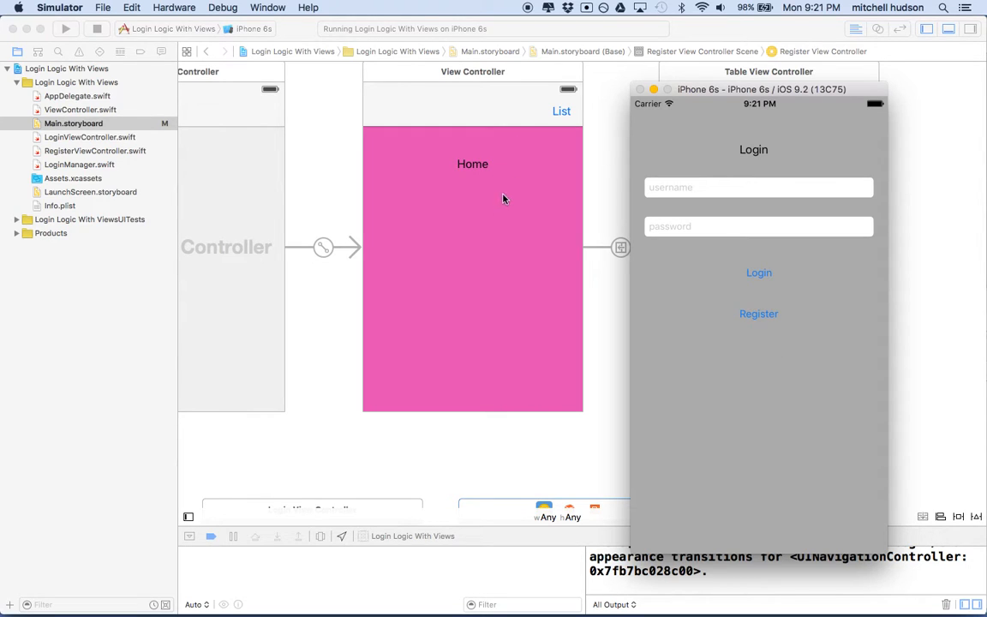
{"action": "mouse_move", "coordinate": [509, 176]}
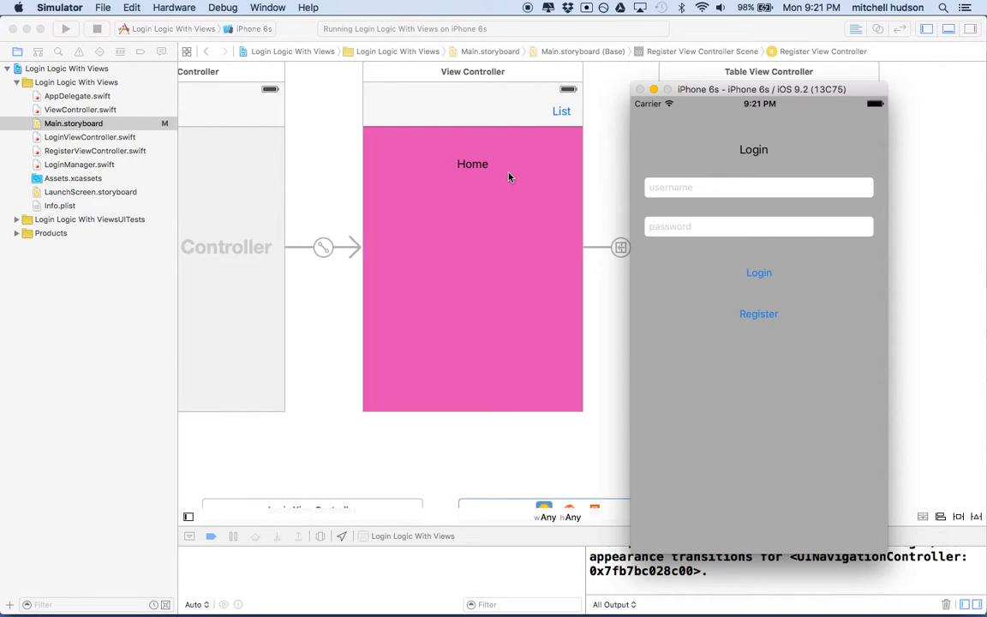
{"action": "scroll", "scroll_direction": "down", "scroll_amount": 3}
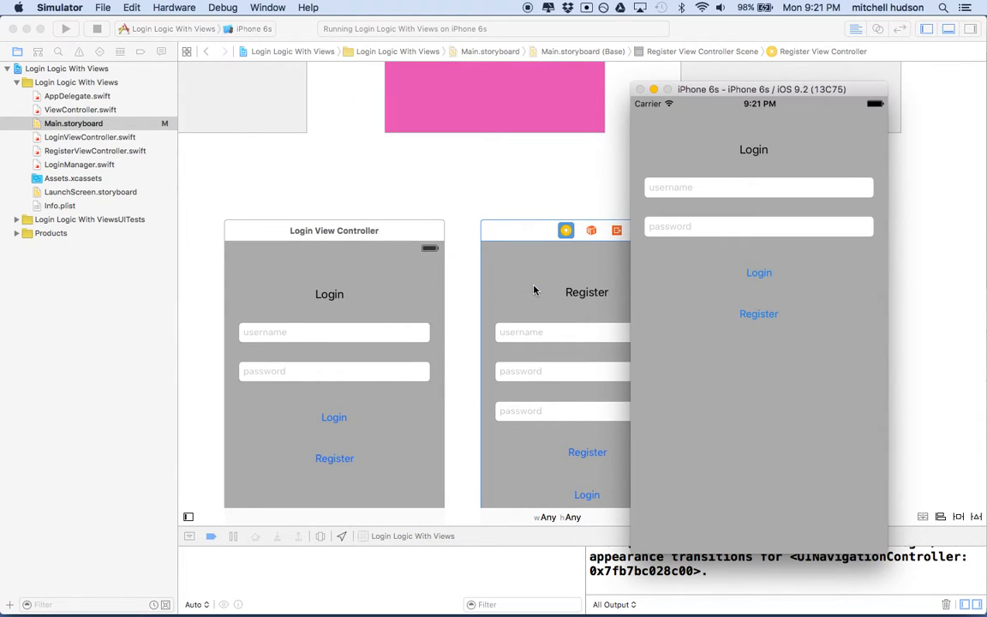
{"action": "mouse_move", "coordinate": [699, 511]}
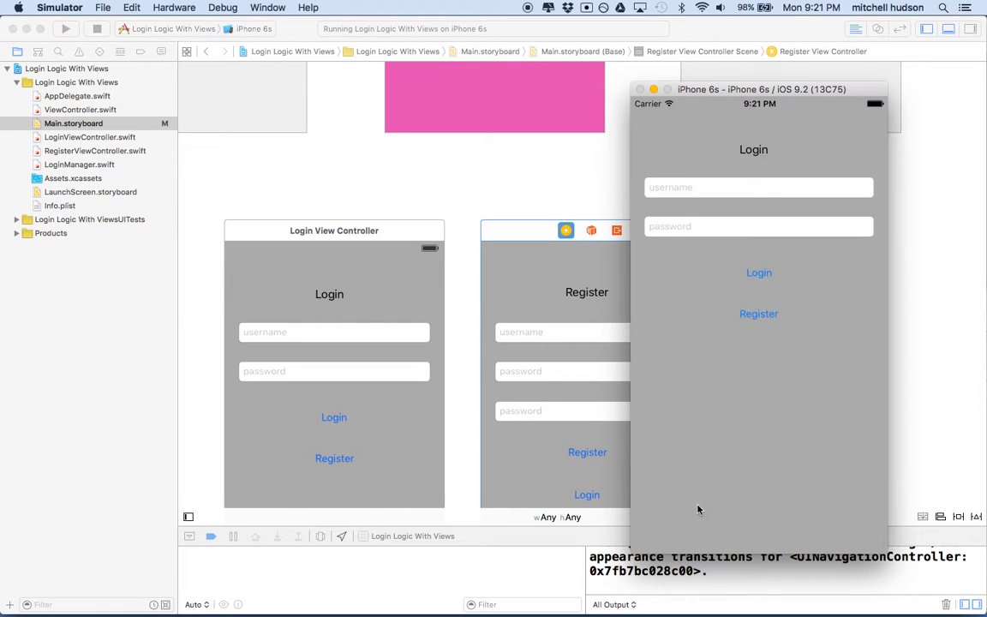
{"action": "mouse_move", "coordinate": [541, 520]}
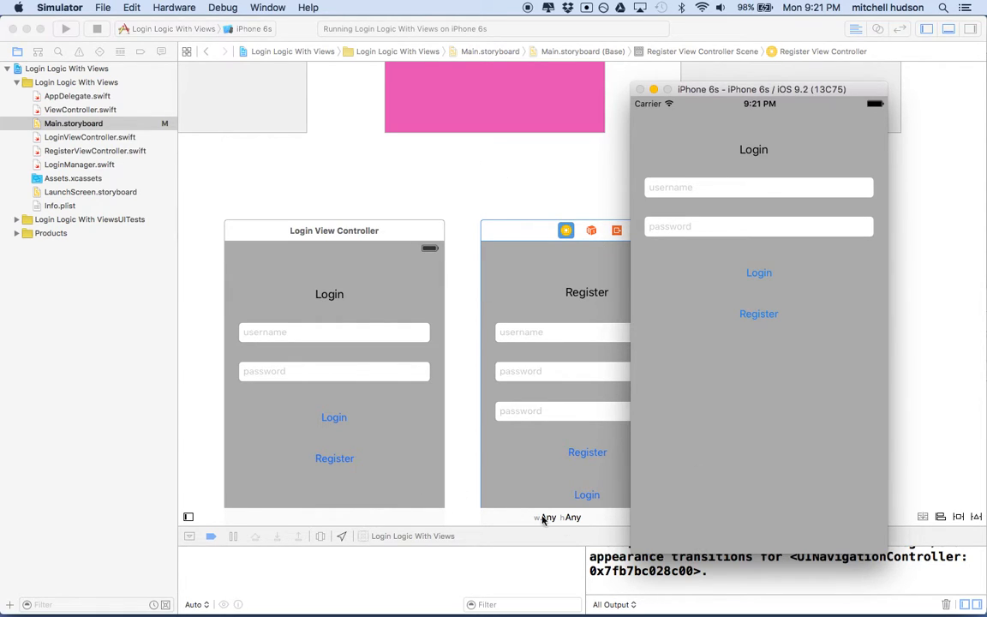
{"action": "mouse_move", "coordinate": [726, 158]}
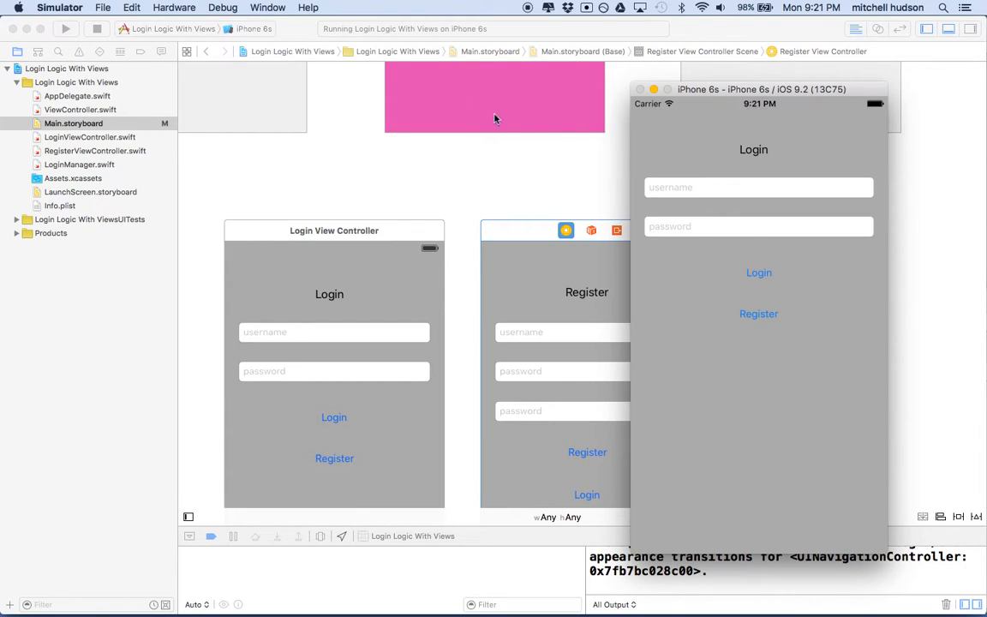
{"action": "mouse_move", "coordinate": [704, 102]}
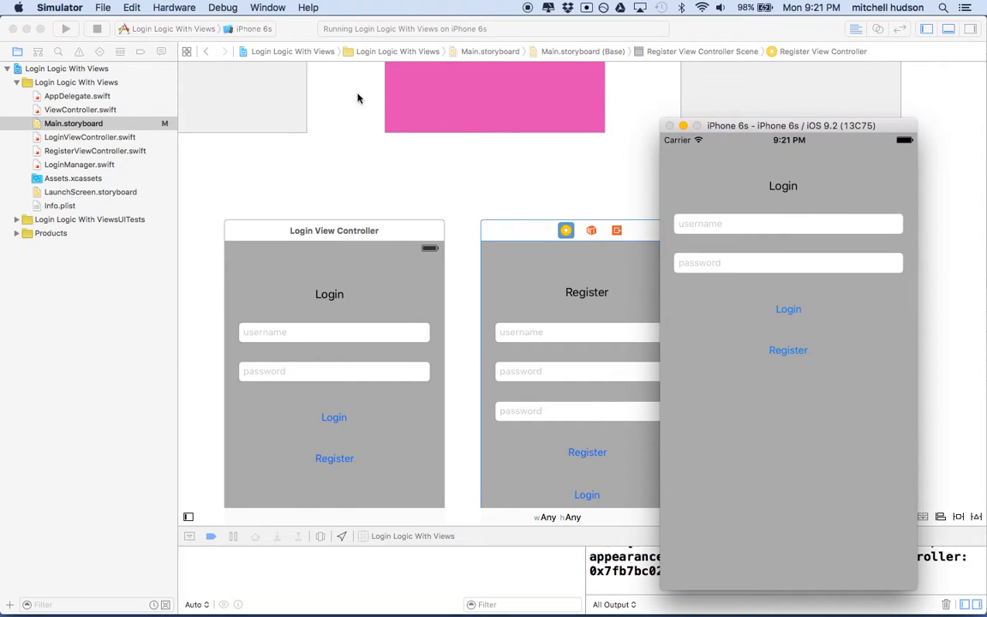
{"action": "scroll", "scroll_direction": "down", "scroll_amount": 3}
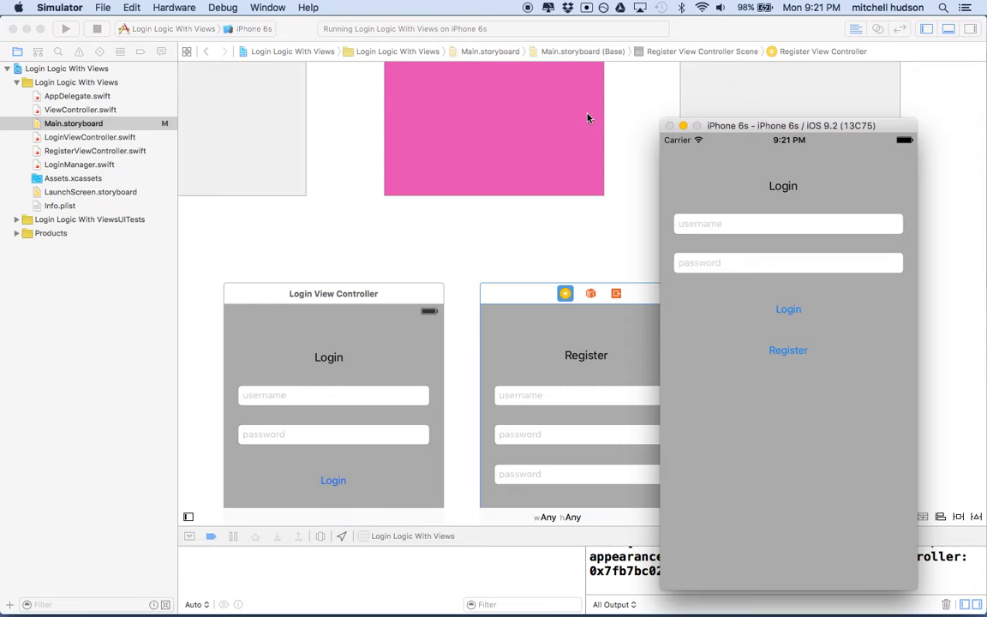
{"action": "mouse_move", "coordinate": [479, 110]}
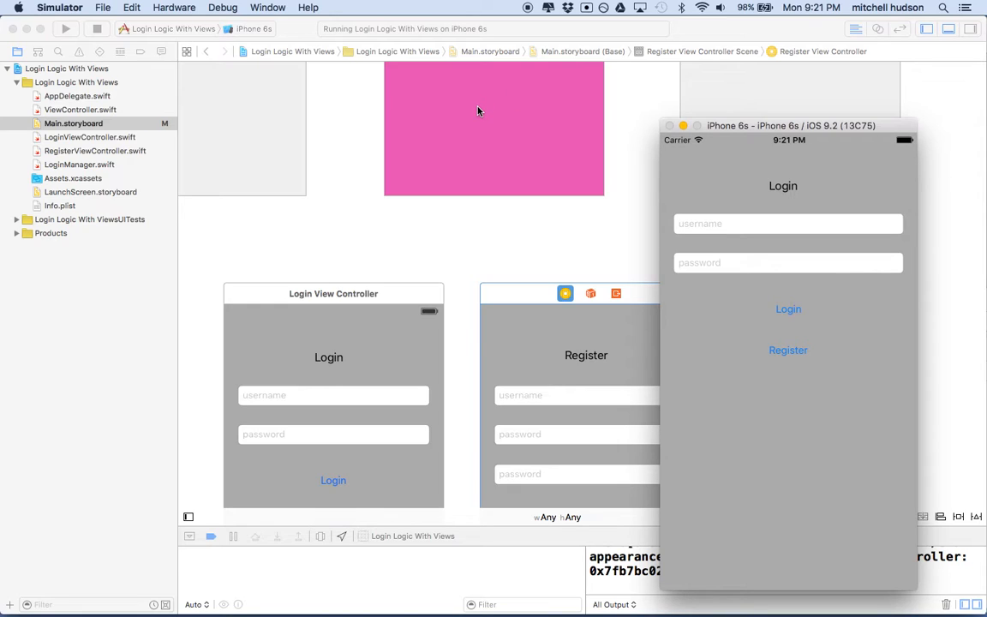
{"action": "mouse_move", "coordinate": [730, 274]}
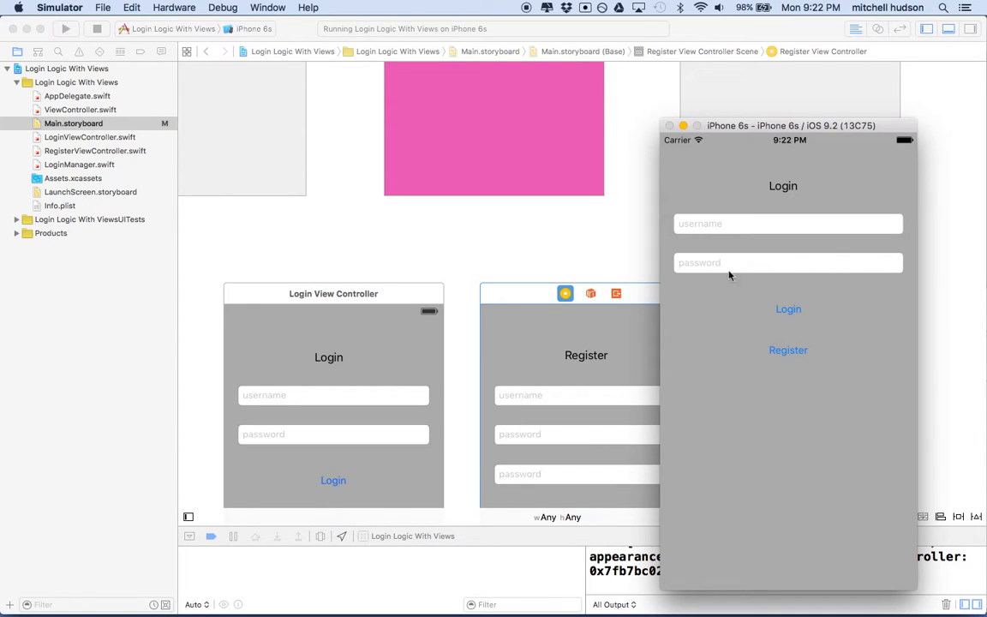
{"action": "mouse_move", "coordinate": [696, 185]}
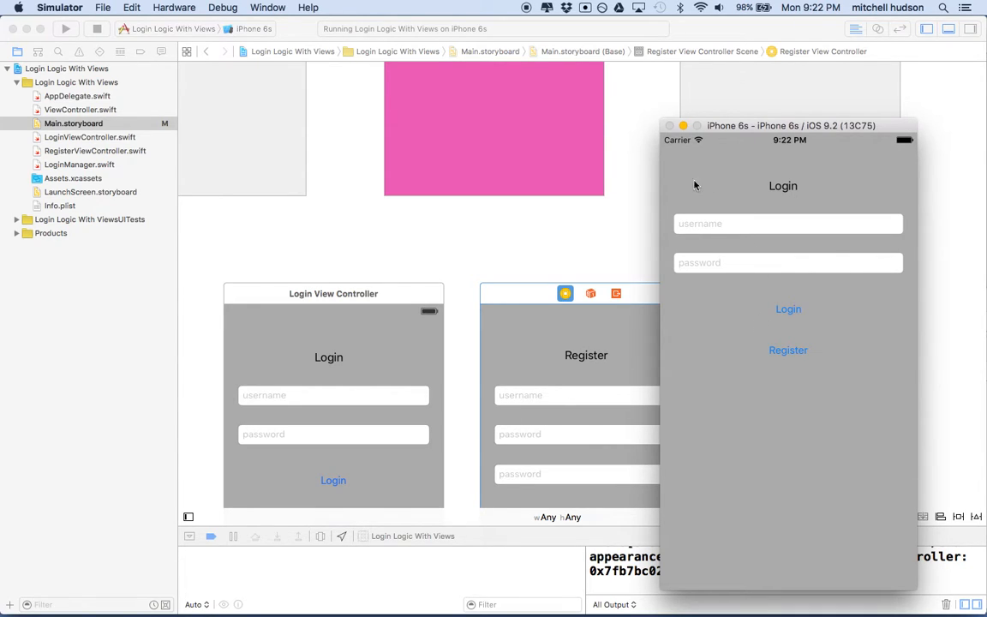
{"action": "mouse_move", "coordinate": [627, 113]}
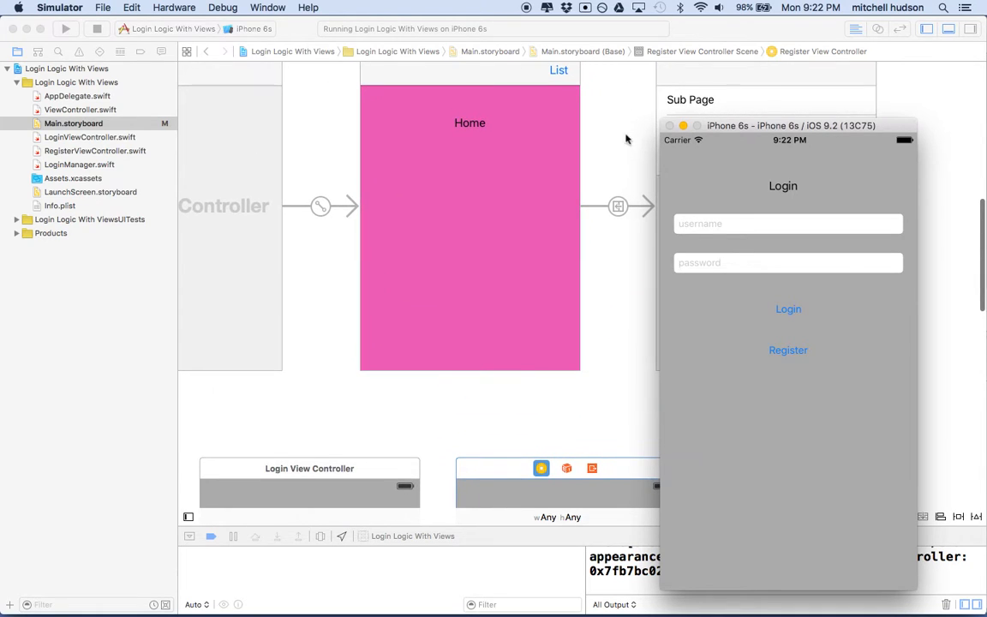
{"action": "mouse_move", "coordinate": [555, 68]}
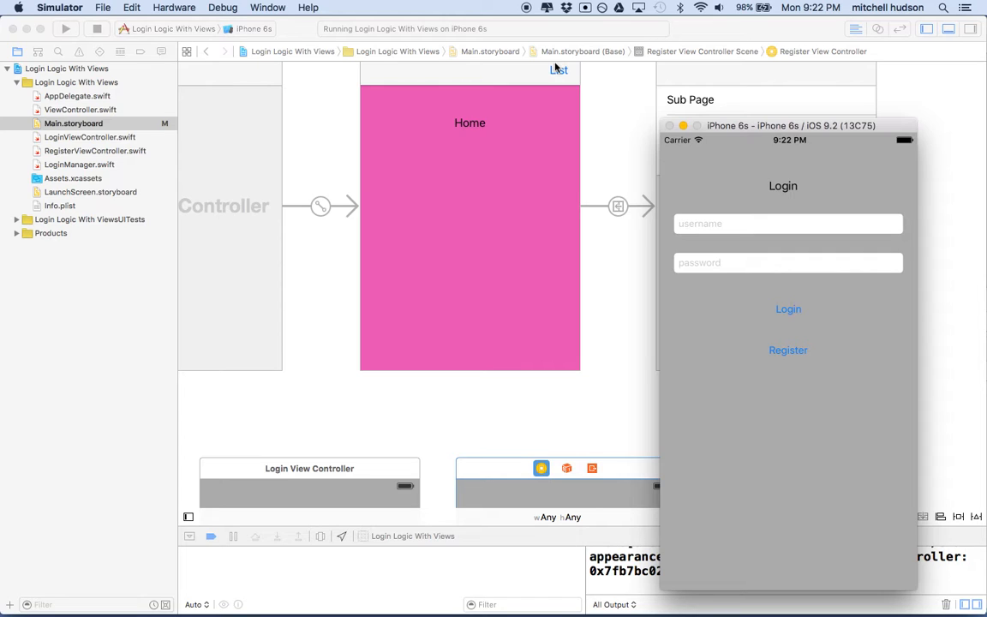
{"action": "mouse_move", "coordinate": [521, 262]}
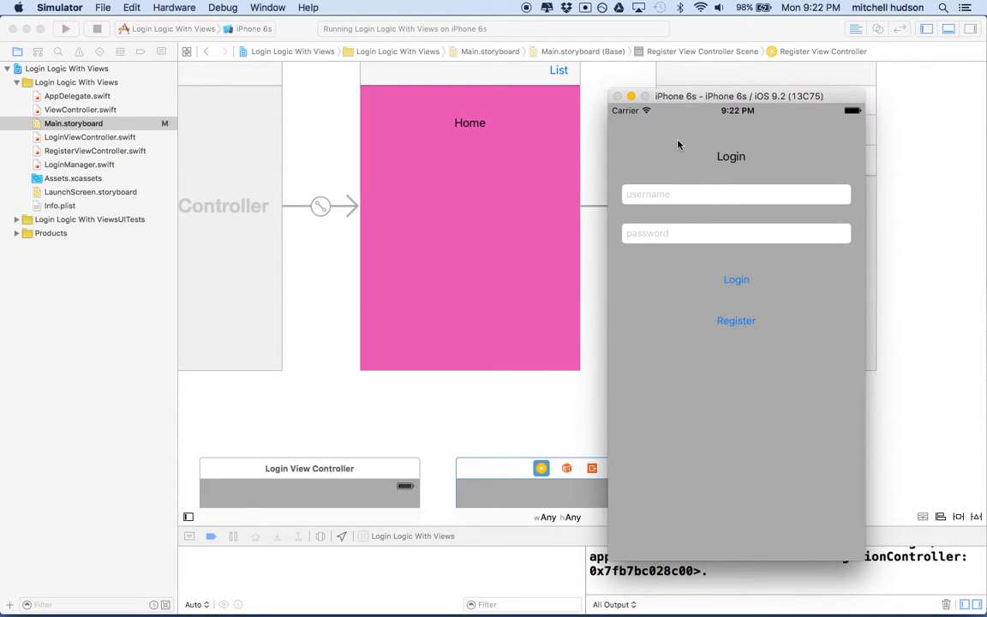
{"action": "mouse_move", "coordinate": [729, 322]}
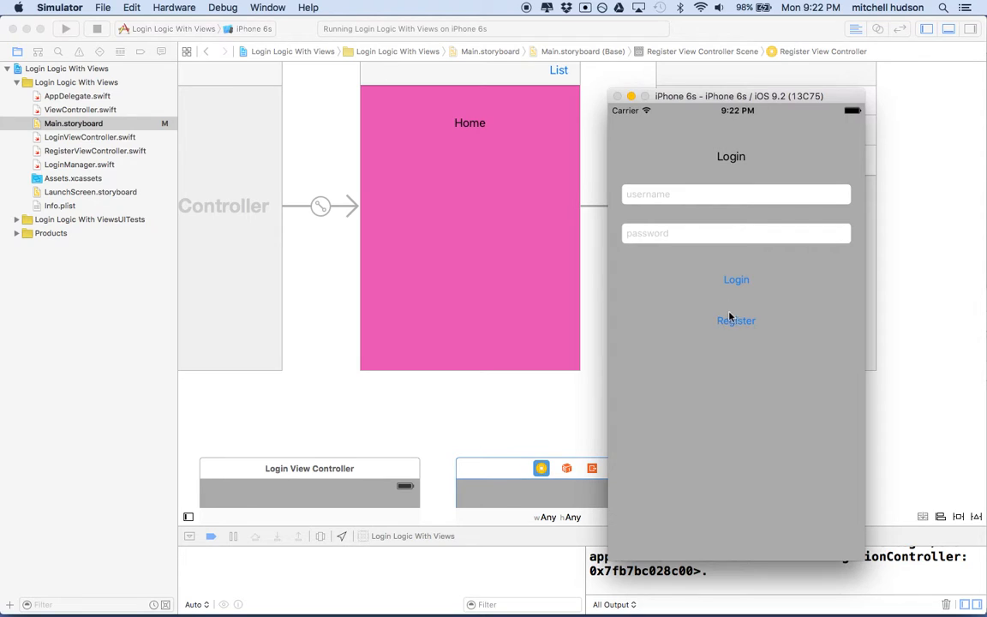
{"action": "mouse_move", "coordinate": [733, 329]}
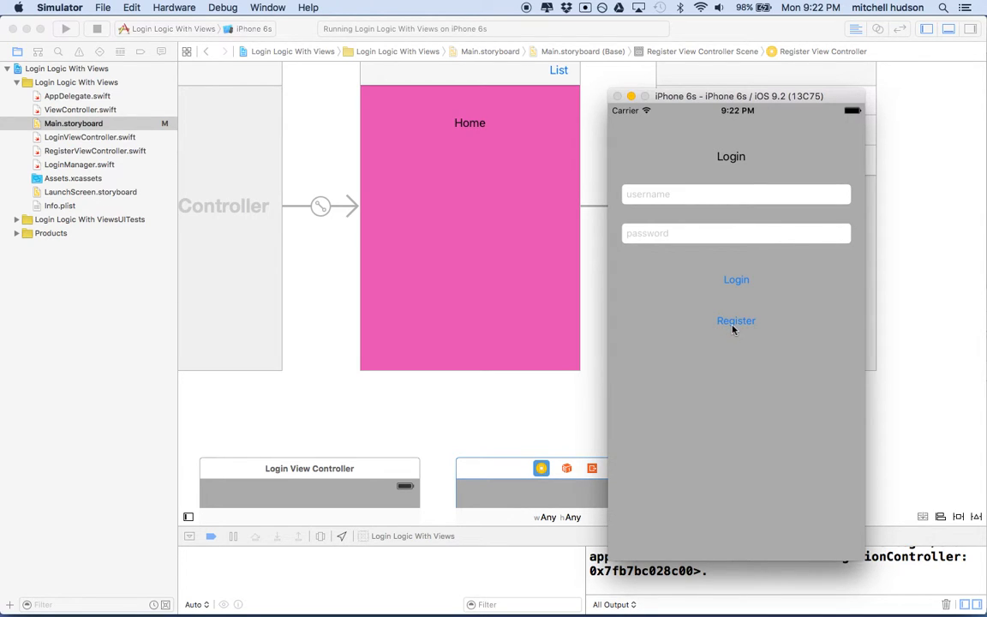
Go from the Login screen to the Register screen in the Simulator.
{"action": "left_click", "coordinate": [736, 320]}
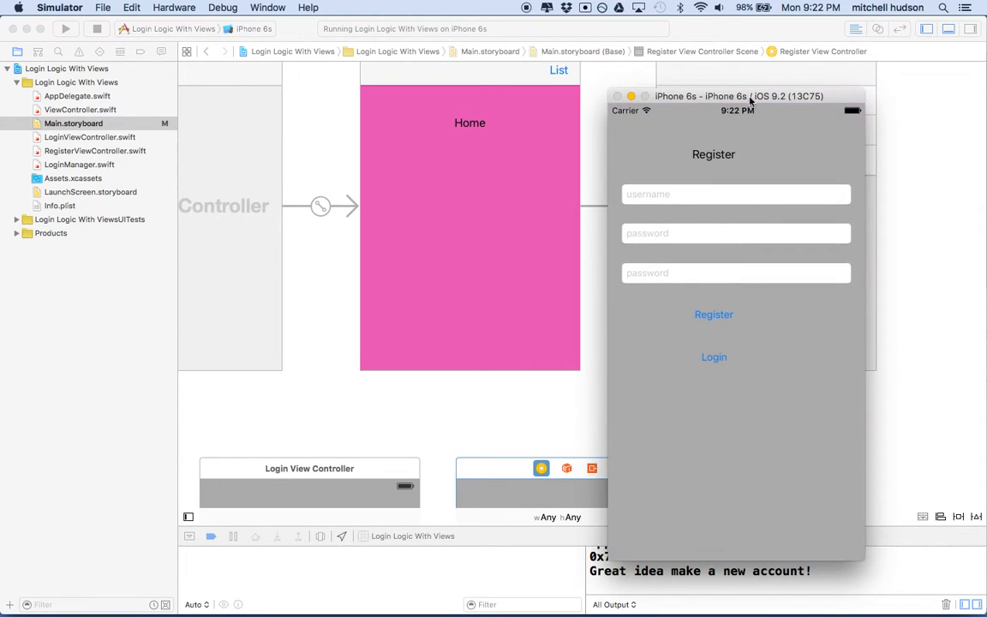
{"action": "mouse_move", "coordinate": [728, 155]}
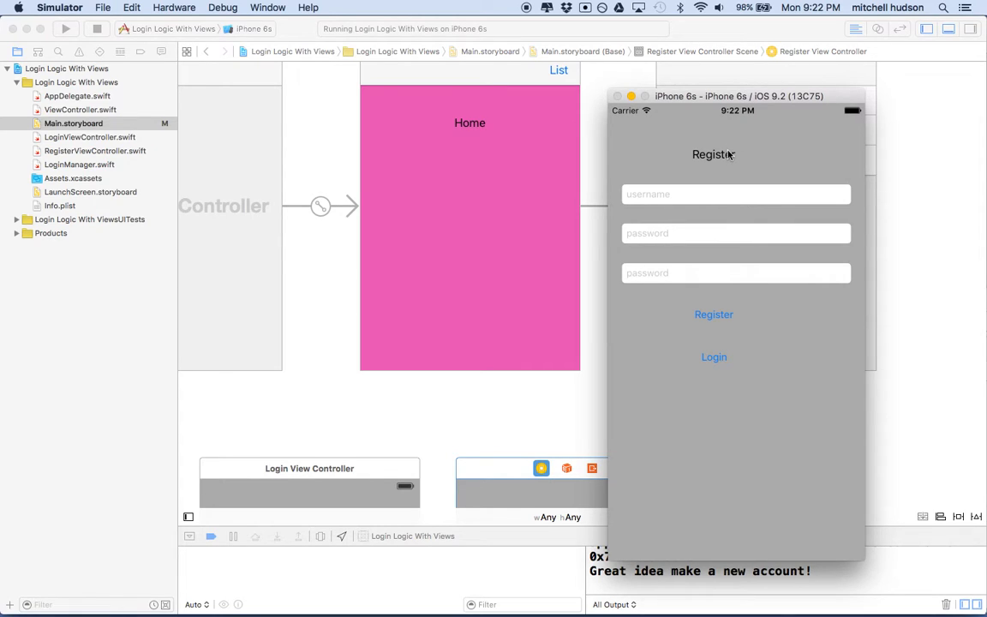
{"action": "mouse_move", "coordinate": [640, 118]}
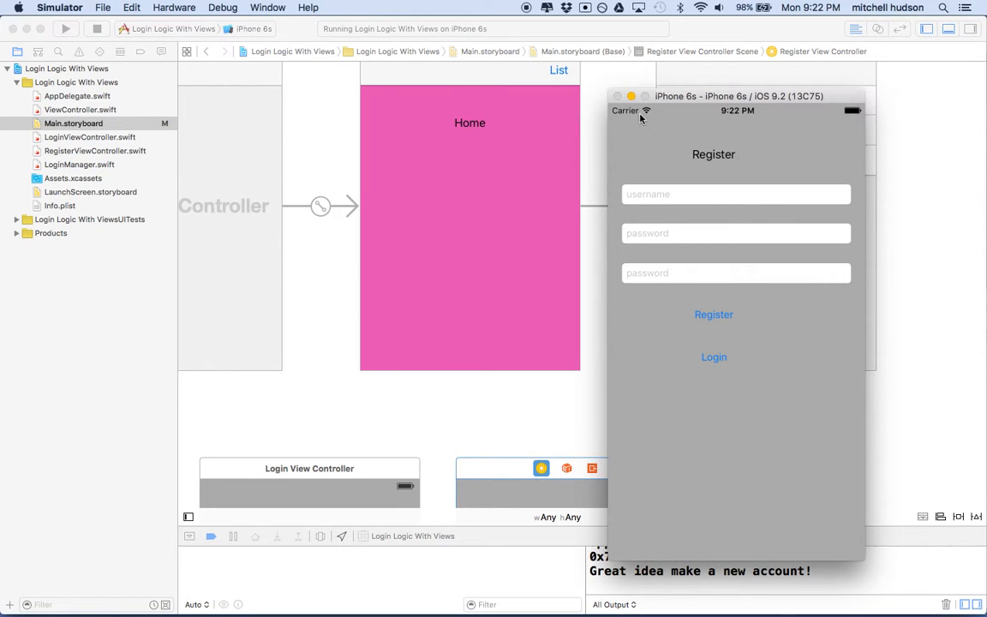
{"action": "mouse_move", "coordinate": [745, 438]}
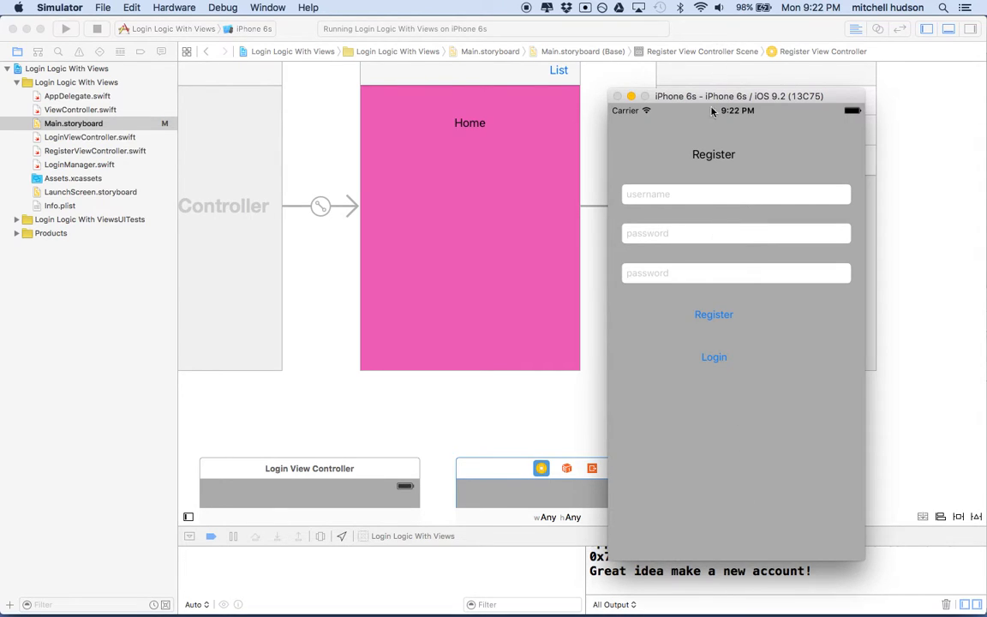
{"action": "mouse_move", "coordinate": [708, 130]}
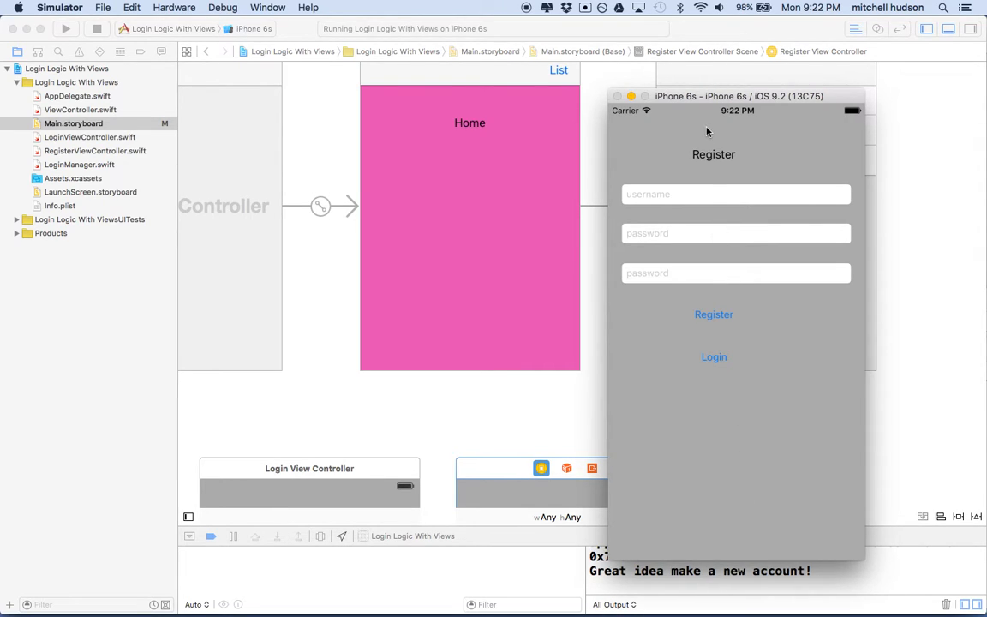
{"action": "mouse_move", "coordinate": [719, 548]}
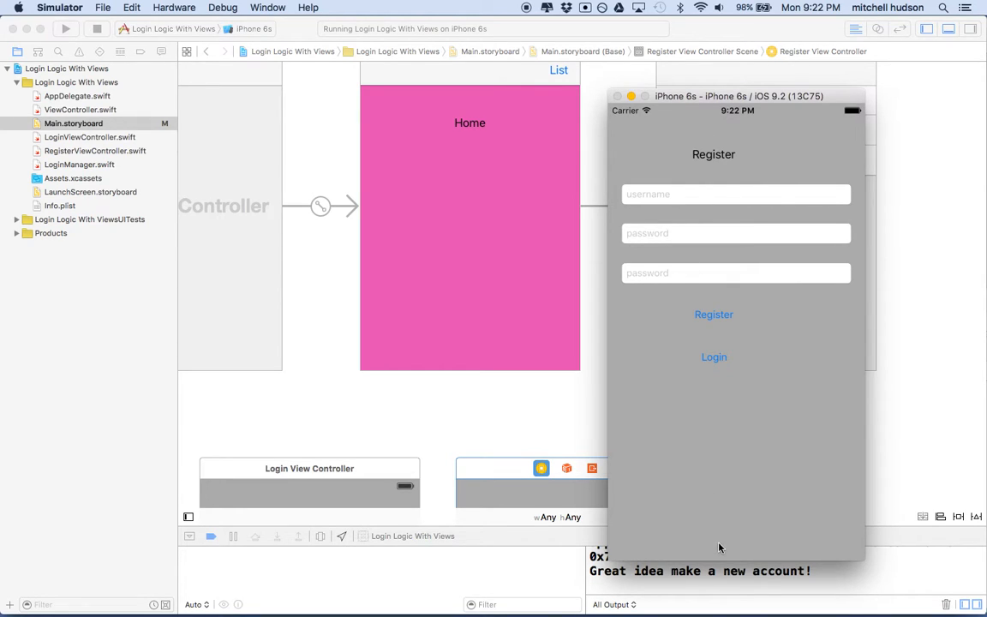
{"action": "mouse_move", "coordinate": [694, 168]}
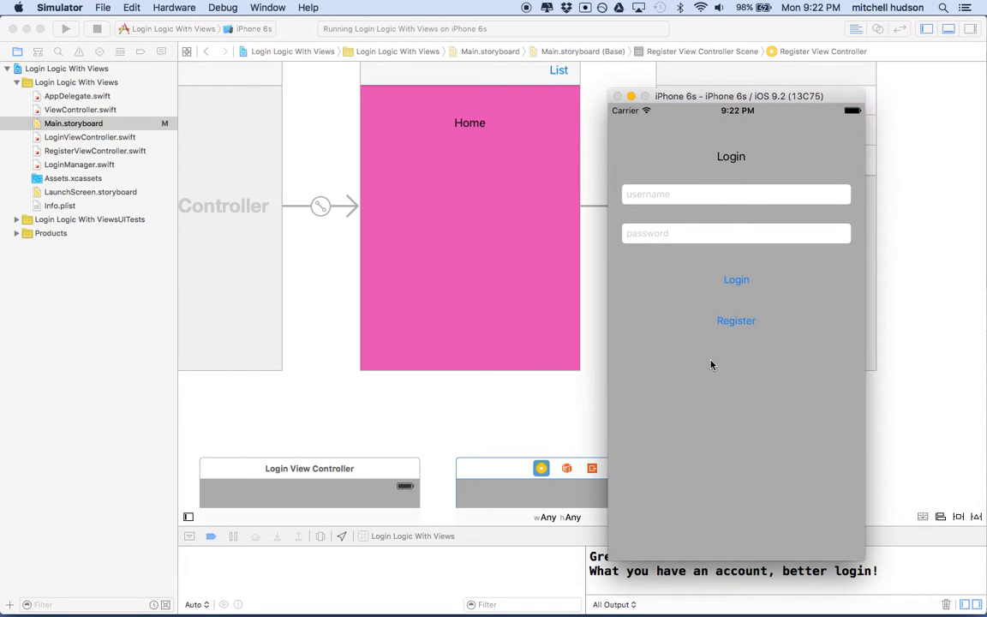
{"action": "mouse_move", "coordinate": [491, 142]}
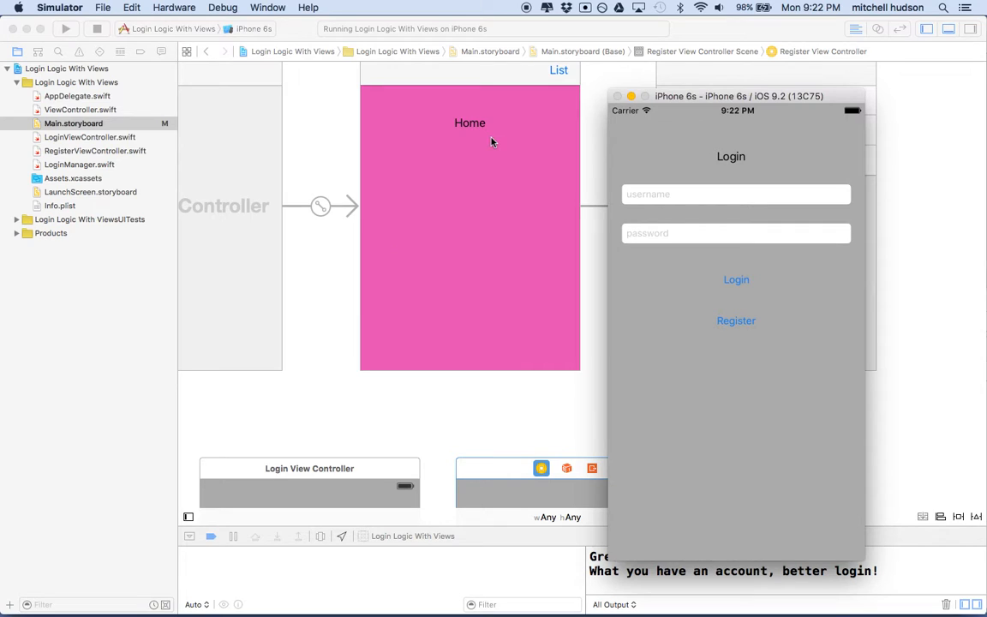
{"action": "mouse_move", "coordinate": [517, 185]}
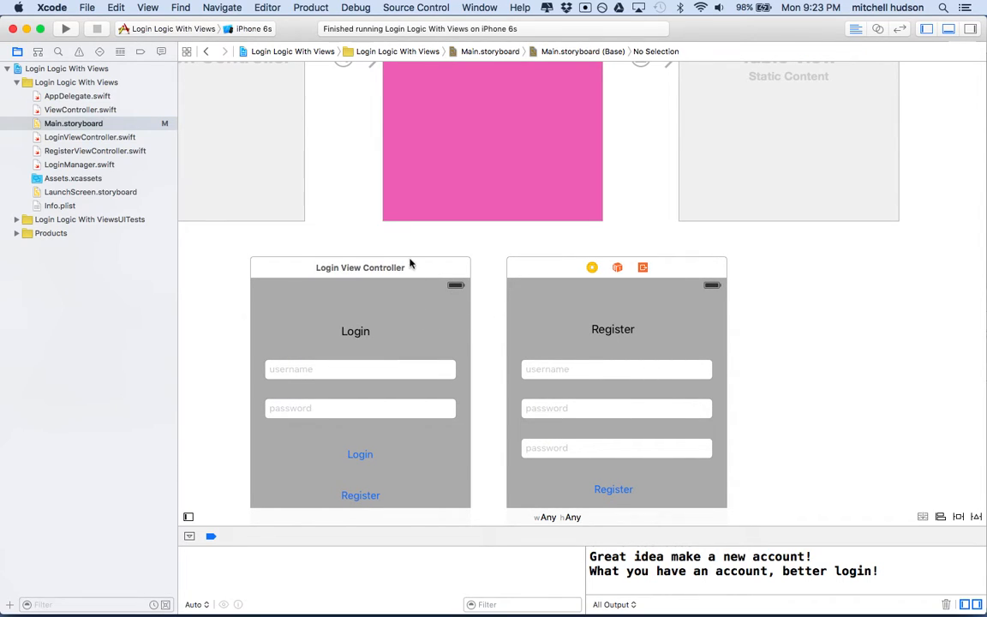
{"action": "mouse_move", "coordinate": [478, 271]}
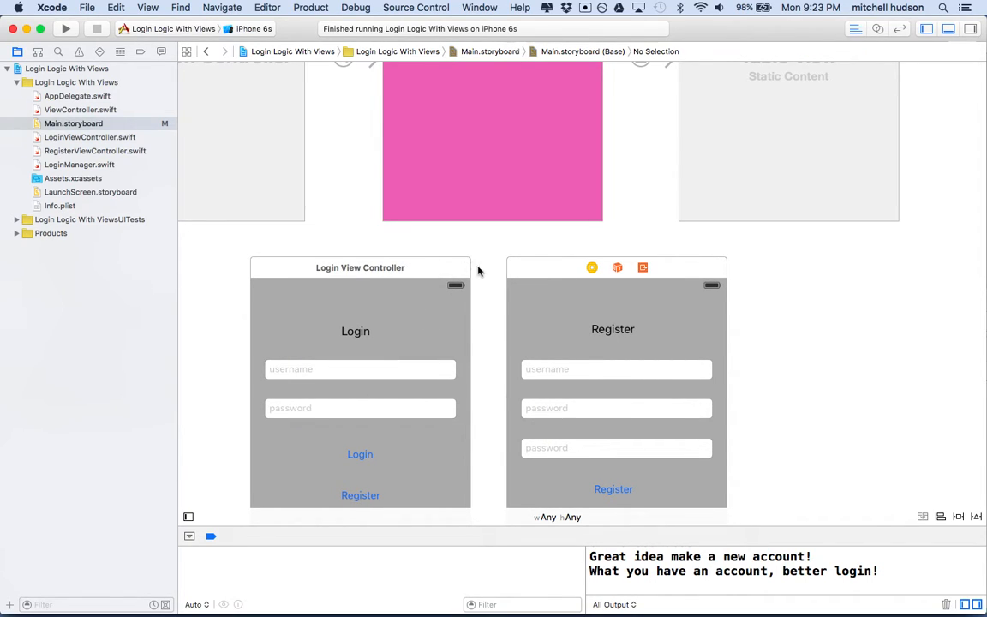
{"action": "mouse_move", "coordinate": [482, 271]}
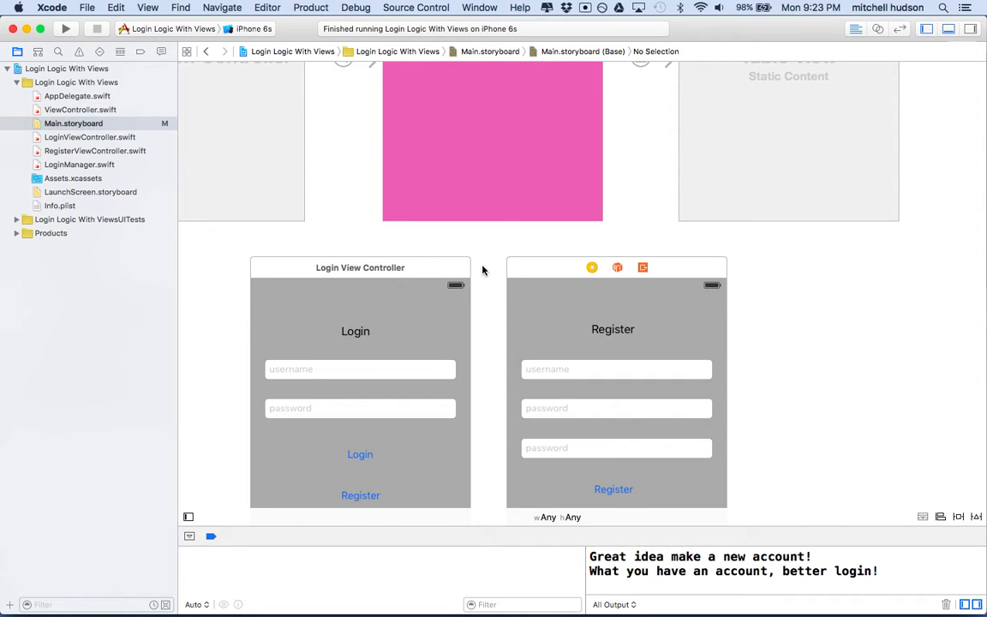
Select the Login View Controller scene bar to show its properties.
{"action": "scroll", "scroll_direction": "down", "scroll_amount": 3}
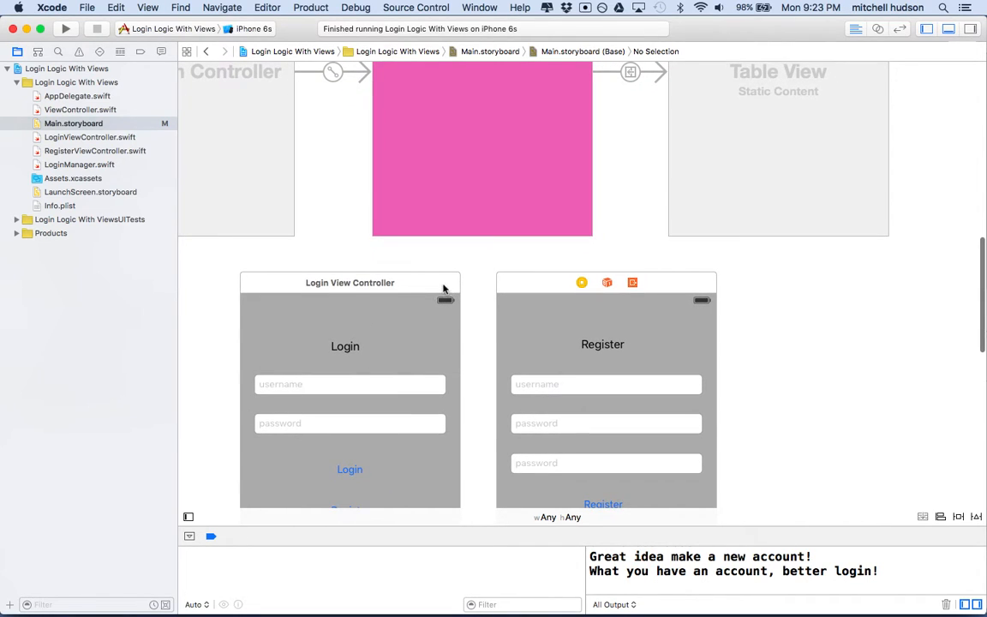
{"action": "left_click", "coordinate": [349, 283]}
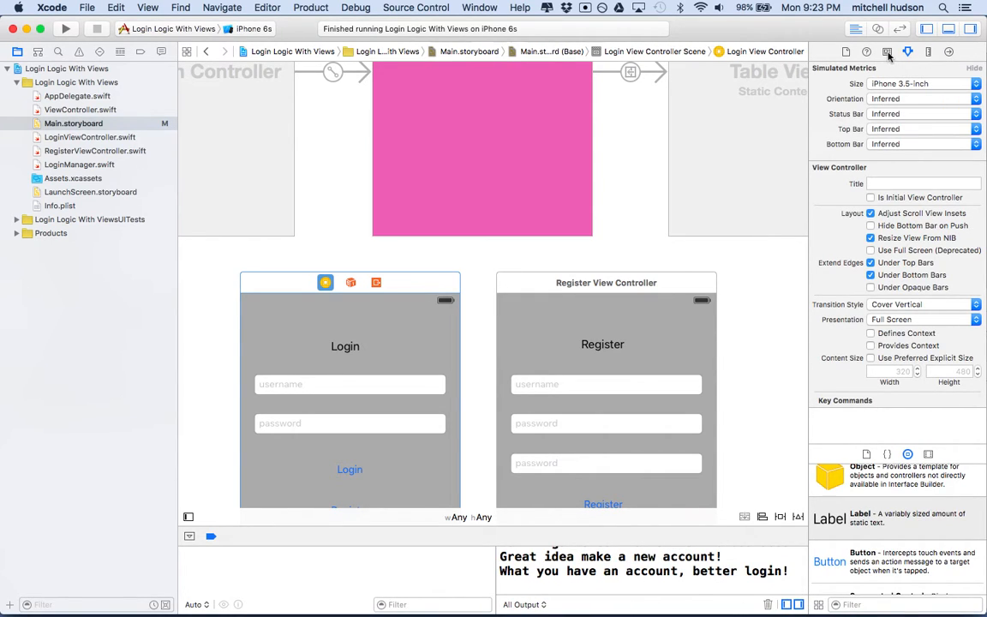
{"action": "left_click", "coordinate": [888, 51]}
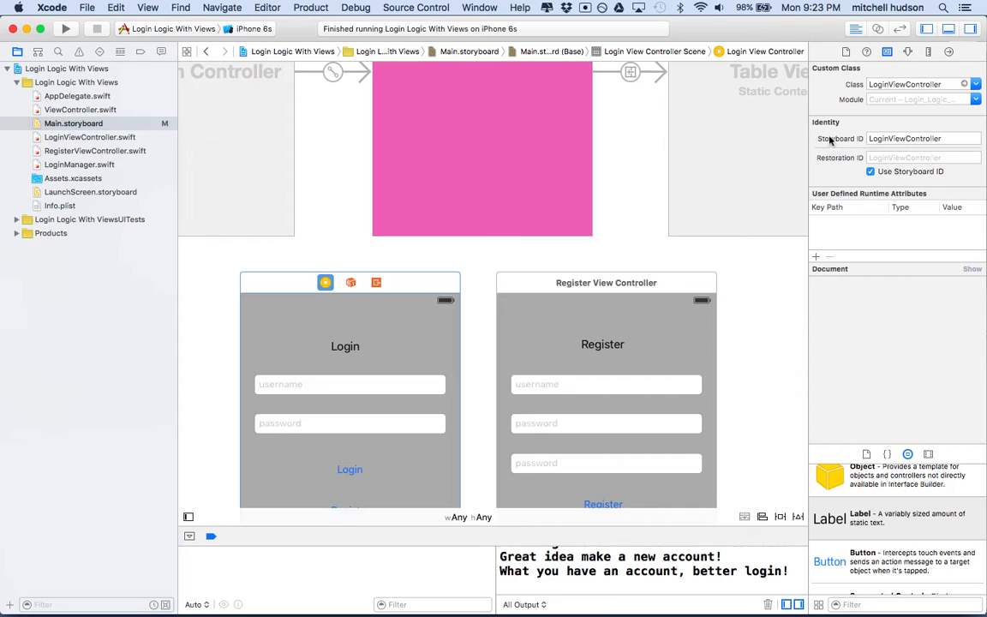
{"action": "mouse_move", "coordinate": [822, 142]}
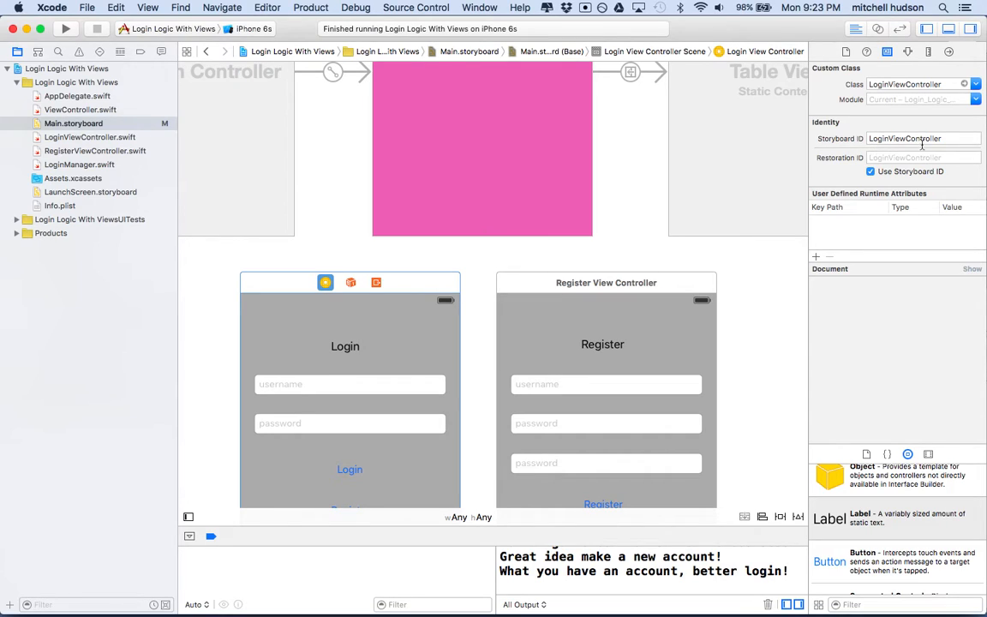
{"action": "left_click", "coordinate": [921, 137]}
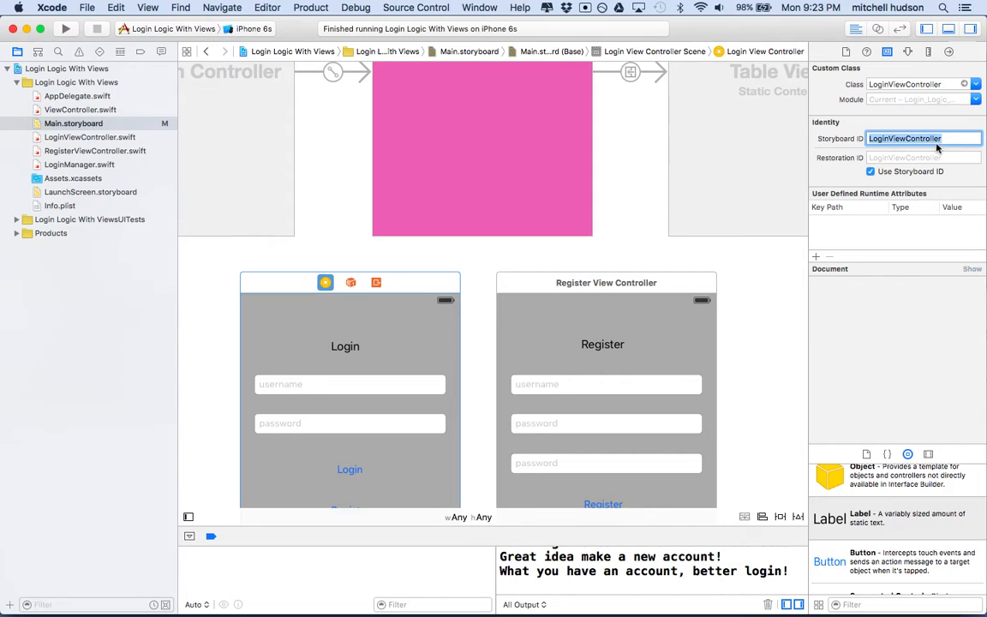
{"action": "left_click", "coordinate": [606, 281]}
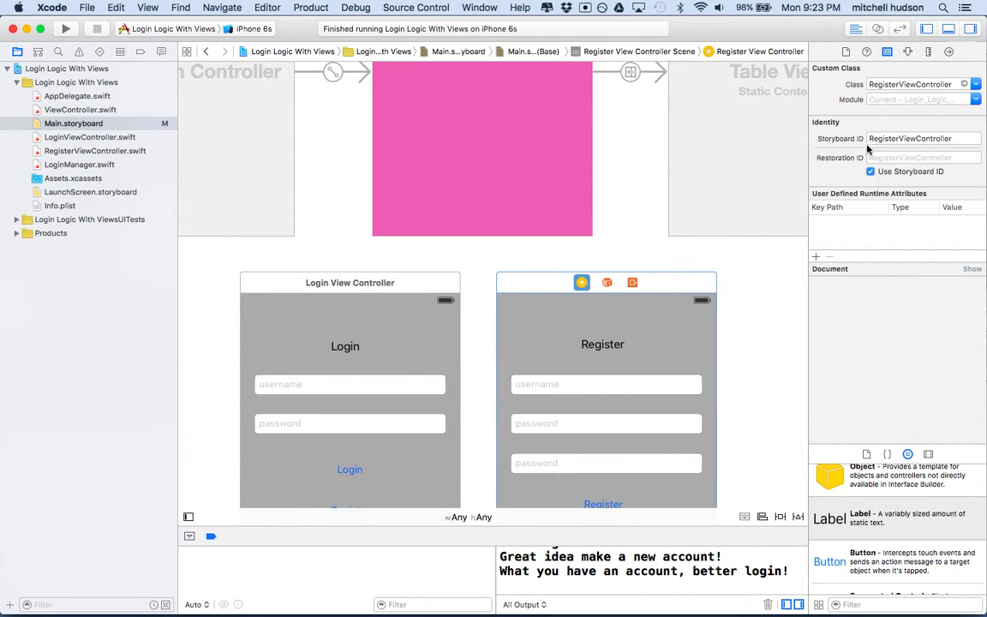
{"action": "mouse_move", "coordinate": [518, 315]}
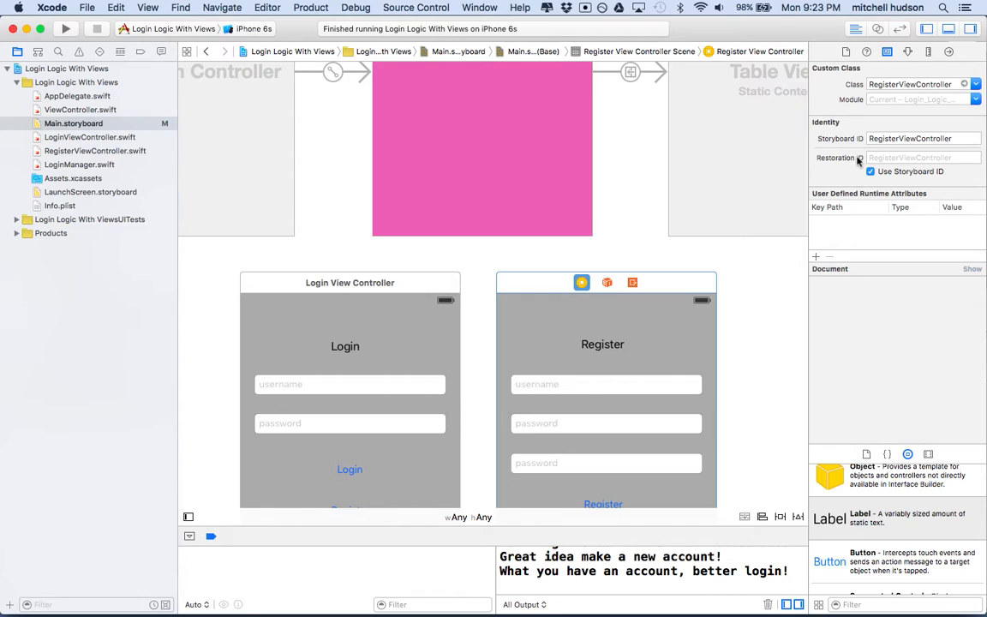
{"action": "left_click", "coordinate": [870, 171]}
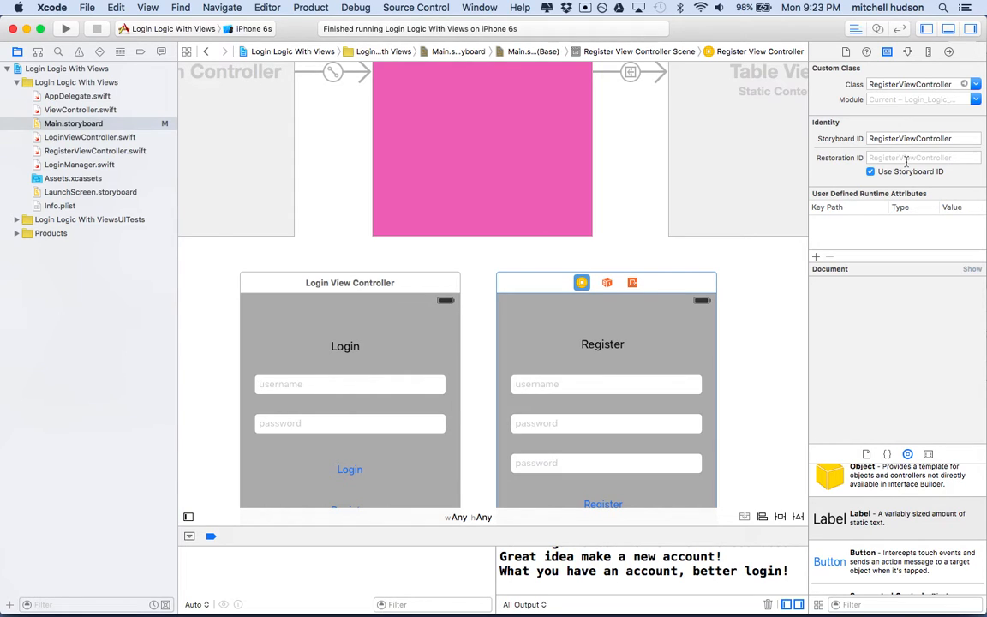
{"action": "mouse_move", "coordinate": [906, 161]}
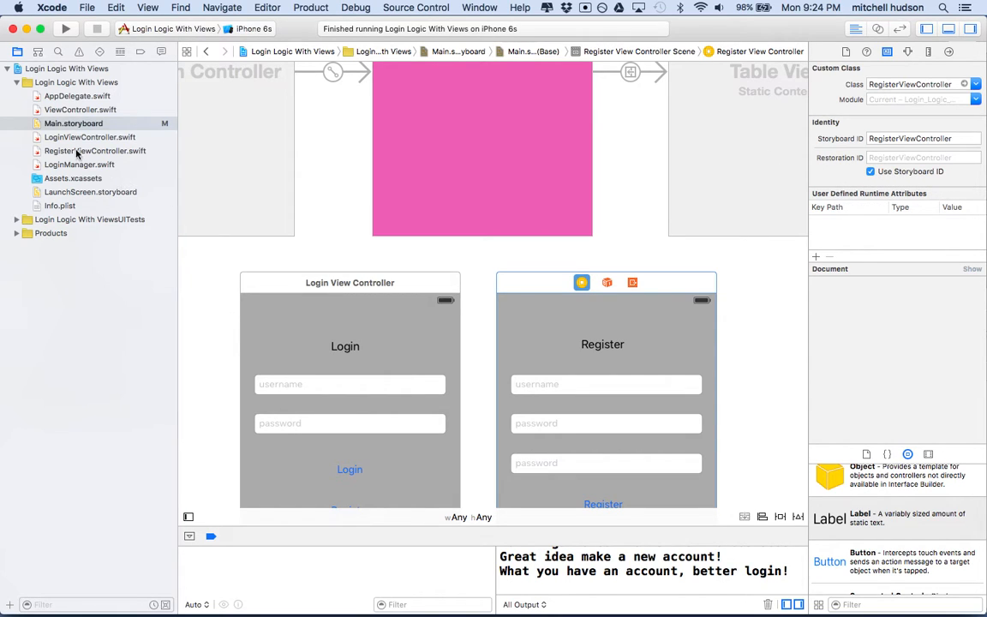
{"action": "scroll", "scroll_direction": "down", "scroll_amount": 3}
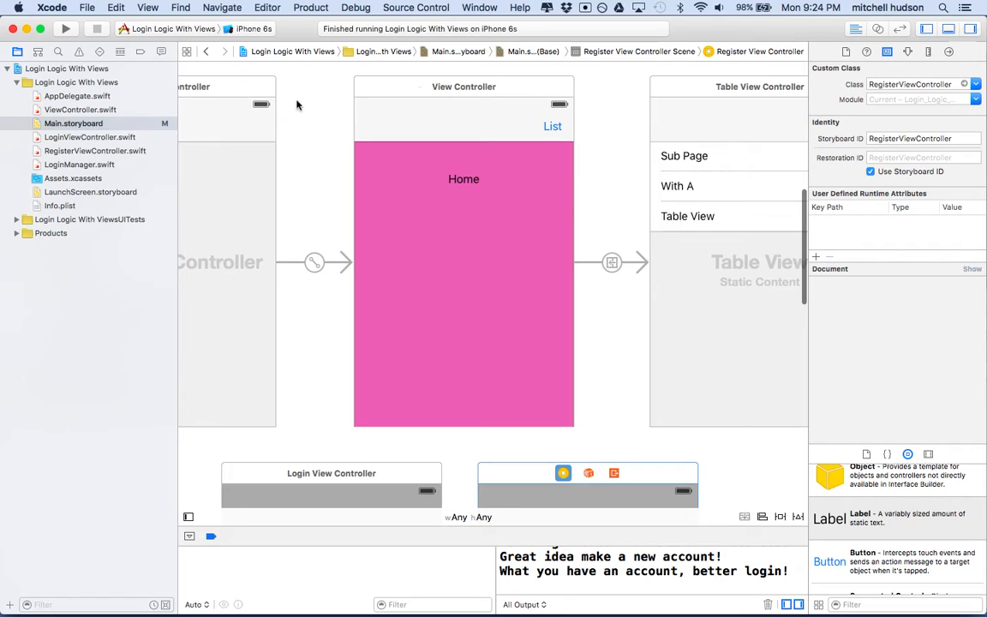
{"action": "left_click", "coordinate": [81, 110]}
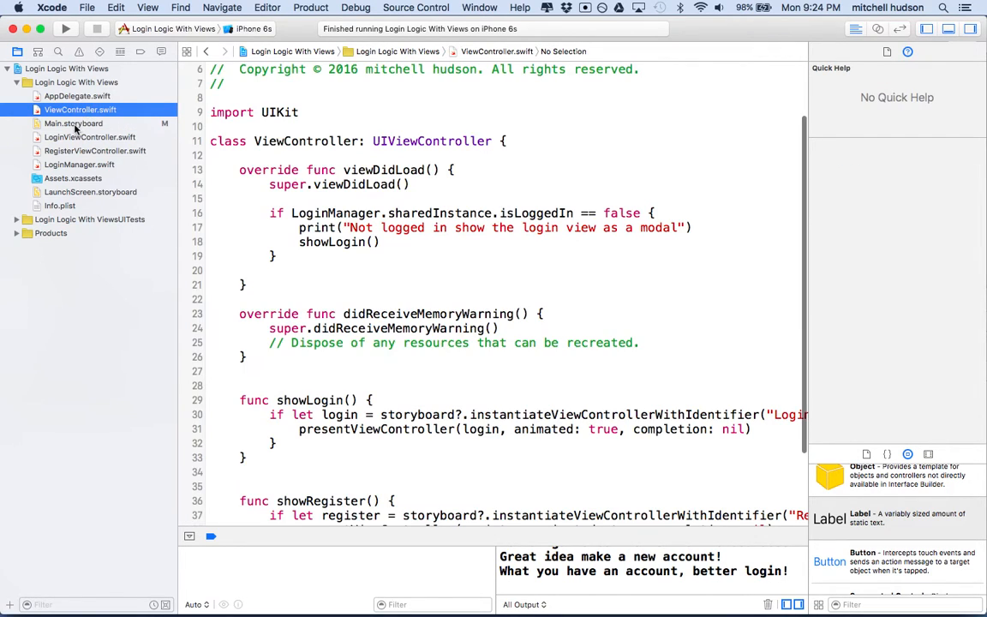
{"action": "left_click", "coordinate": [72, 124]}
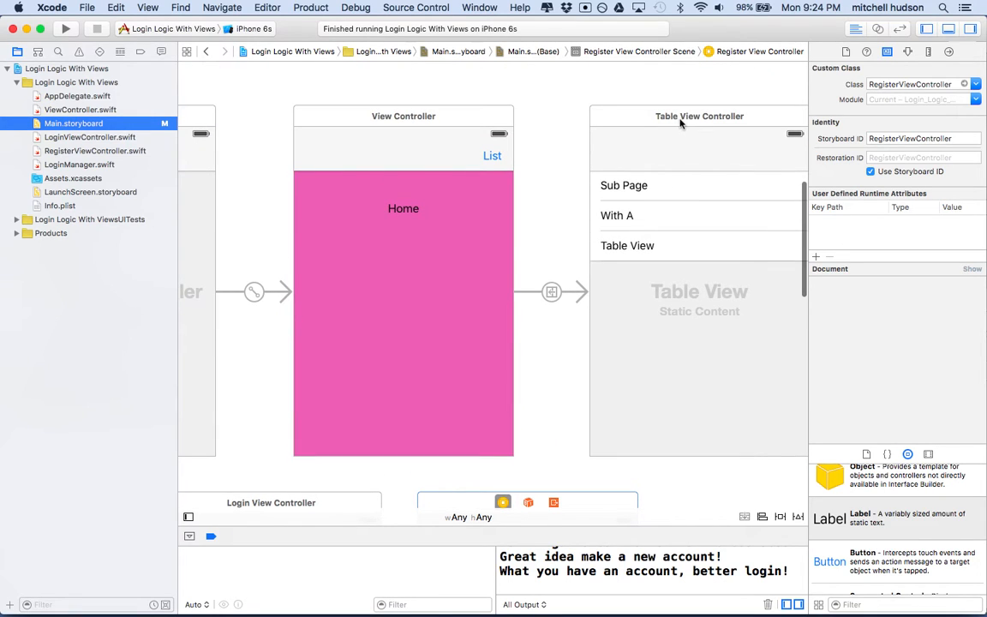
{"action": "scroll", "scroll_direction": "down", "scroll_amount": 3}
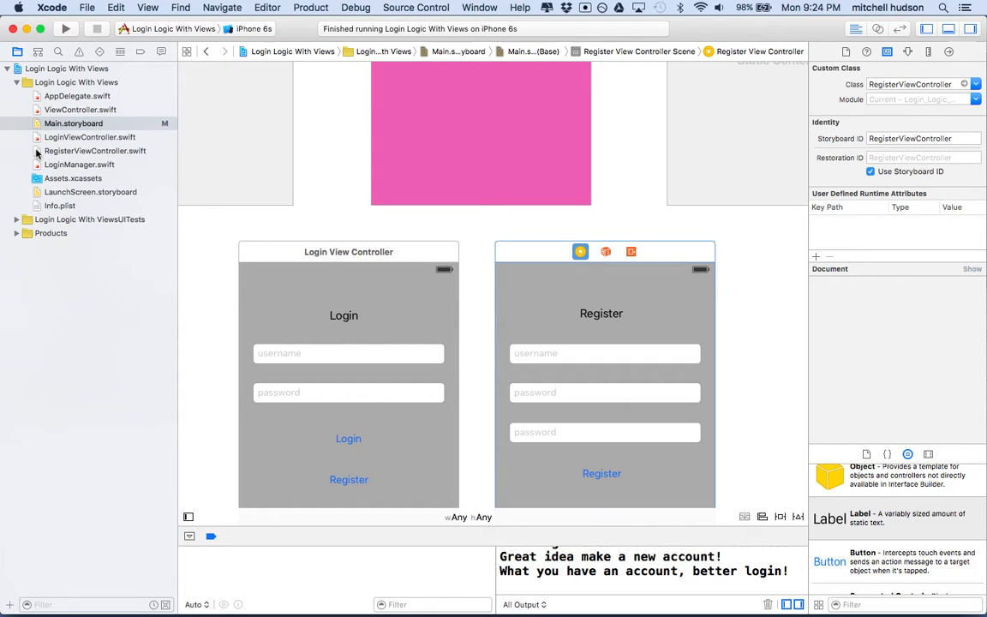
{"action": "mouse_move", "coordinate": [96, 168]}
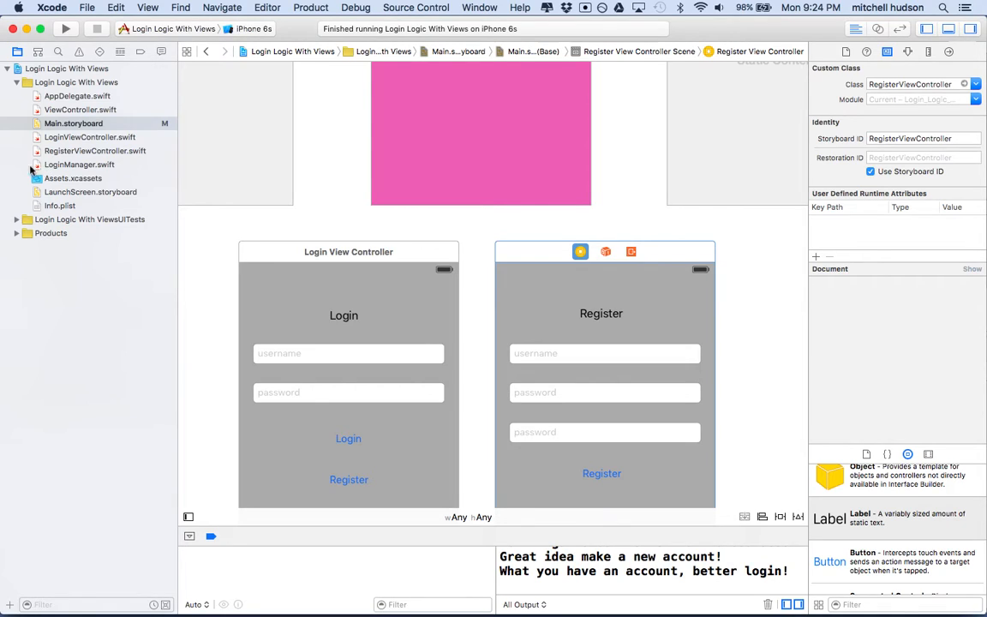
{"action": "left_click", "coordinate": [79, 164]}
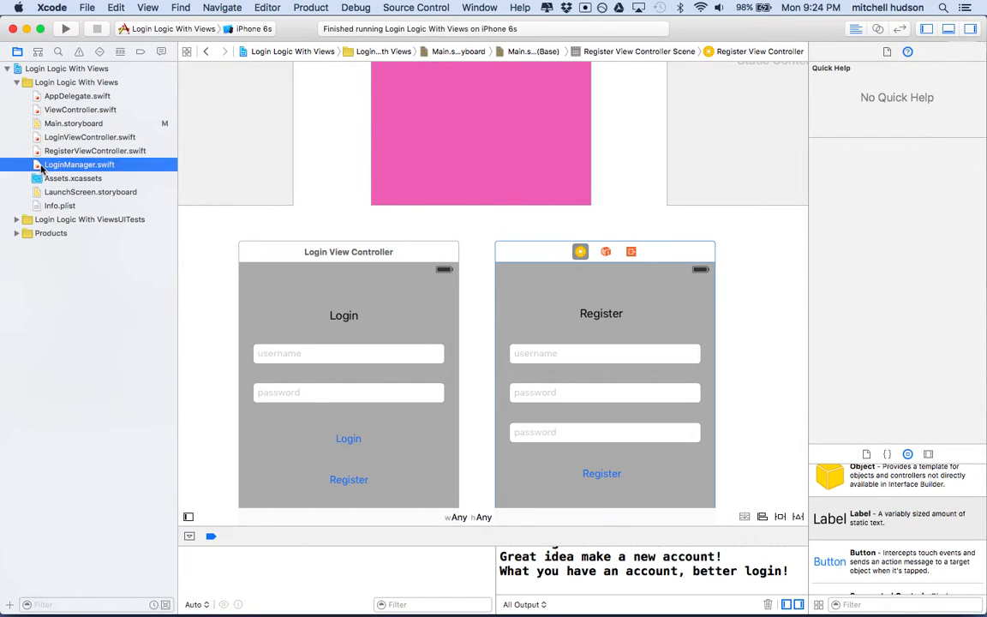
View LoginManager.swift and highlight its loginWithUserName function.
{"action": "left_click", "coordinate": [79, 165]}
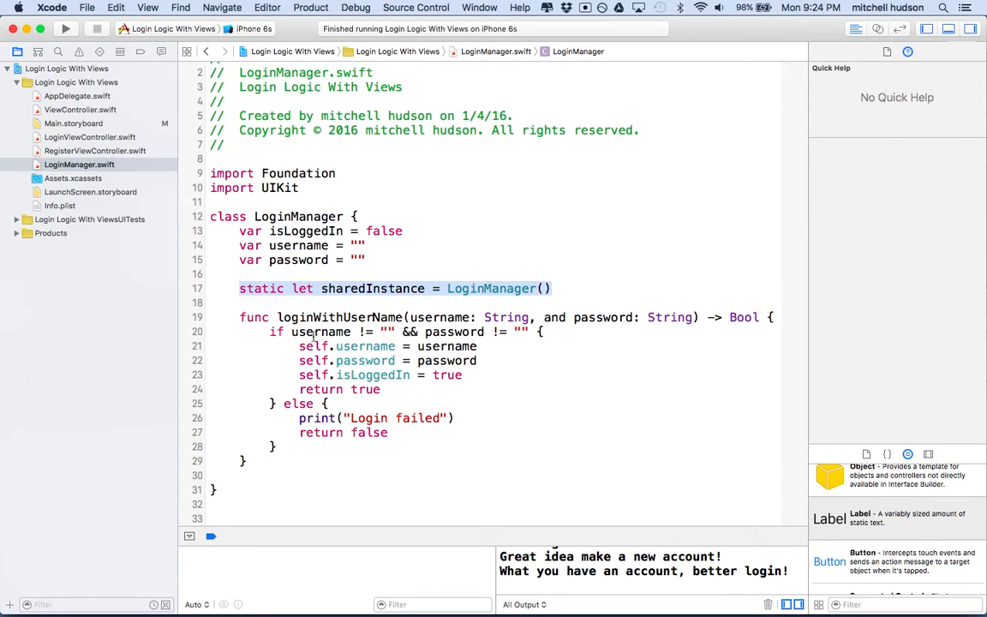
{"action": "double_click", "coordinate": [339, 317]}
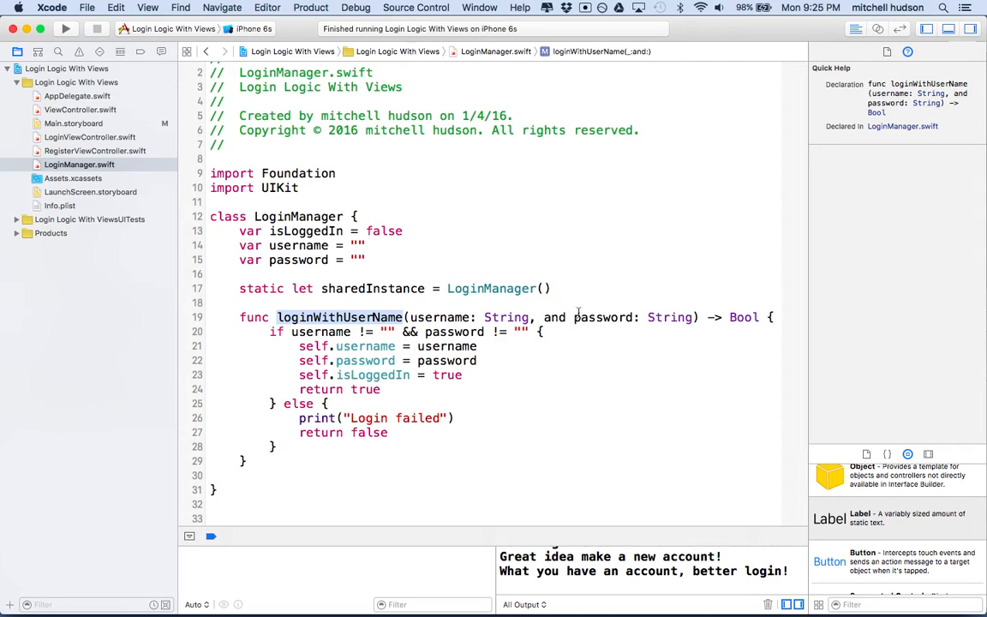
{"action": "mouse_move", "coordinate": [265, 332]}
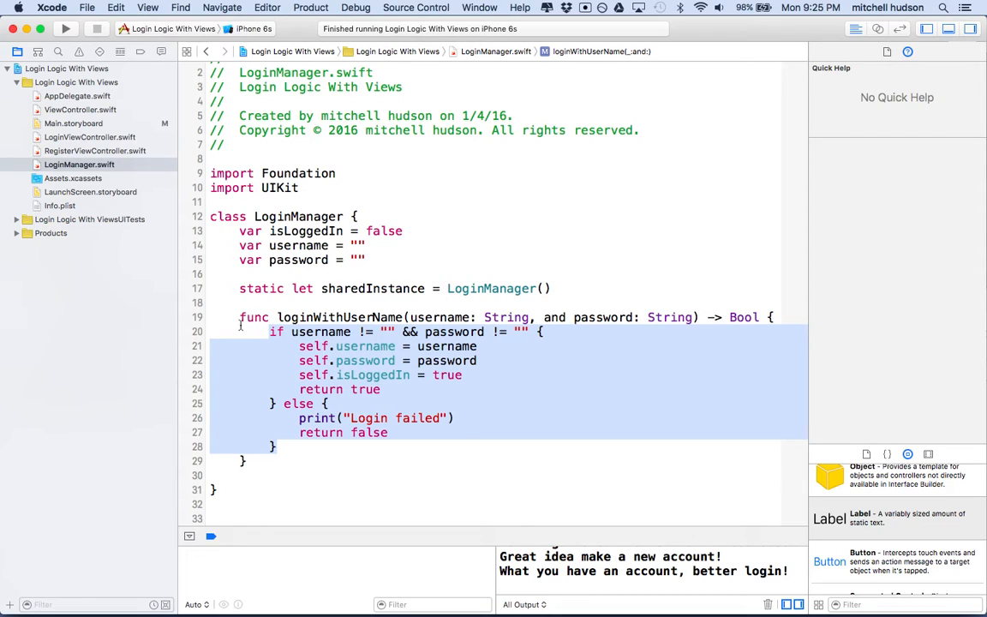
{"action": "mouse_move", "coordinate": [703, 315]}
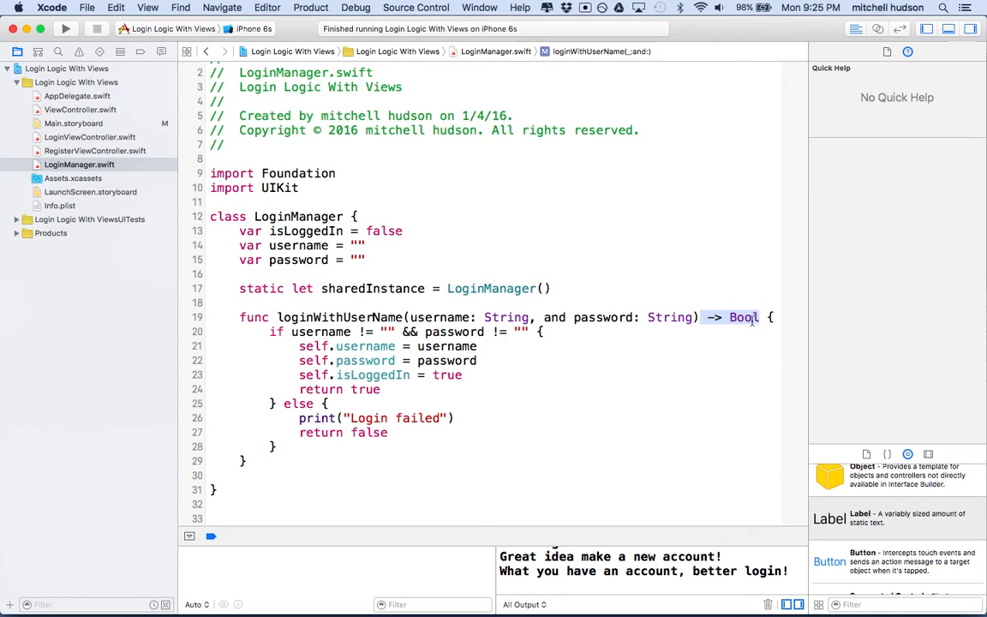
{"action": "left_click", "coordinate": [744, 317]}
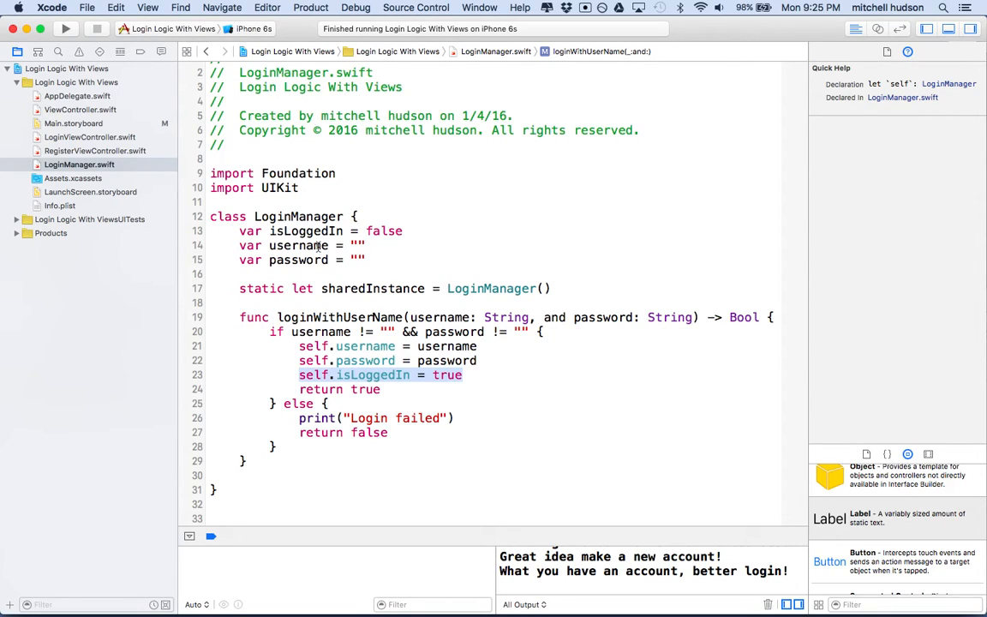
{"action": "left_click", "coordinate": [384, 389]}
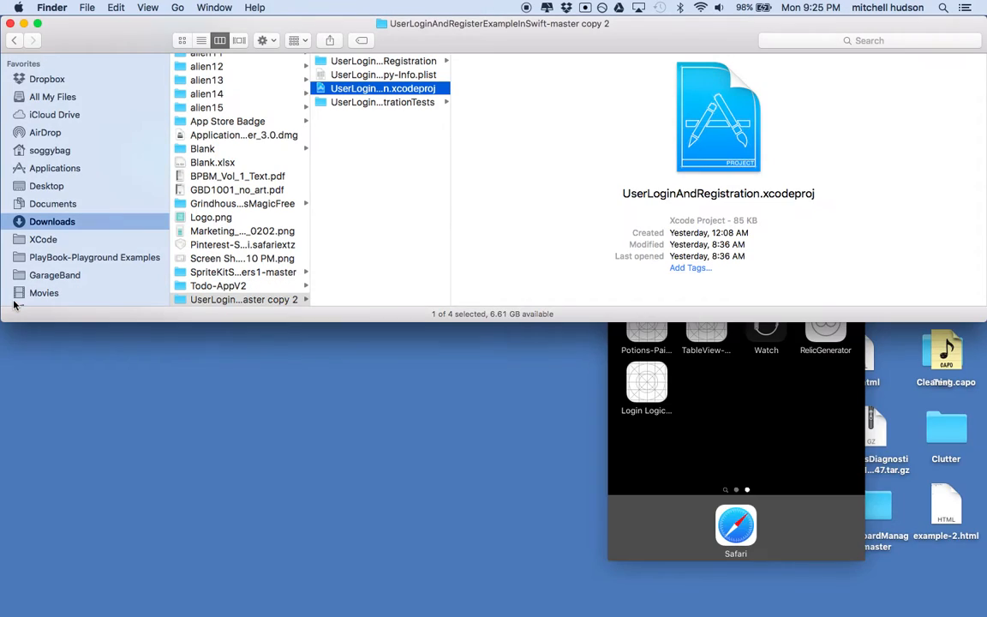
{"action": "mouse_move", "coordinate": [483, 586]}
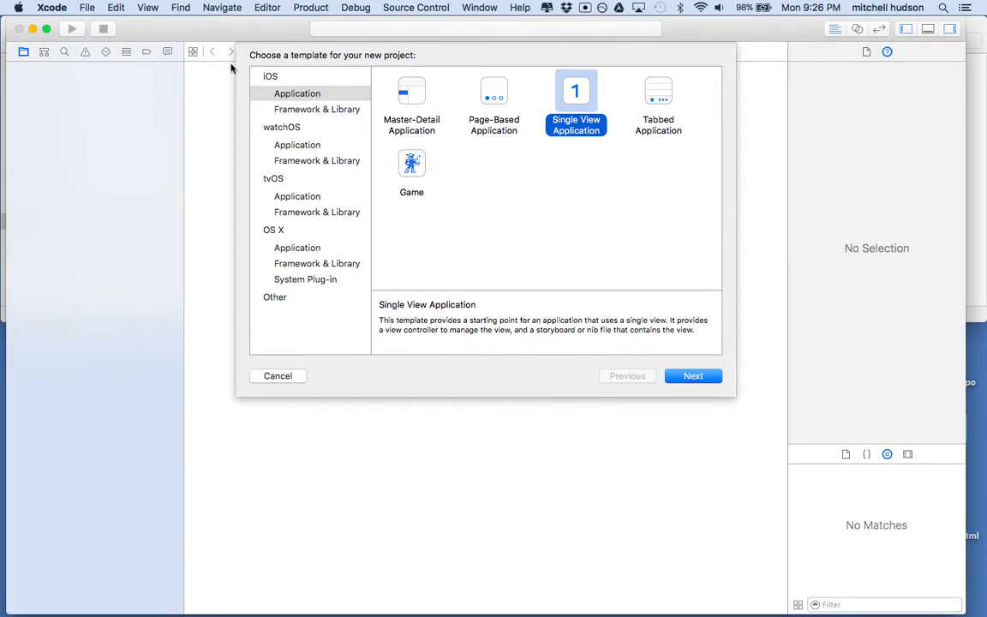
{"action": "mouse_move", "coordinate": [86, 7]}
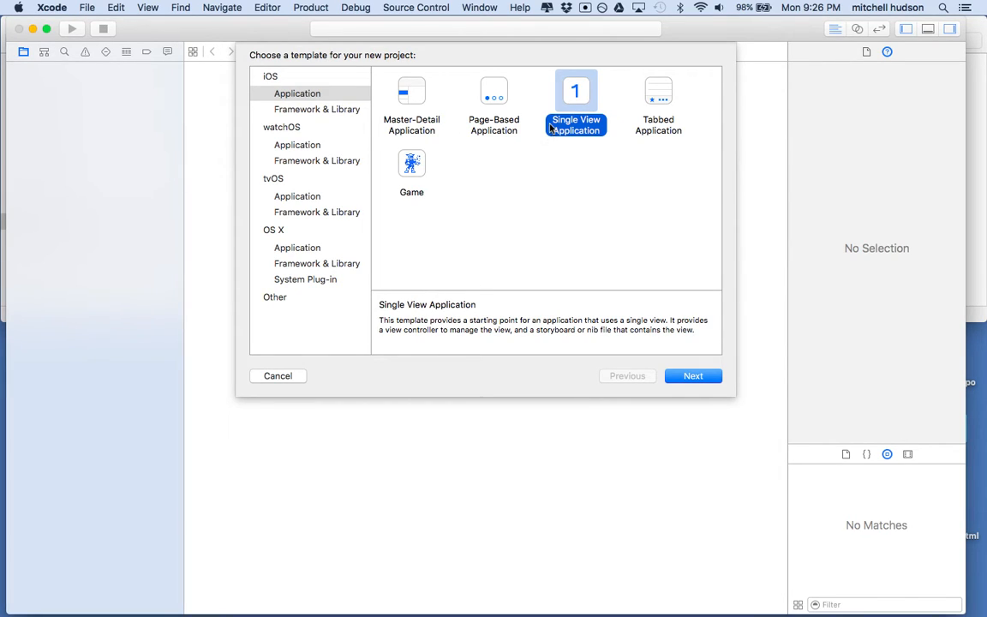
{"action": "mouse_move", "coordinate": [581, 141]}
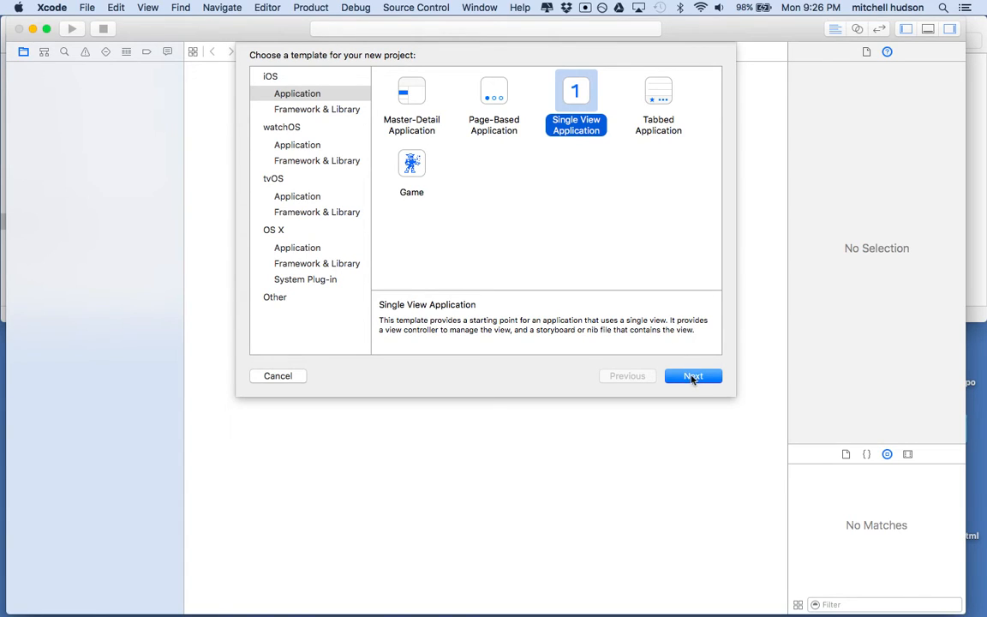
Create the Single View Application project 'Login Example Video' in Swift for iPhone.
{"action": "left_click", "coordinate": [692, 375]}
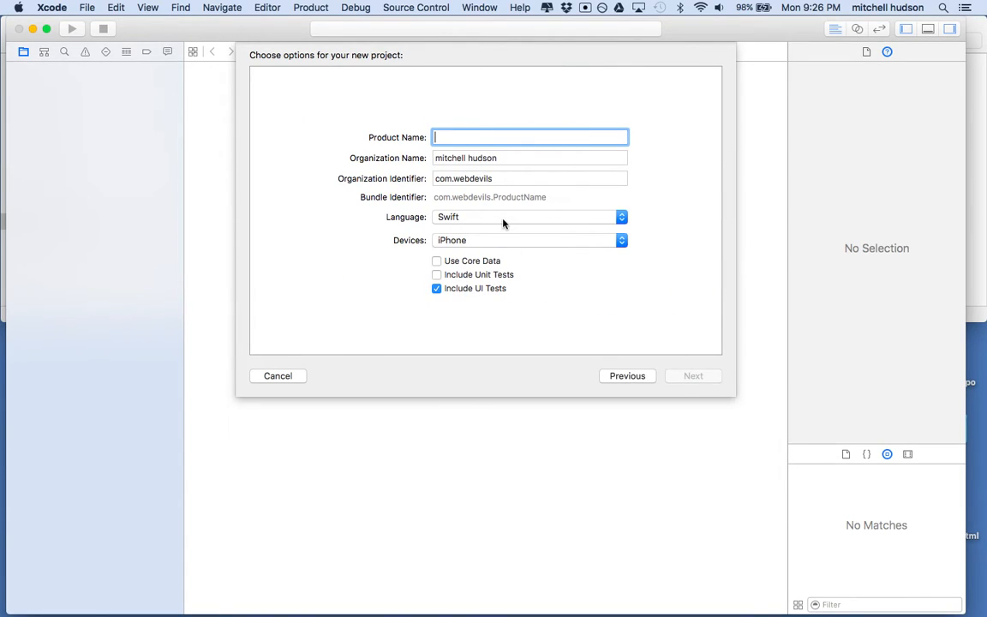
{"action": "type", "text": "Logi Exa"}
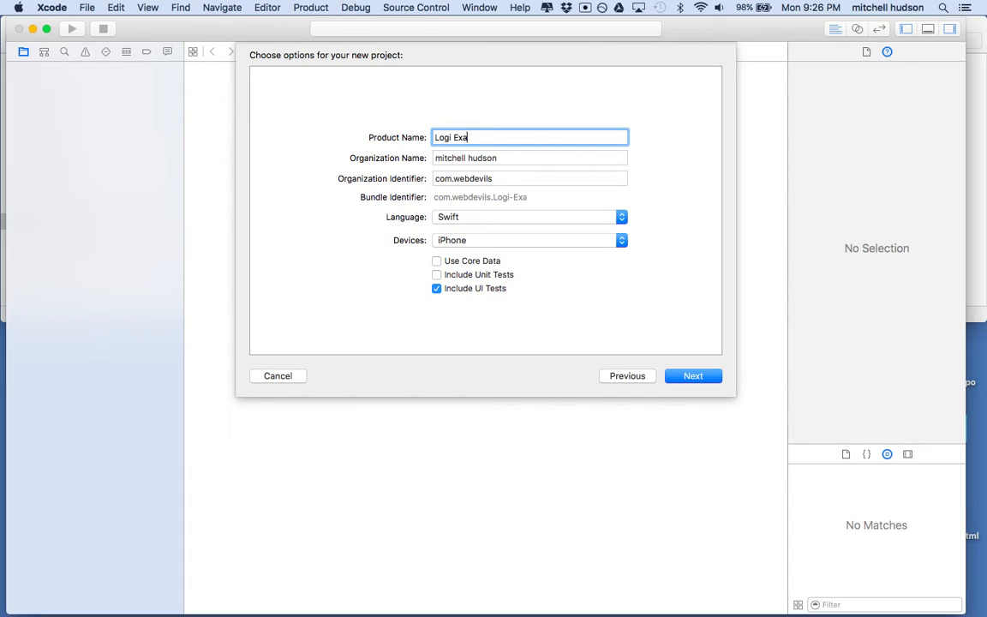
{"action": "type", "text": "mple Video"}
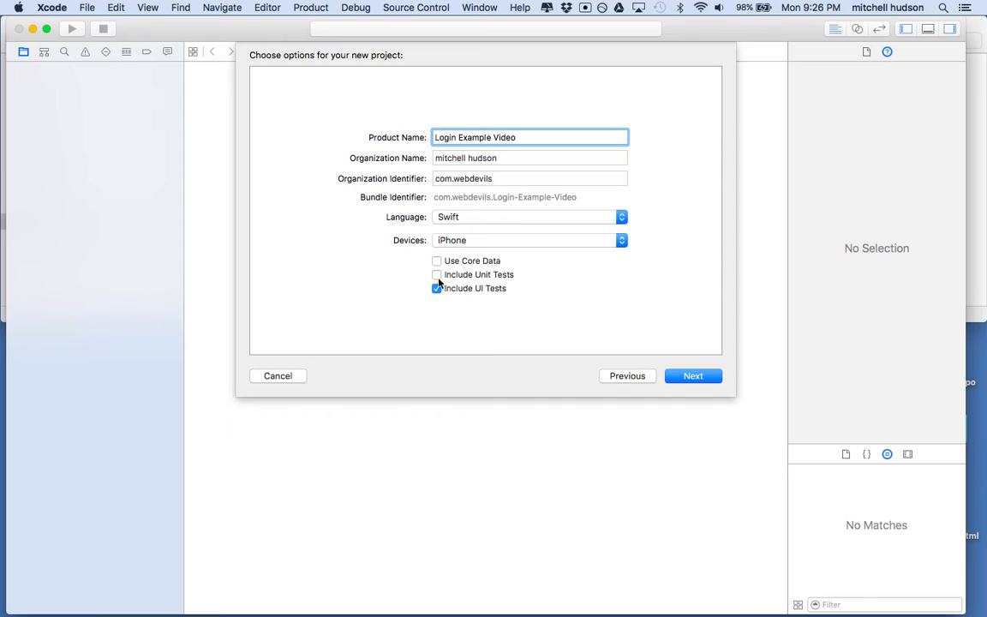
{"action": "left_click", "coordinate": [437, 274]}
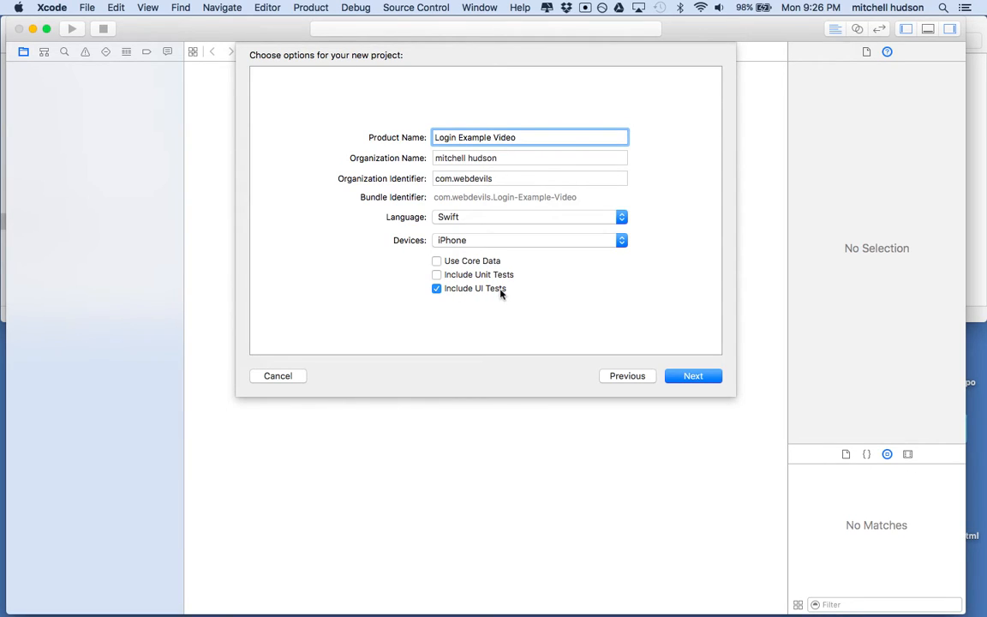
{"action": "mouse_move", "coordinate": [483, 294]}
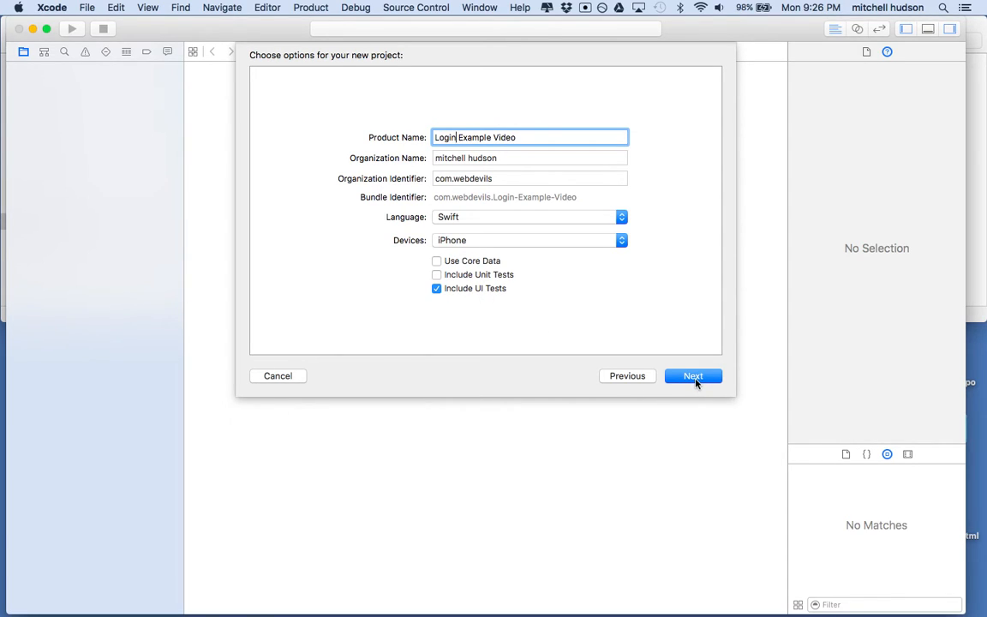
{"action": "left_click", "coordinate": [692, 375]}
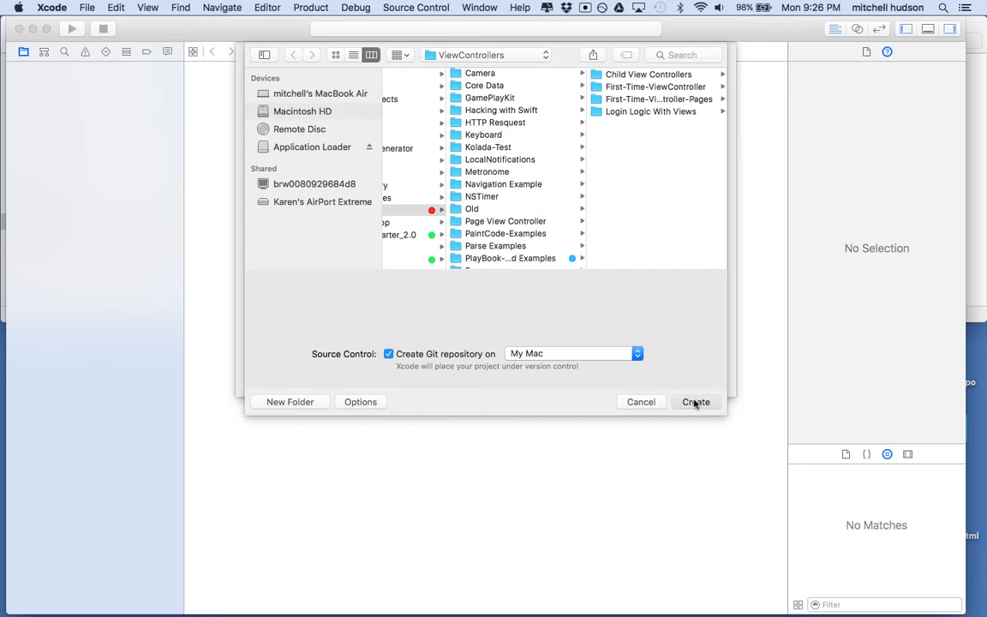
{"action": "left_click", "coordinate": [696, 400]}
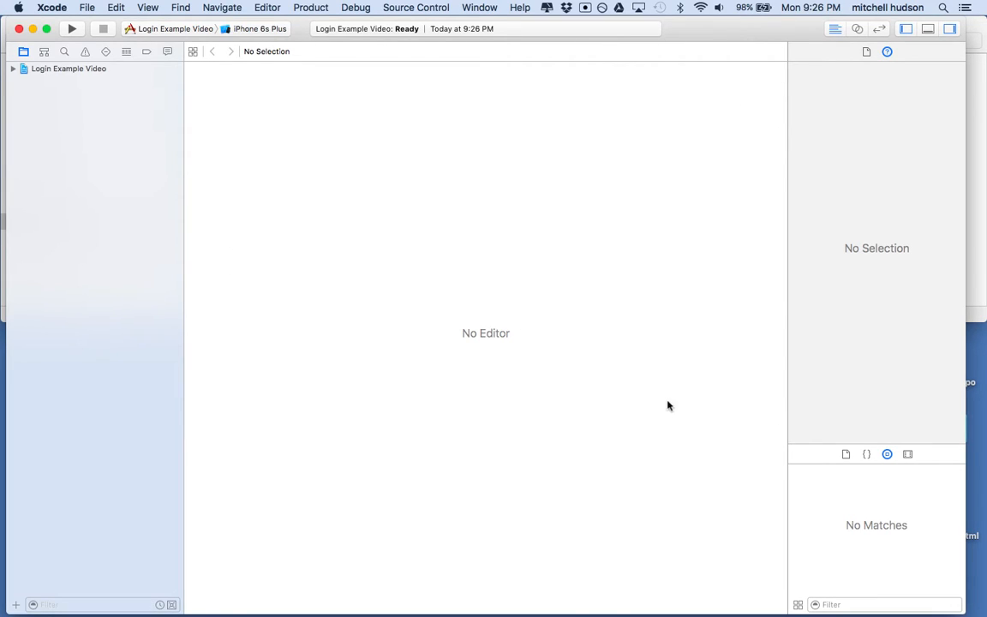
Expand the new project and show Main.storyboard with its blank View Controller.
{"action": "left_click", "coordinate": [68, 69]}
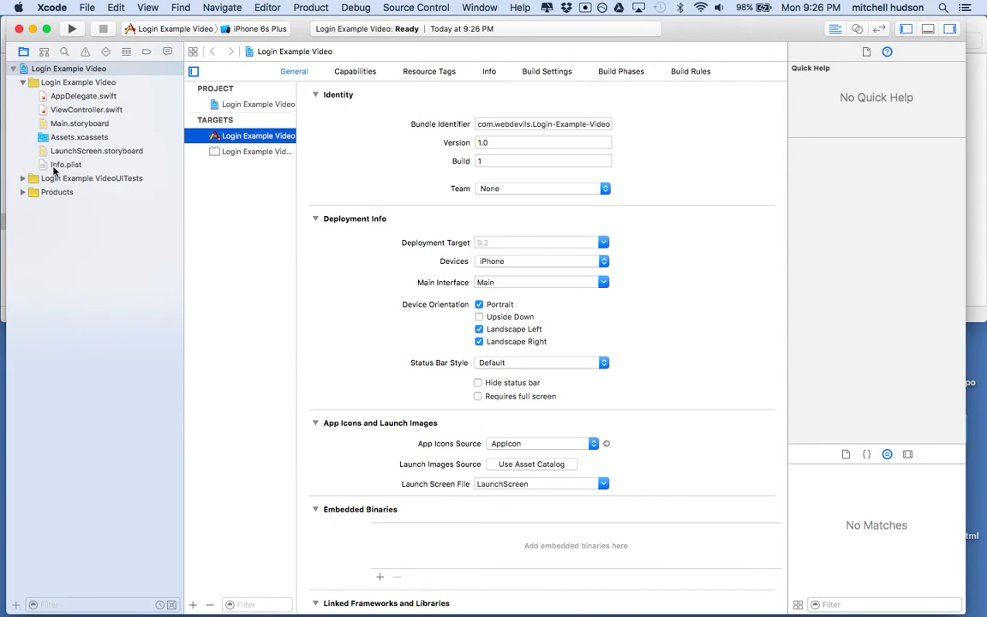
{"action": "left_click", "coordinate": [79, 123]}
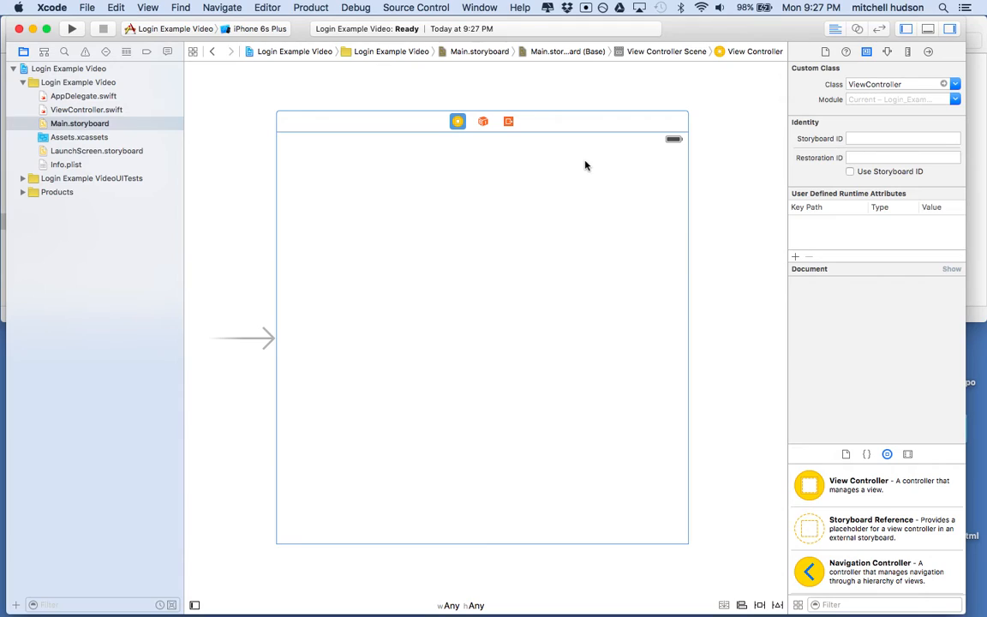
{"action": "mouse_move", "coordinate": [281, 113]}
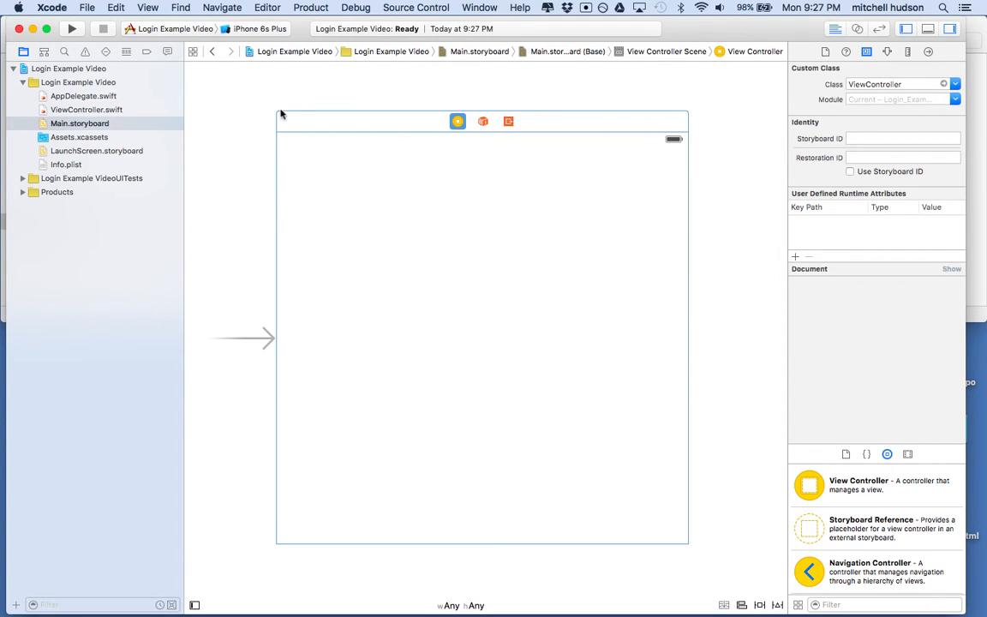
{"action": "mouse_move", "coordinate": [336, 123]}
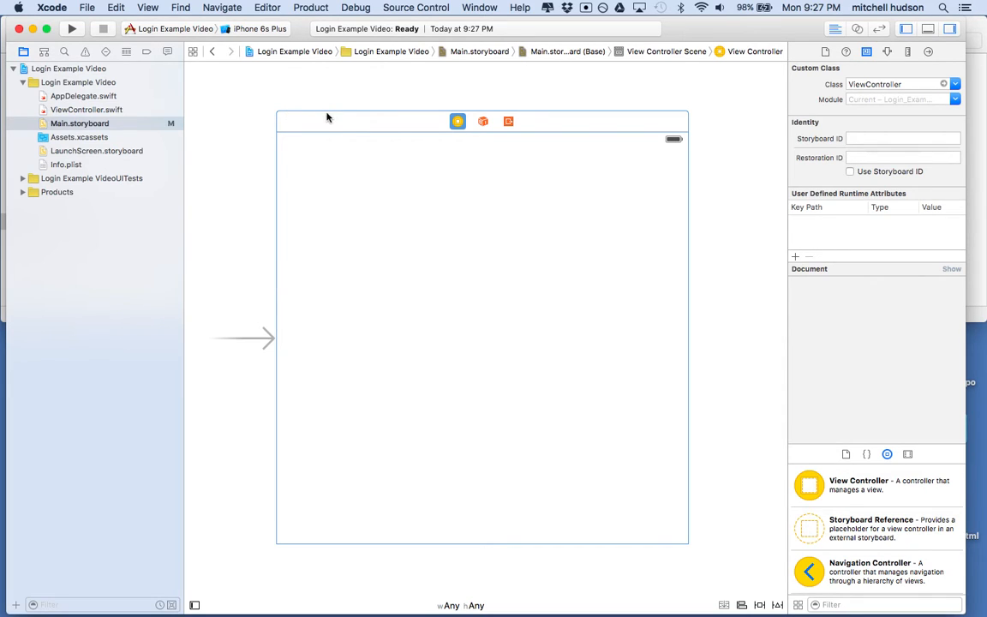
Embed the view controller in a Navigation Controller via Editor > Embed In.
{"action": "left_click", "coordinate": [268, 7]}
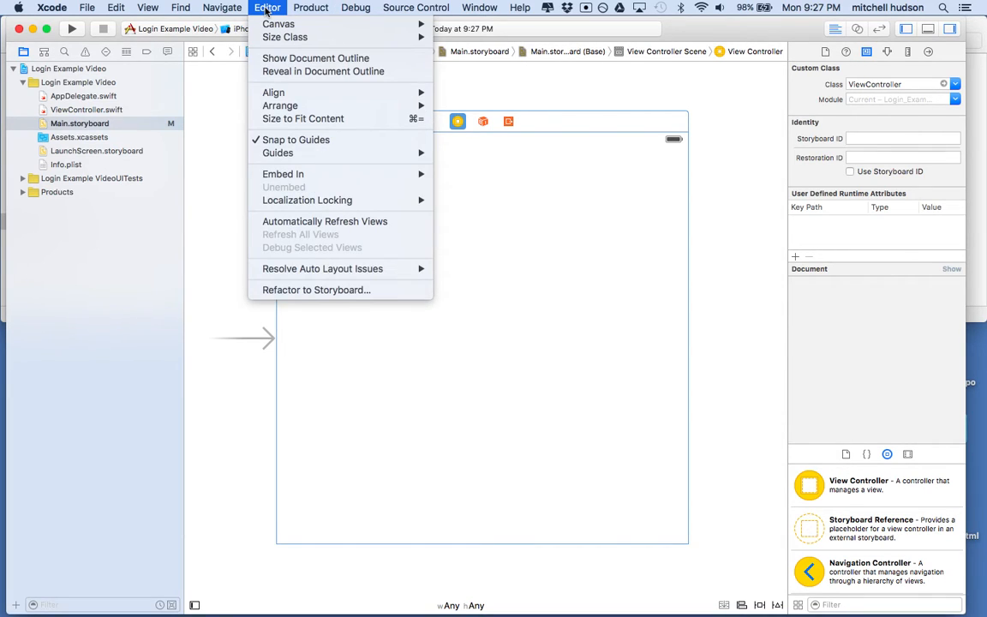
{"action": "mouse_move", "coordinate": [283, 174]}
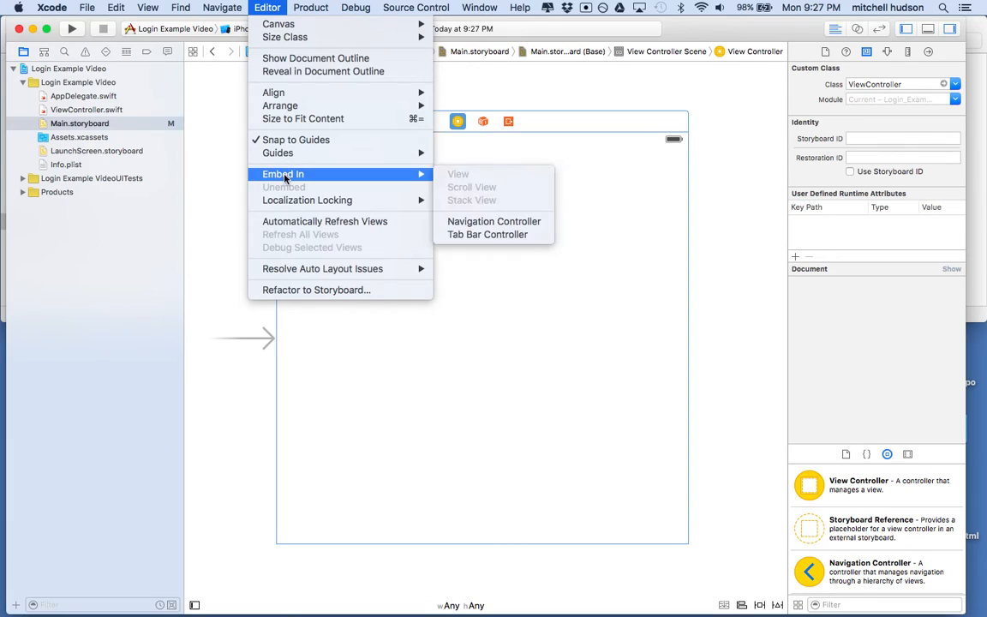
{"action": "mouse_move", "coordinate": [493, 221]}
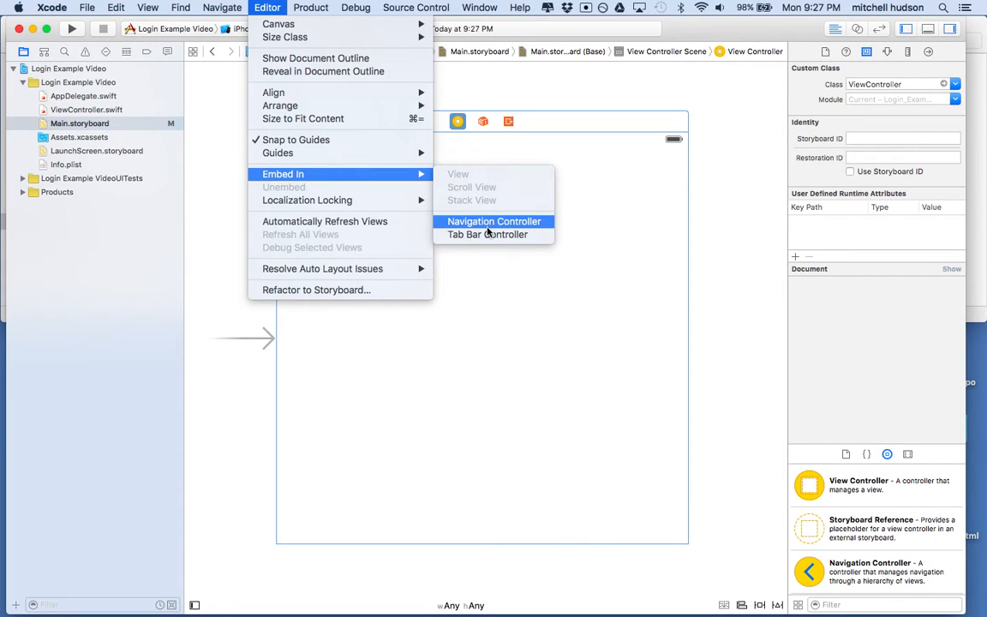
{"action": "left_click", "coordinate": [494, 221]}
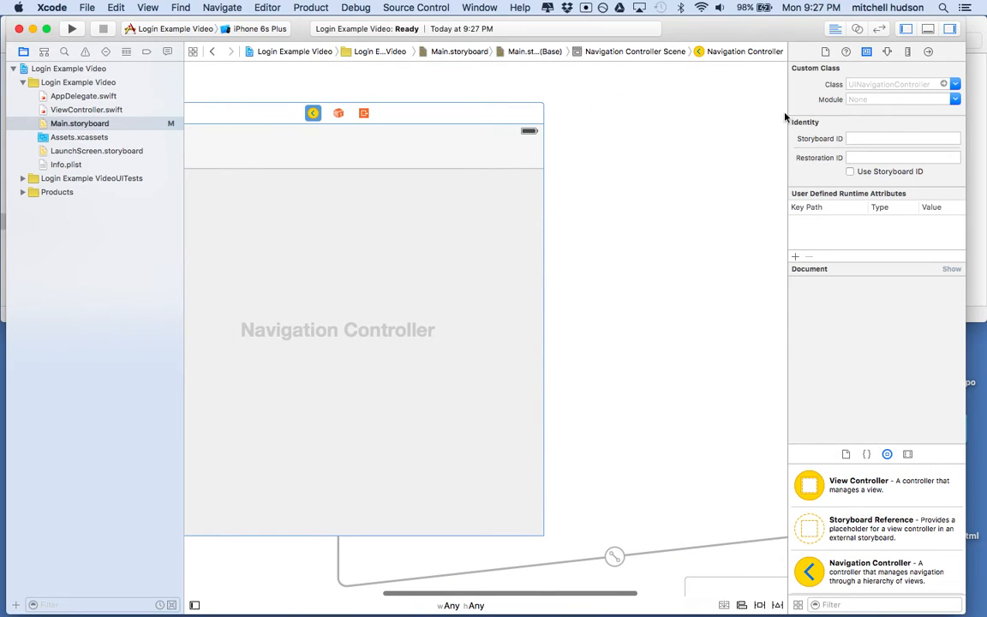
{"action": "mouse_move", "coordinate": [466, 121]}
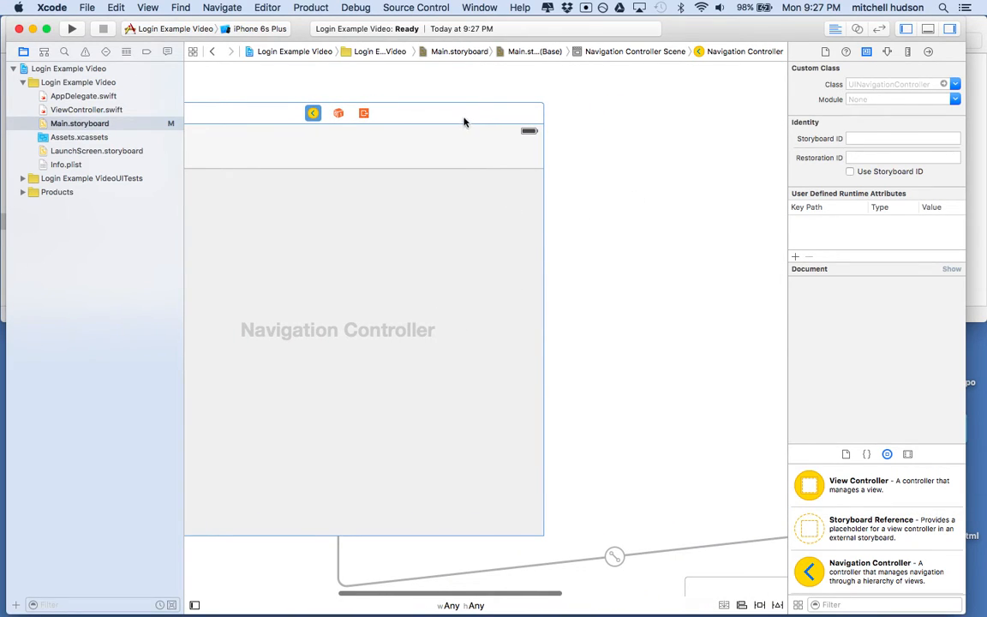
{"action": "mouse_move", "coordinate": [437, 240]}
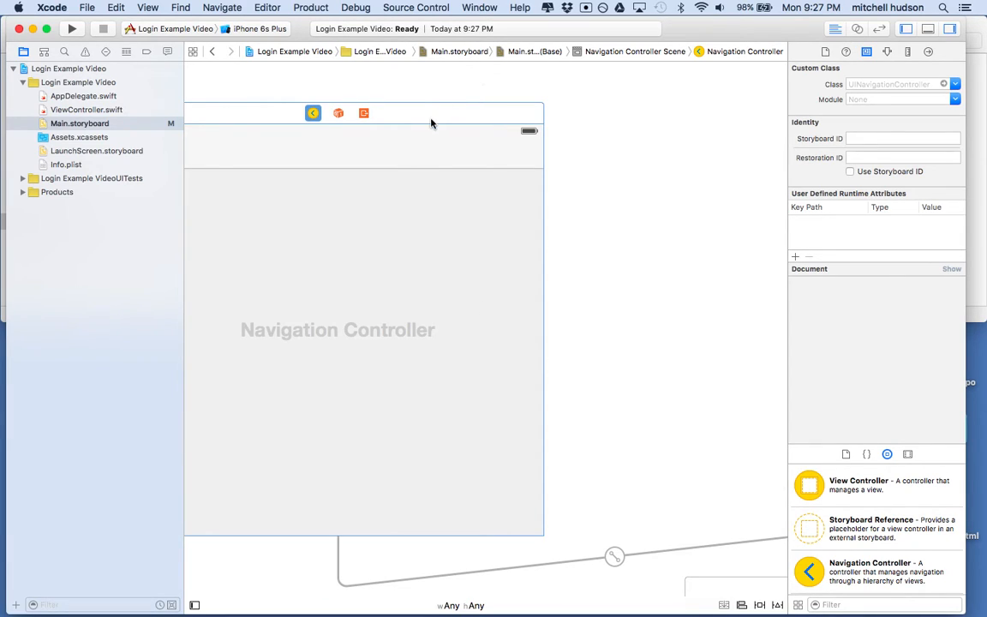
{"action": "mouse_move", "coordinate": [741, 68]}
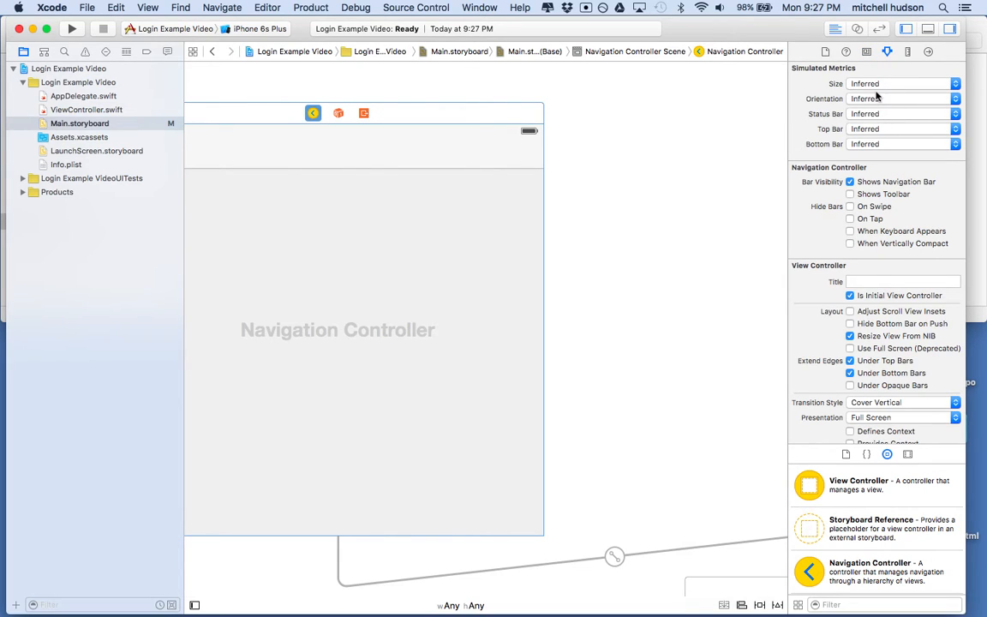
Show the navigation controller's Attributes inspector to set iPhone 3.5-inch simulated size.
{"action": "left_click", "coordinate": [901, 83]}
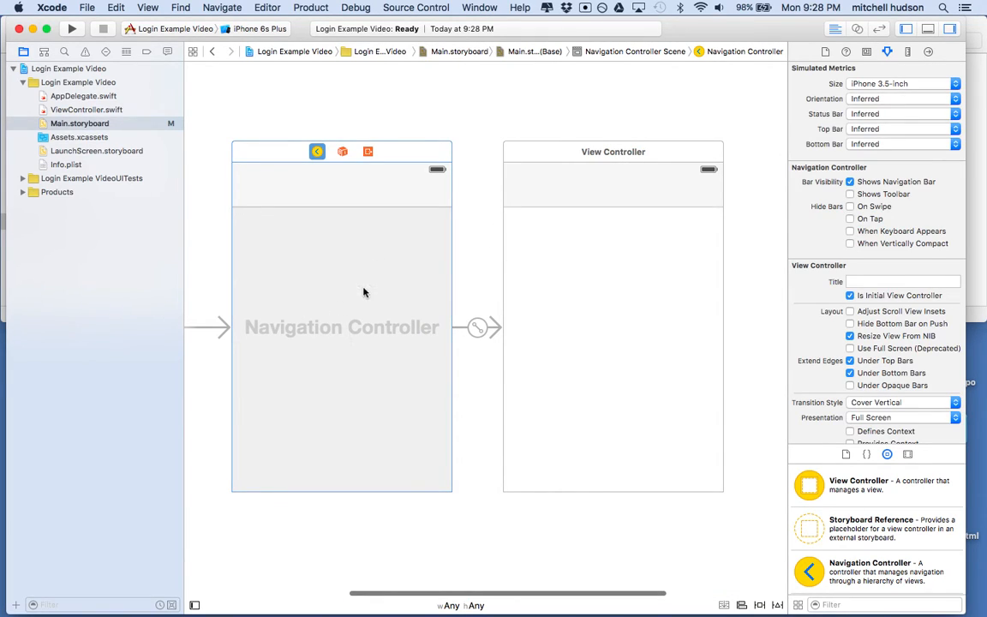
{"action": "mouse_move", "coordinate": [342, 323]}
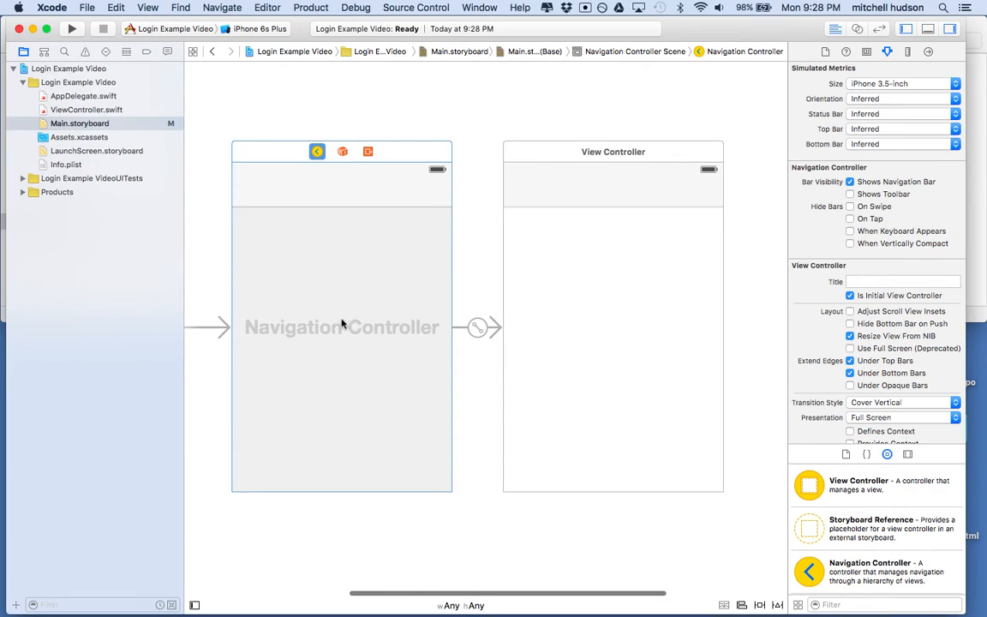
{"action": "mouse_move", "coordinate": [336, 246]}
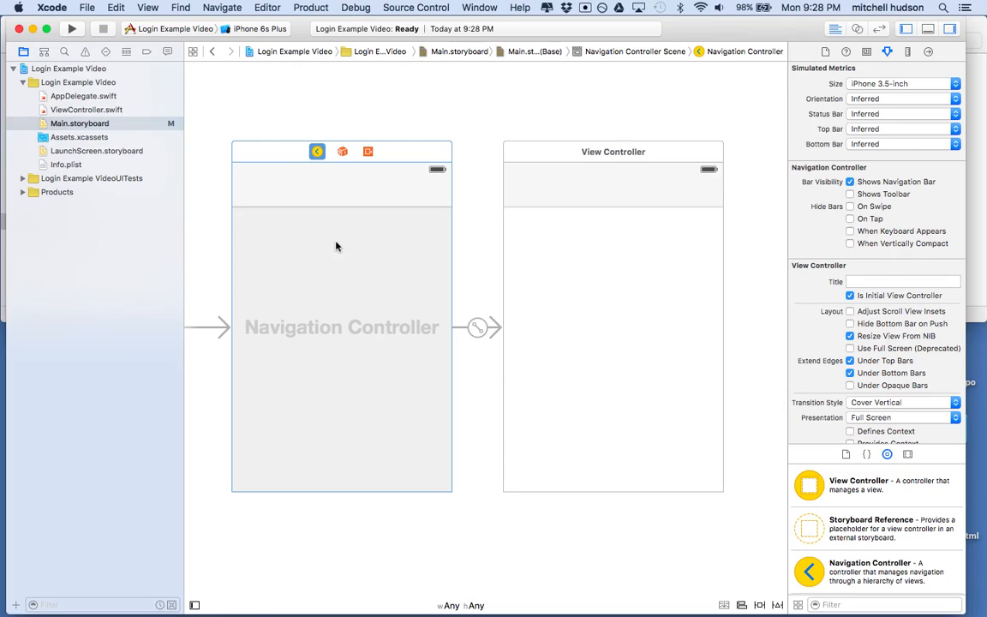
{"action": "mouse_move", "coordinate": [305, 260]}
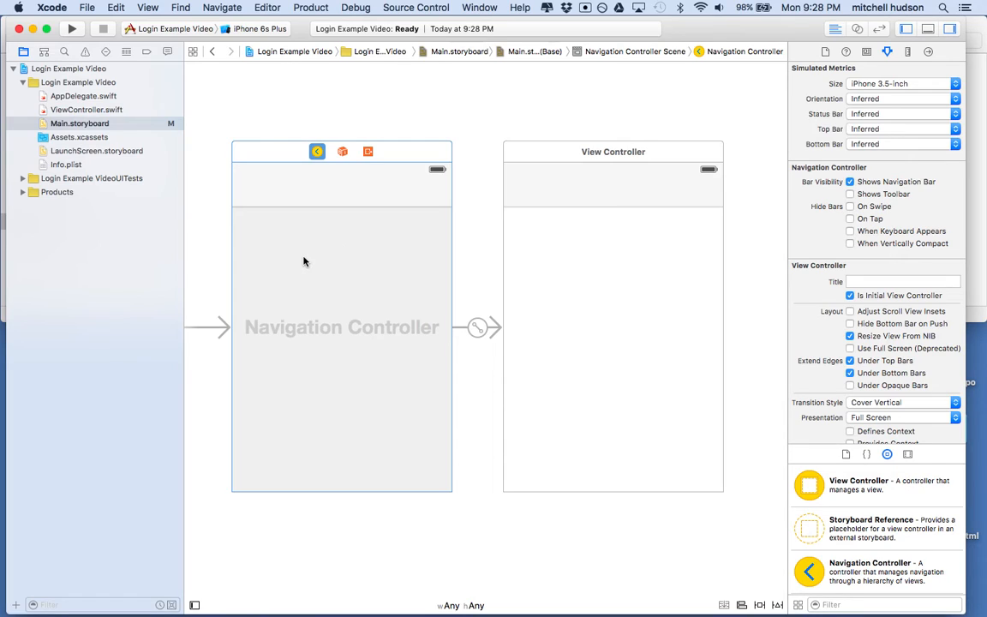
{"action": "mouse_move", "coordinate": [341, 329]}
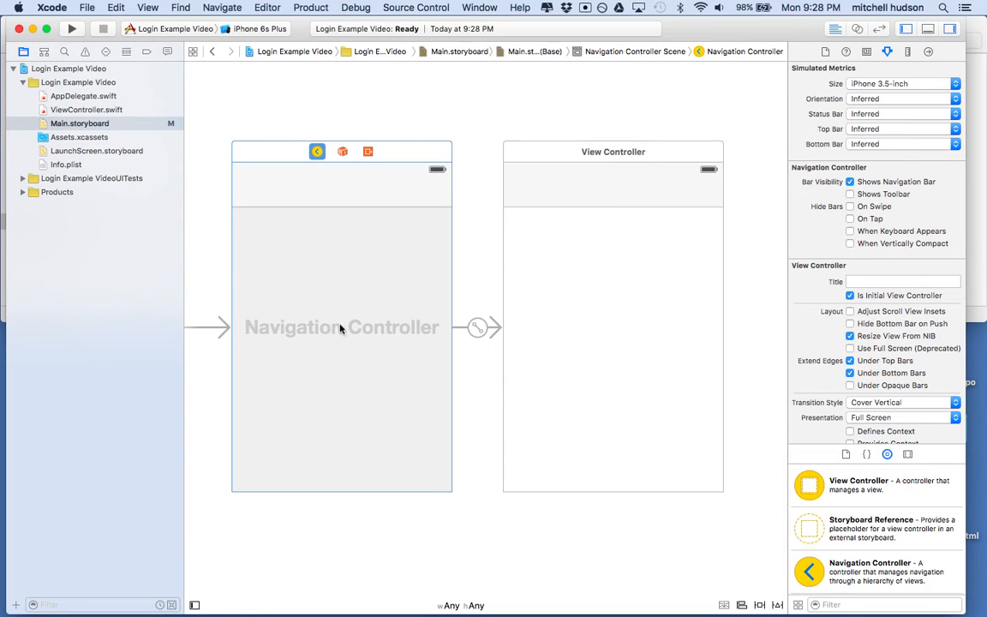
{"action": "mouse_move", "coordinate": [531, 151]}
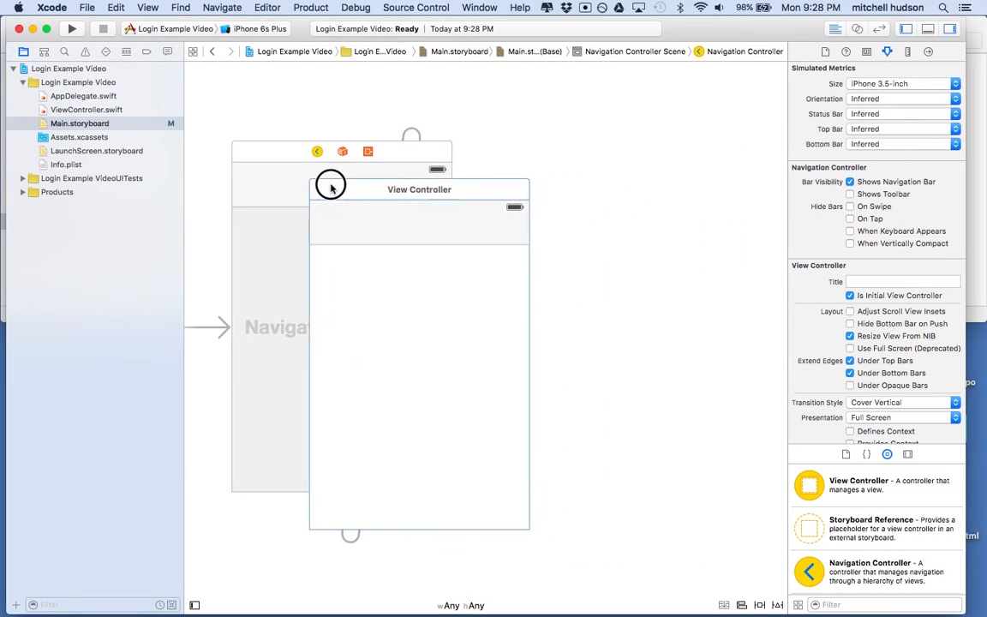
Move the root View Controller beside the Navigation Controller and select their relationship segue.
{"action": "left_click_drag", "start_coordinate": [332, 185], "coordinate": [270, 175]}
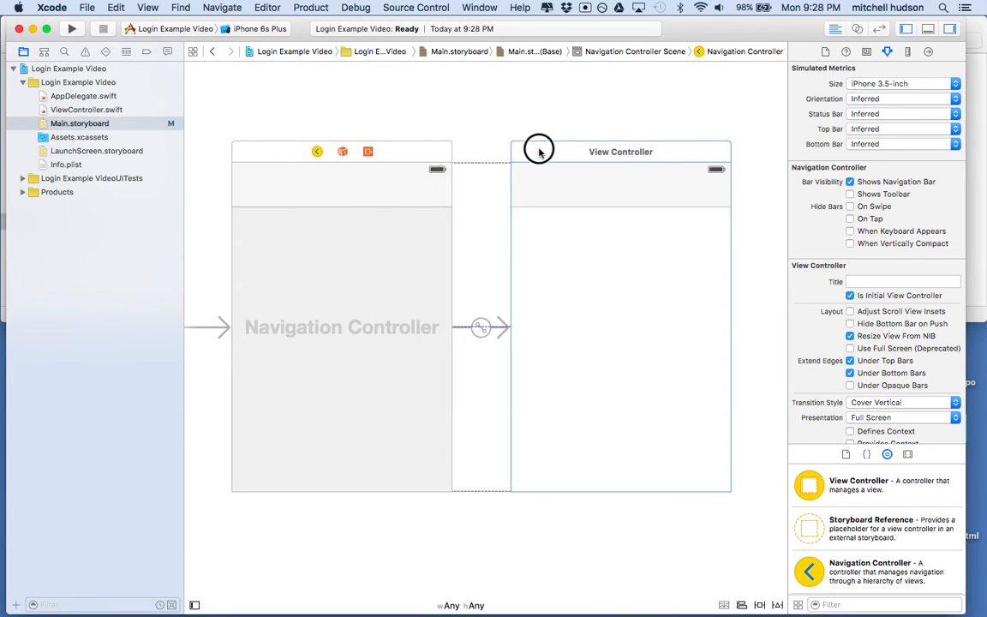
{"action": "left_click", "coordinate": [620, 151]}
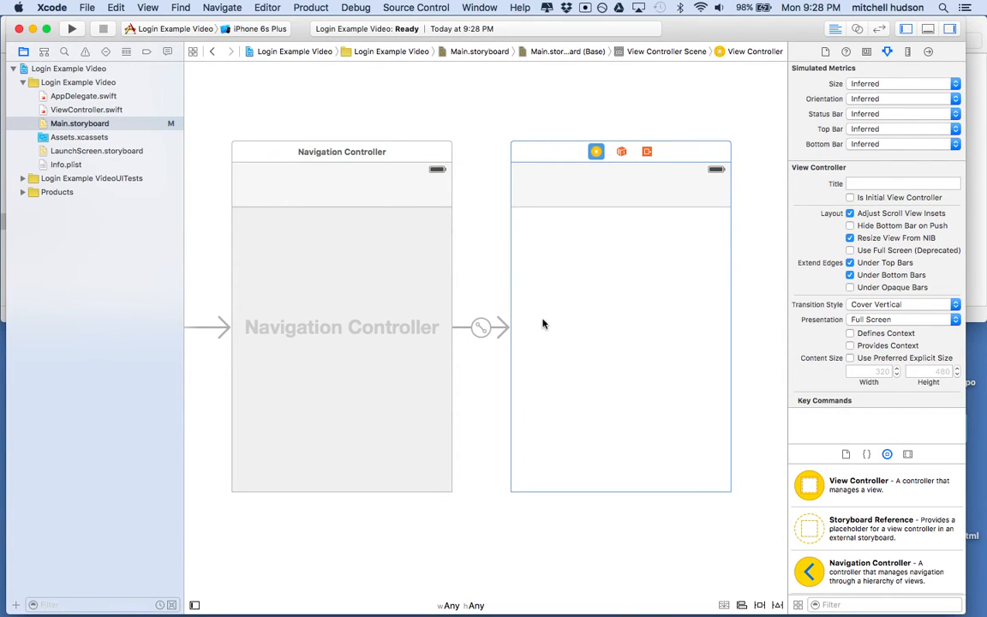
{"action": "mouse_move", "coordinate": [507, 342]}
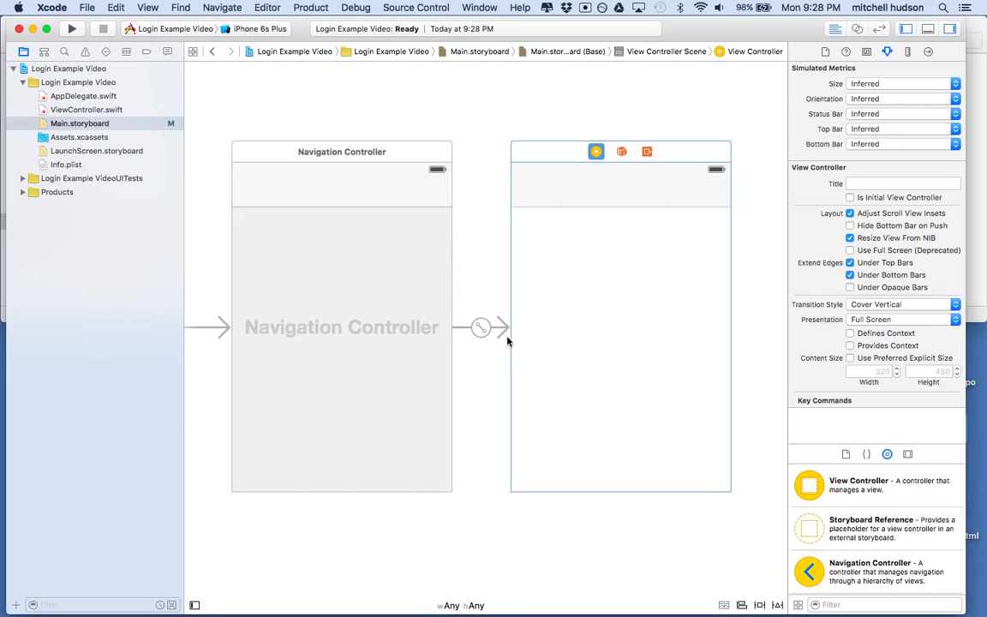
{"action": "left_click", "coordinate": [482, 327]}
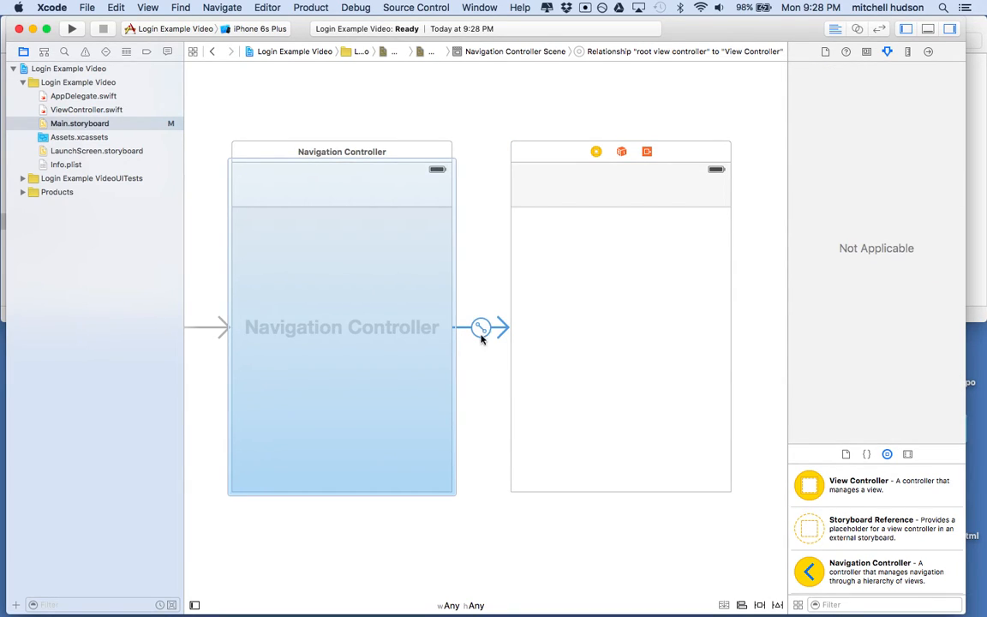
{"action": "mouse_move", "coordinate": [497, 334]}
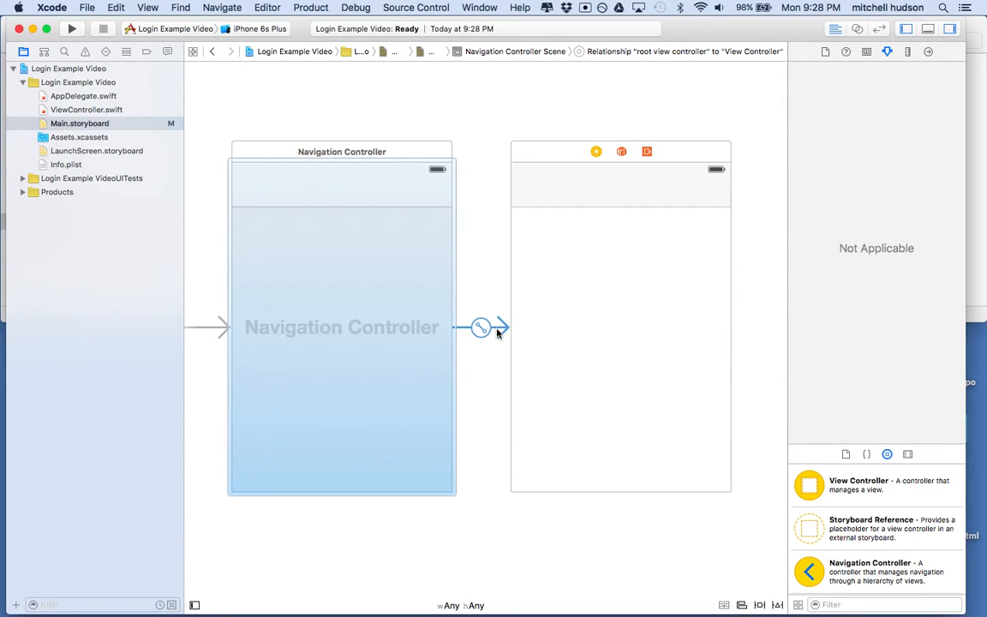
{"action": "mouse_move", "coordinate": [432, 264]}
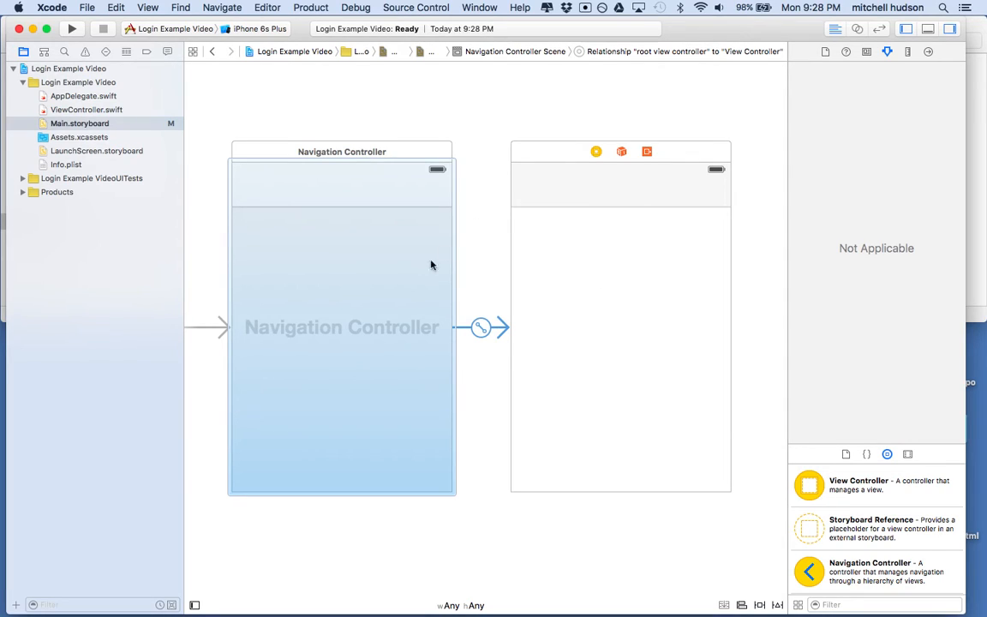
{"action": "mouse_move", "coordinate": [382, 346]}
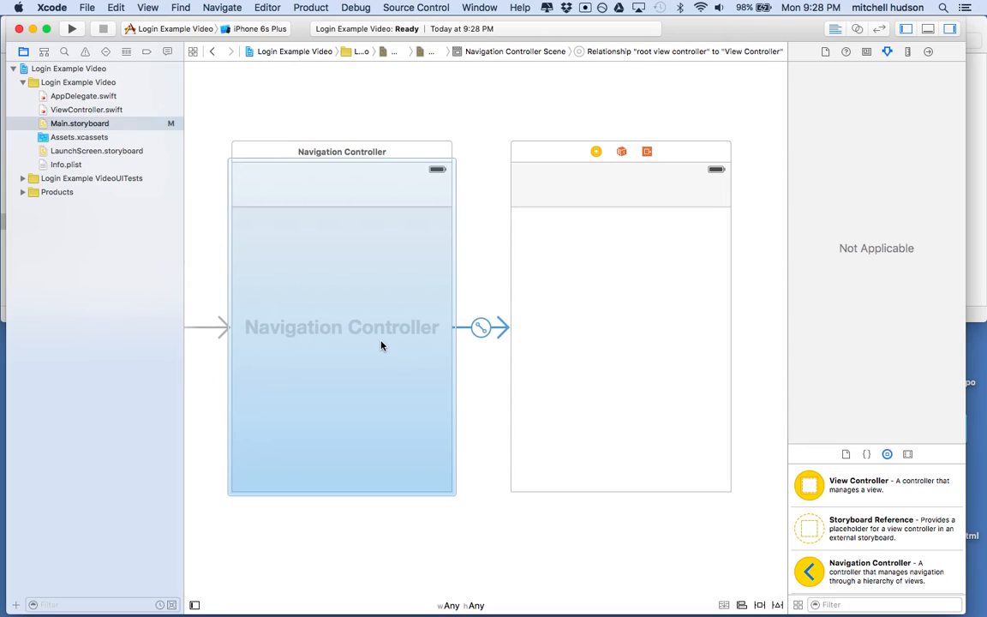
{"action": "mouse_move", "coordinate": [435, 353]}
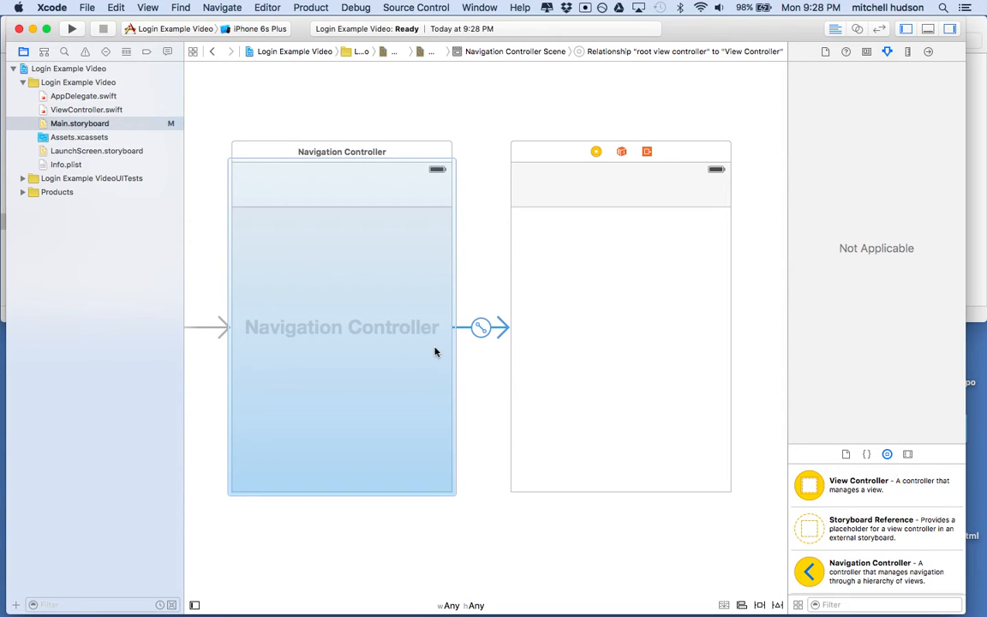
{"action": "mouse_move", "coordinate": [552, 329]}
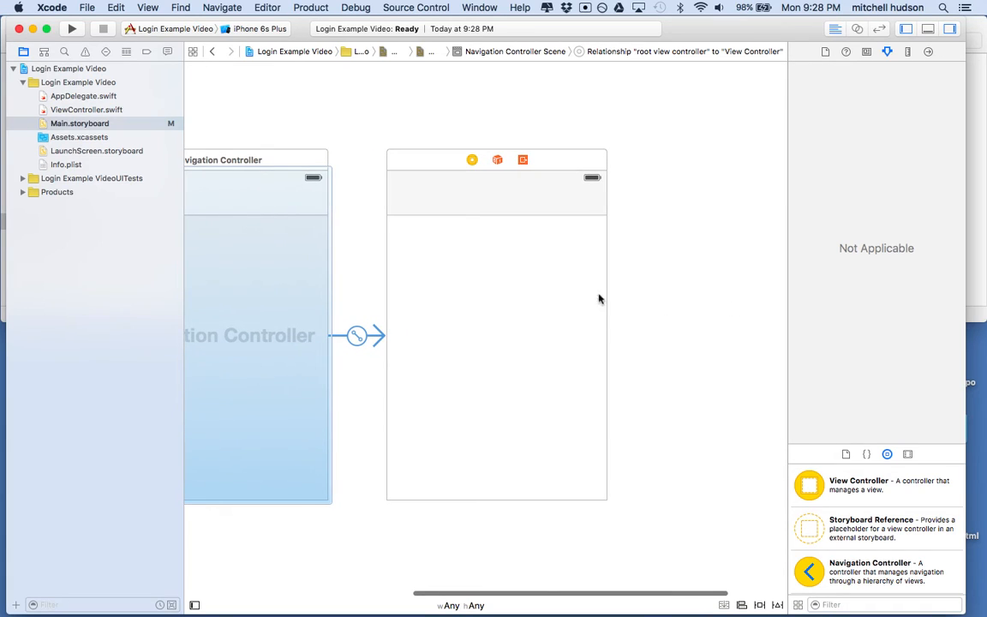
{"action": "mouse_move", "coordinate": [599, 261]}
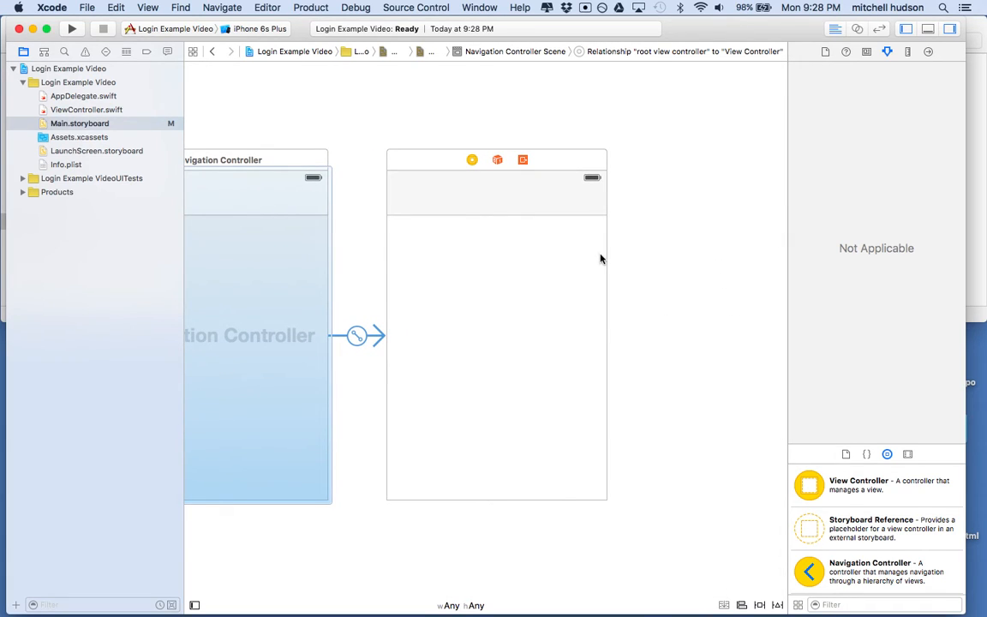
{"action": "mouse_move", "coordinate": [836, 507]}
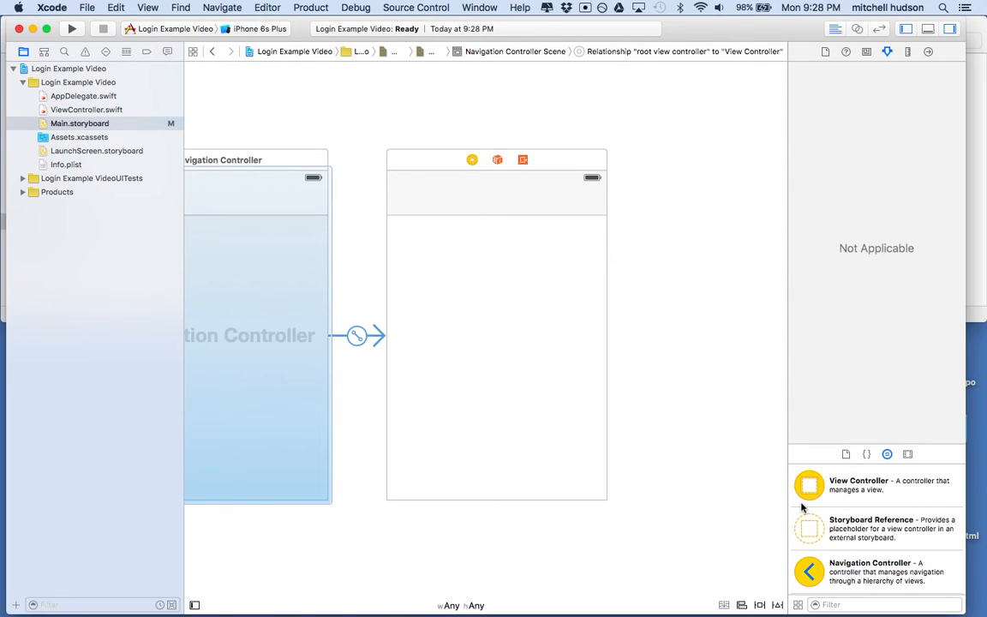
{"action": "mouse_move", "coordinate": [803, 511]}
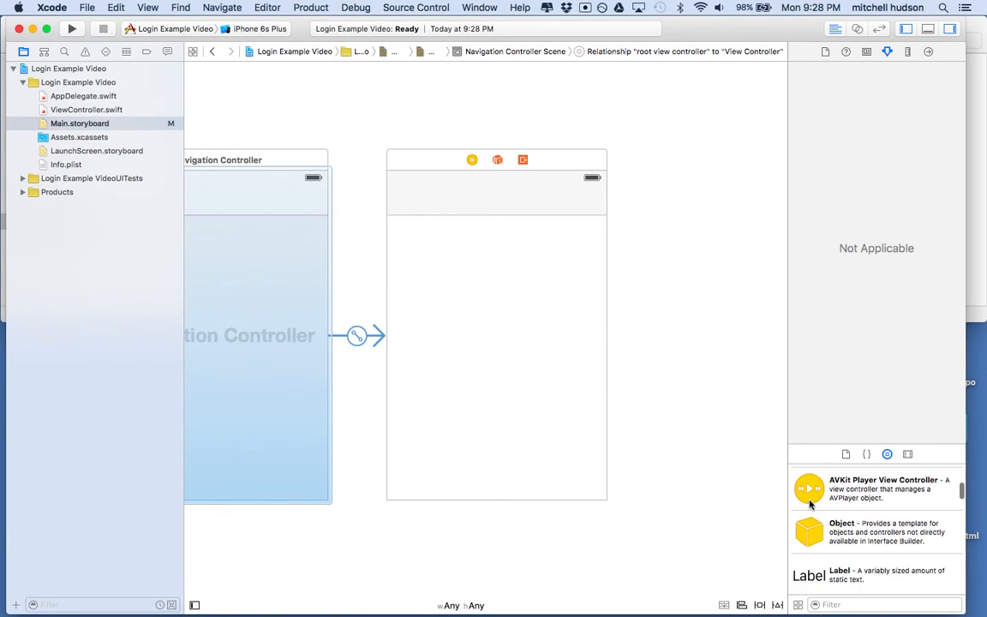
Add a Bar Button Item to the home view's navigation bar and title it List.
{"action": "scroll", "scroll_direction": "down", "scroll_amount": 3}
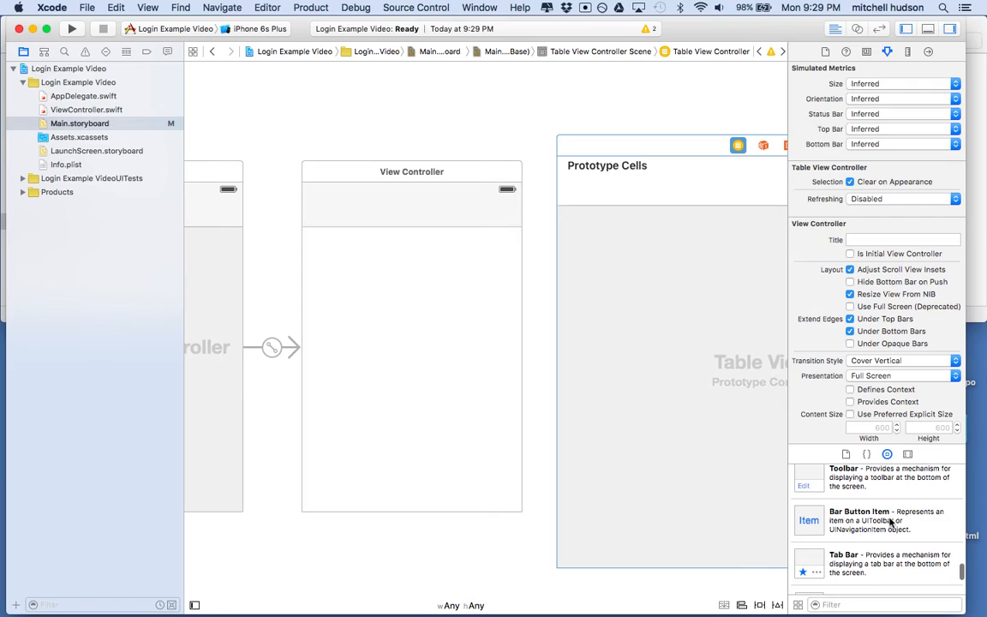
{"action": "left_click_drag", "start_coordinate": [808, 521], "coordinate": [495, 206]}
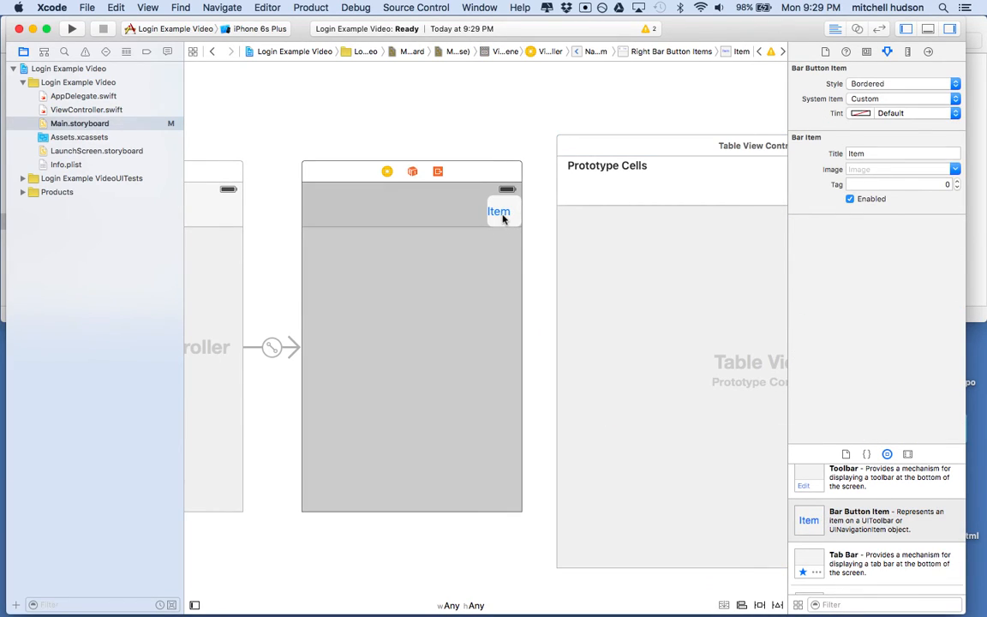
{"action": "left_click", "coordinate": [499, 211]}
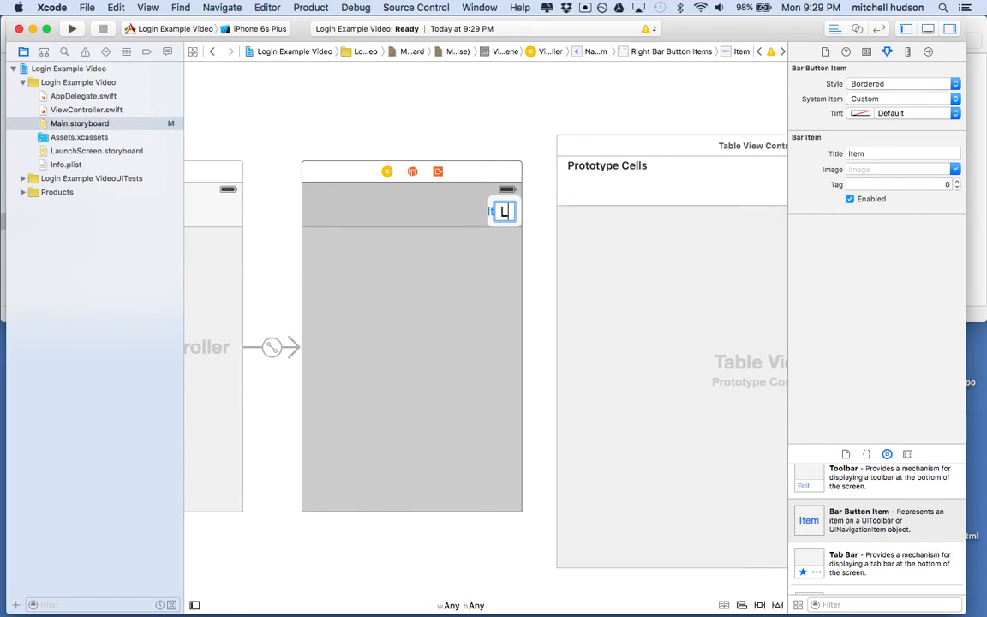
{"action": "type", "text": "List"}
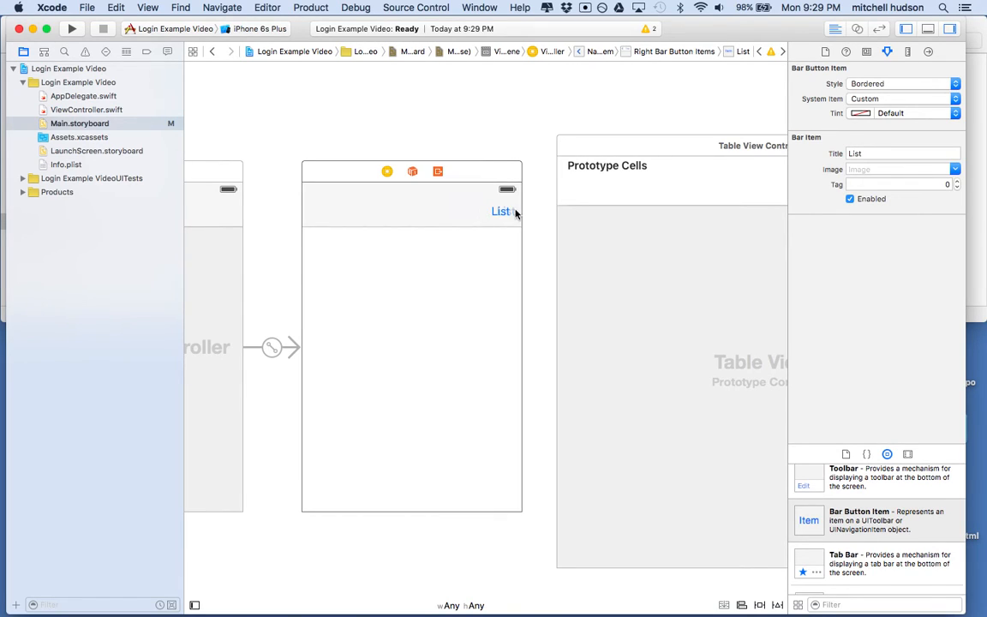
{"action": "left_click", "coordinate": [502, 211]}
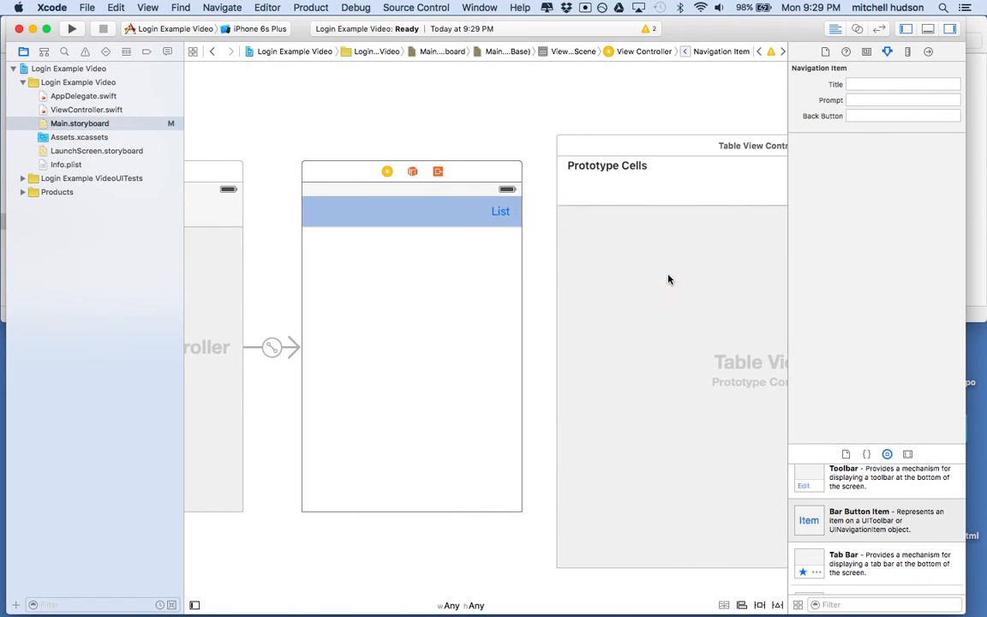
Wire the List bar button to the Table View Controller with a Show segue and verify its kind.
{"action": "left_click", "coordinate": [500, 211]}
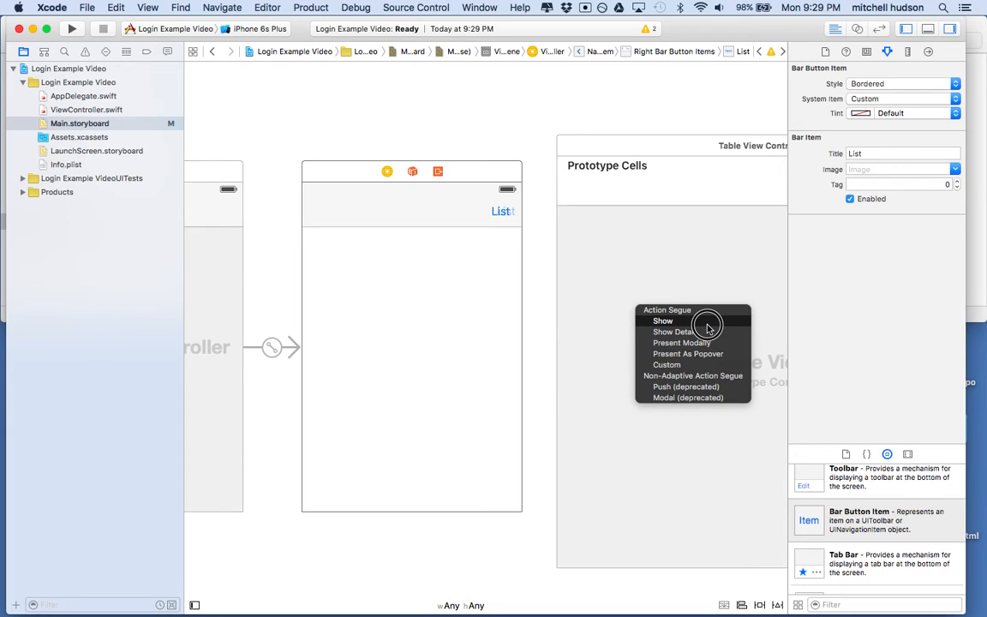
{"action": "left_click", "coordinate": [661, 320]}
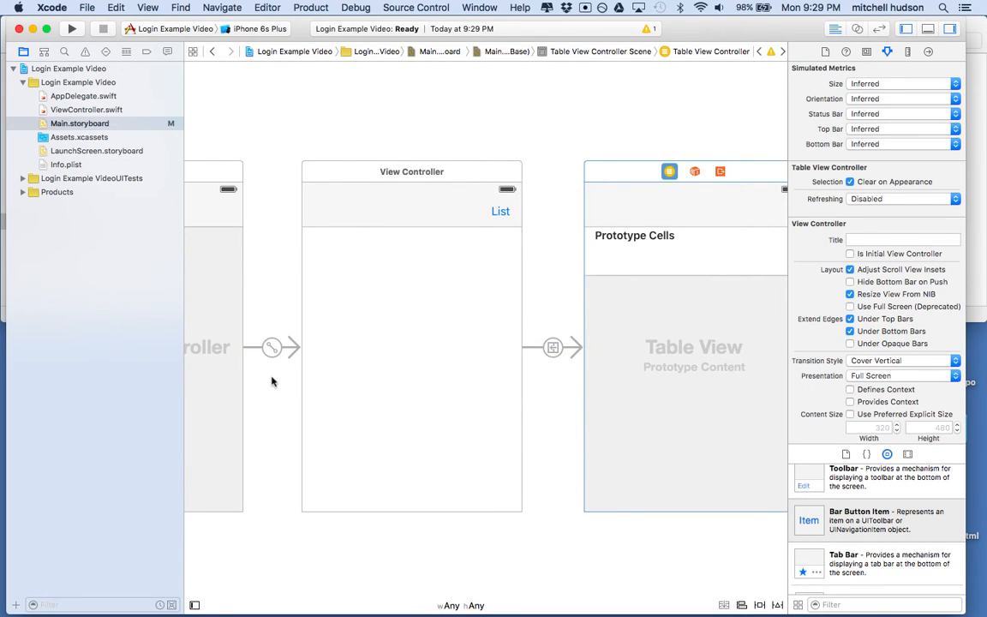
{"action": "left_click", "coordinate": [551, 346]}
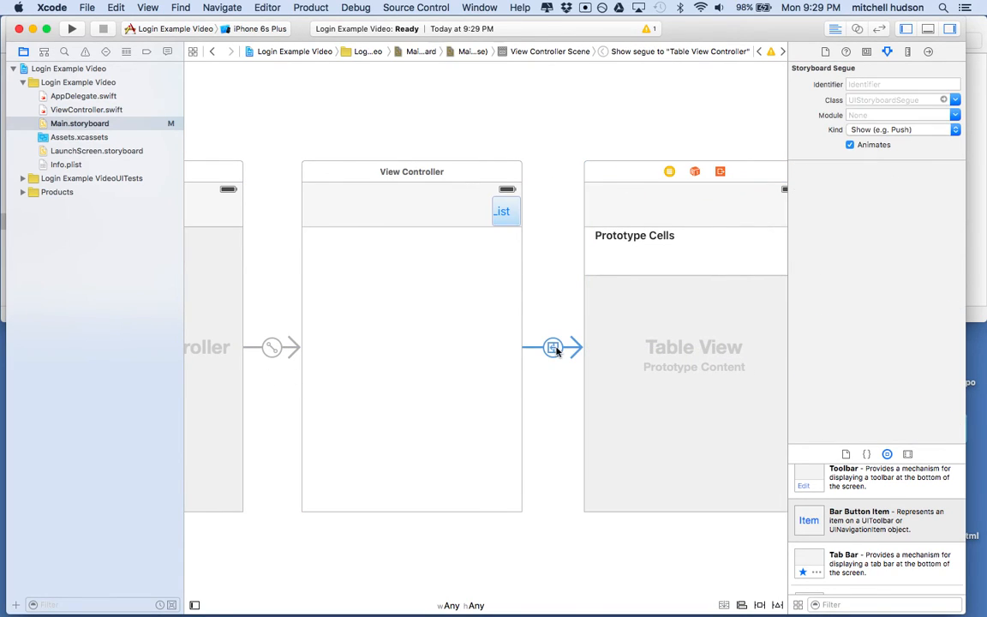
{"action": "mouse_move", "coordinate": [471, 322]}
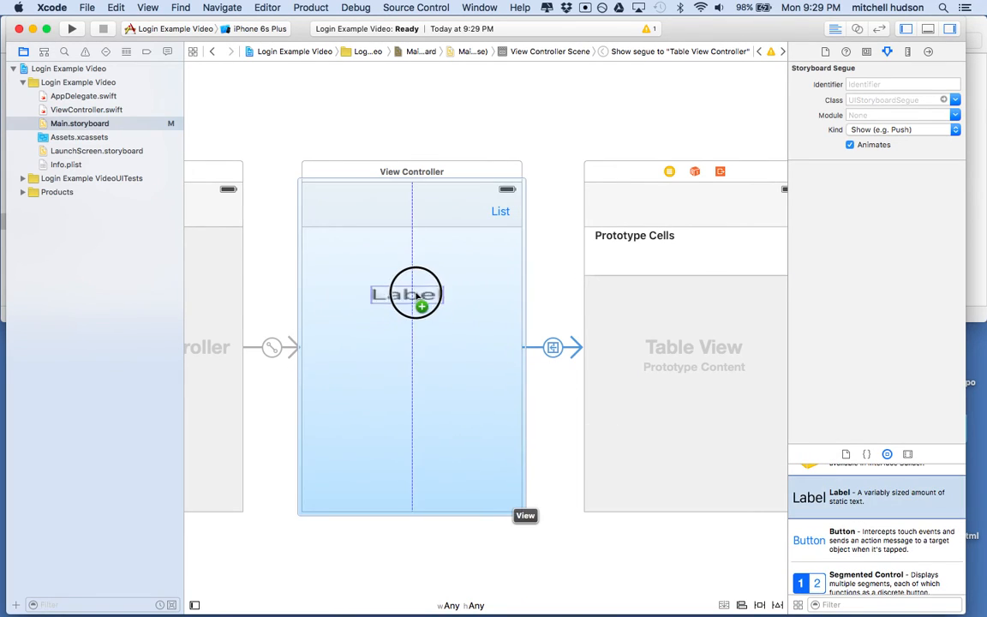
Place a 'Home' label near the top of the view, centred, with the Headline text style.
{"action": "left_click", "coordinate": [411, 293]}
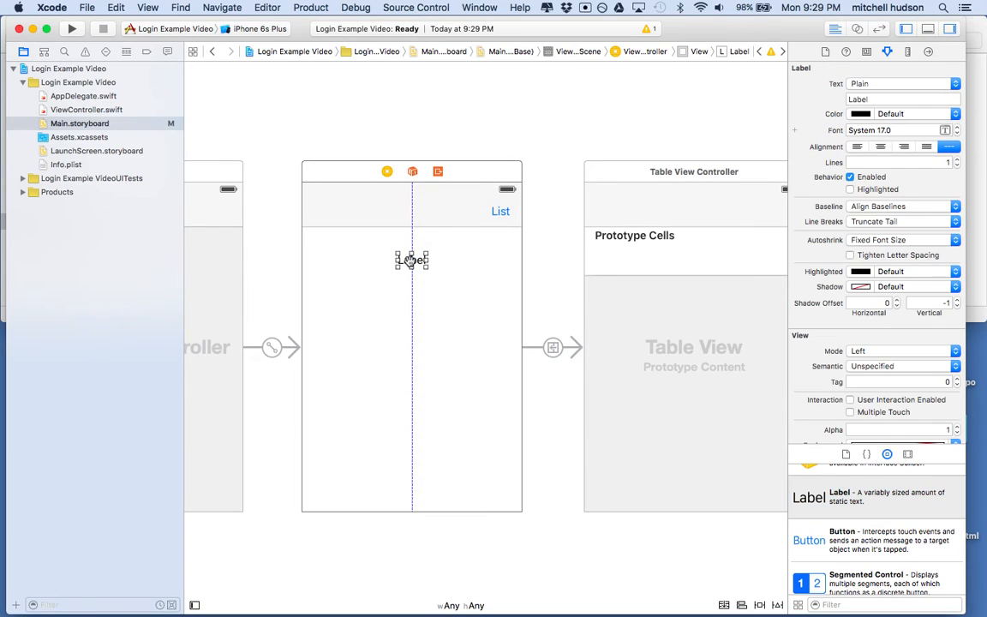
{"action": "type", "text": "Home"}
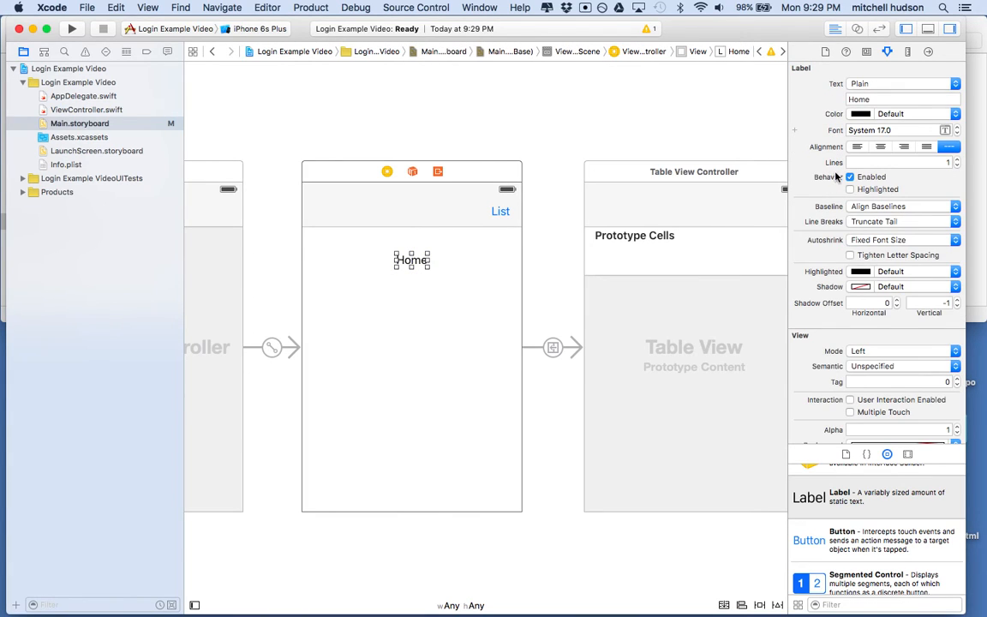
{"action": "left_click", "coordinate": [946, 131]}
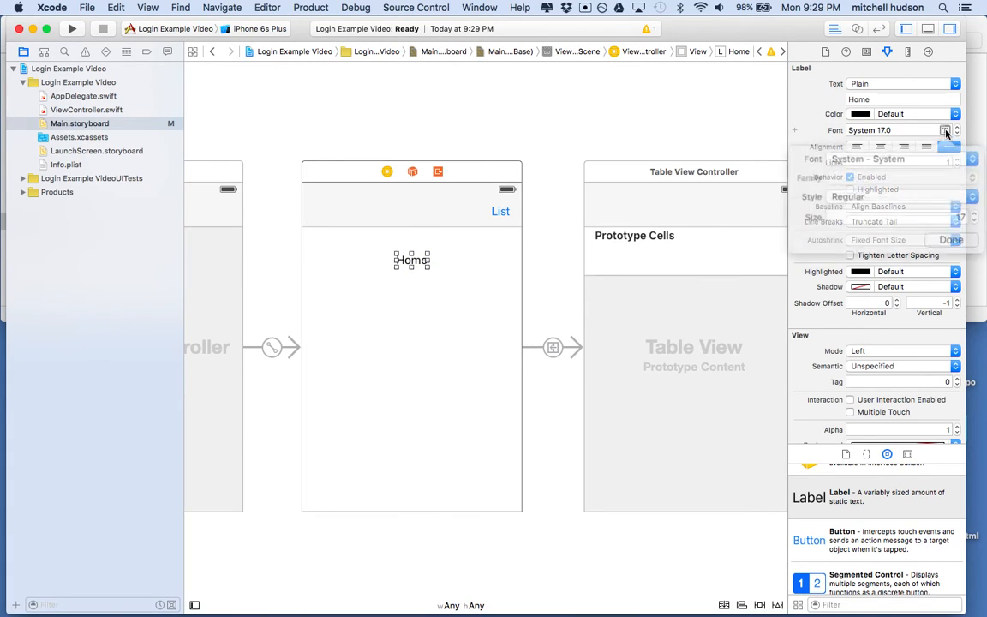
{"action": "left_click", "coordinate": [882, 197]}
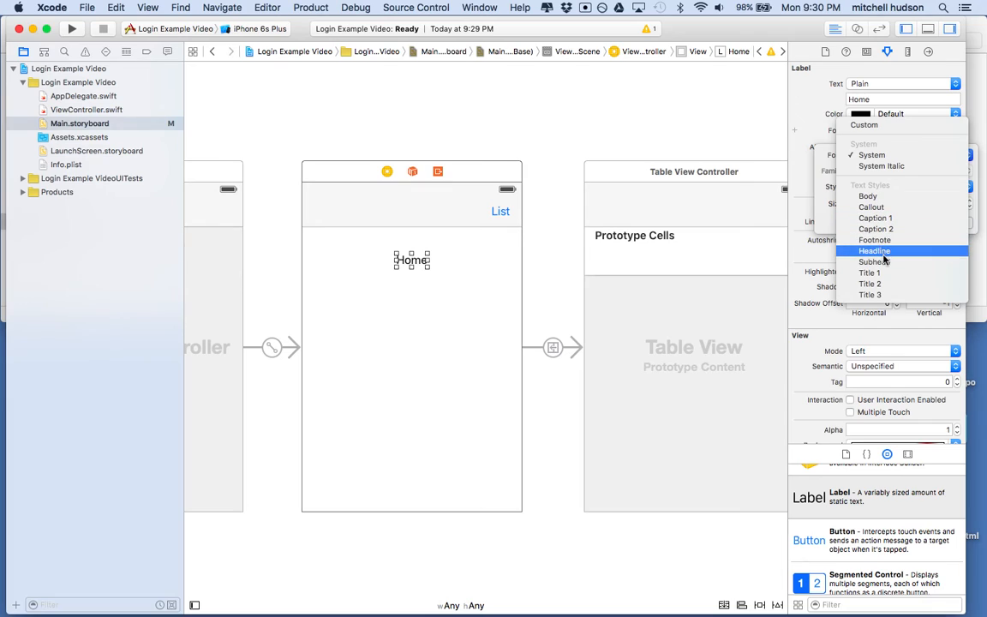
{"action": "left_click", "coordinate": [874, 250]}
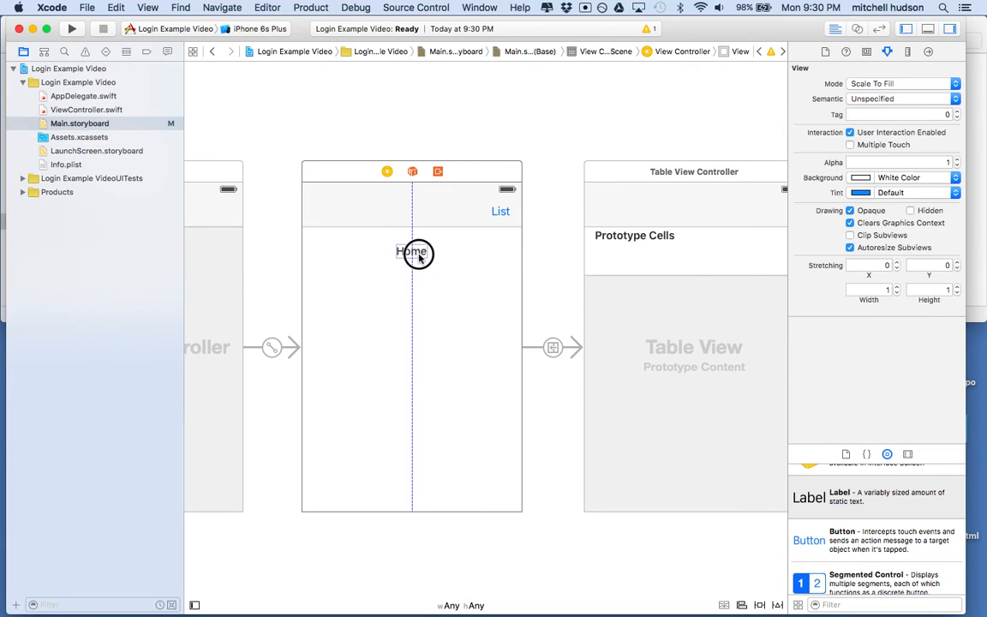
Give the home view a pink background colour.
{"action": "left_click", "coordinate": [411, 250]}
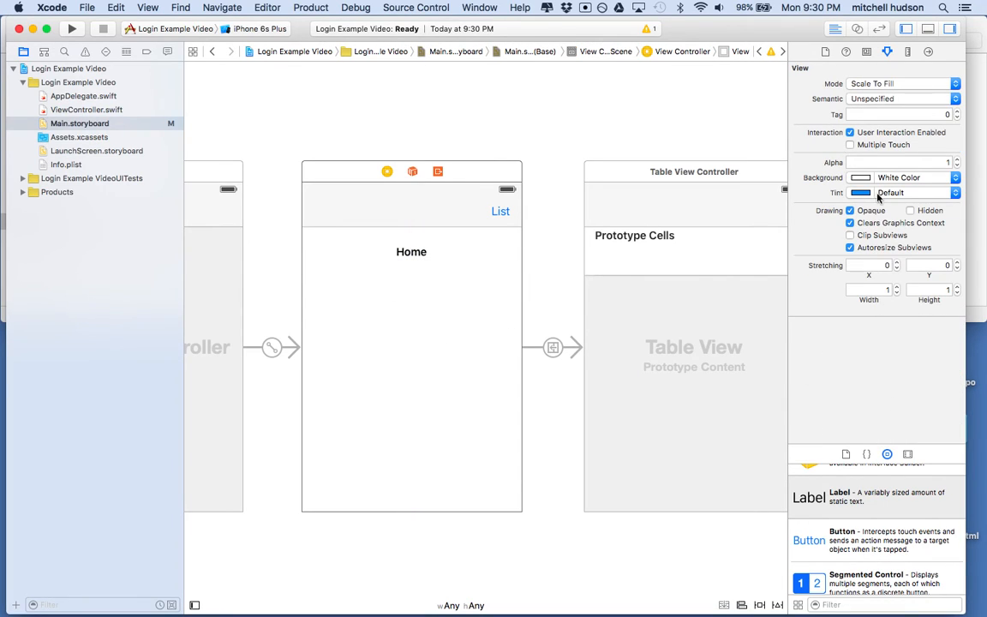
{"action": "left_click", "coordinate": [859, 177]}
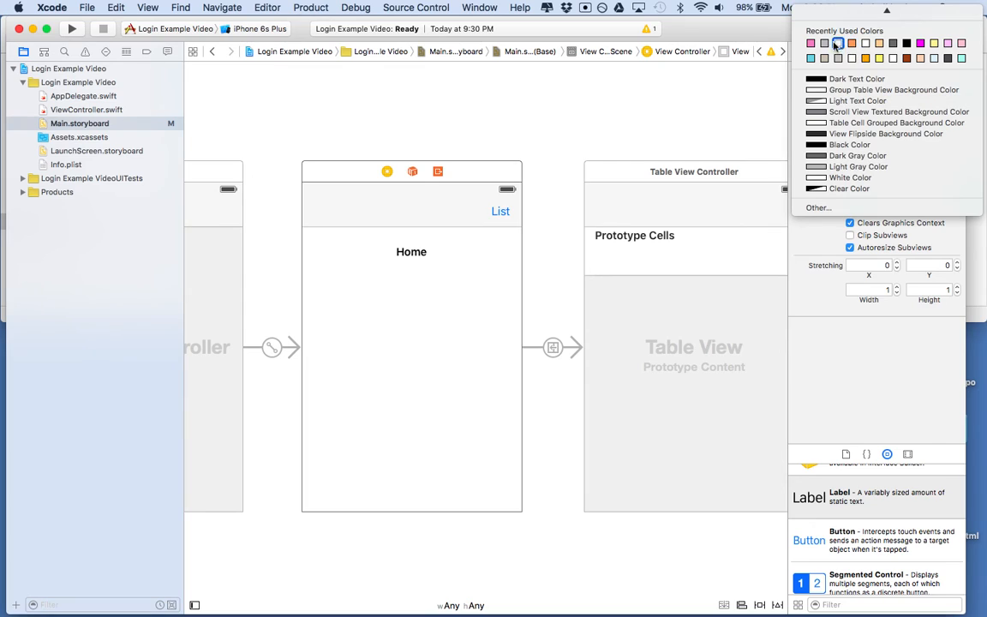
{"action": "left_click", "coordinate": [835, 42]}
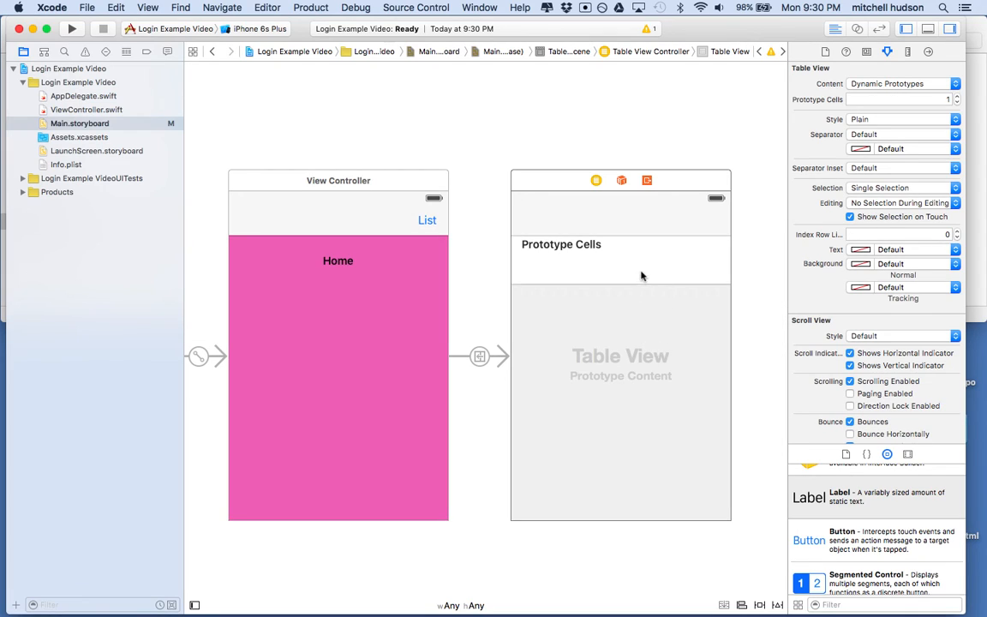
Switch the table view to Static Cells and give the cells the Basic style.
{"action": "left_click", "coordinate": [620, 334]}
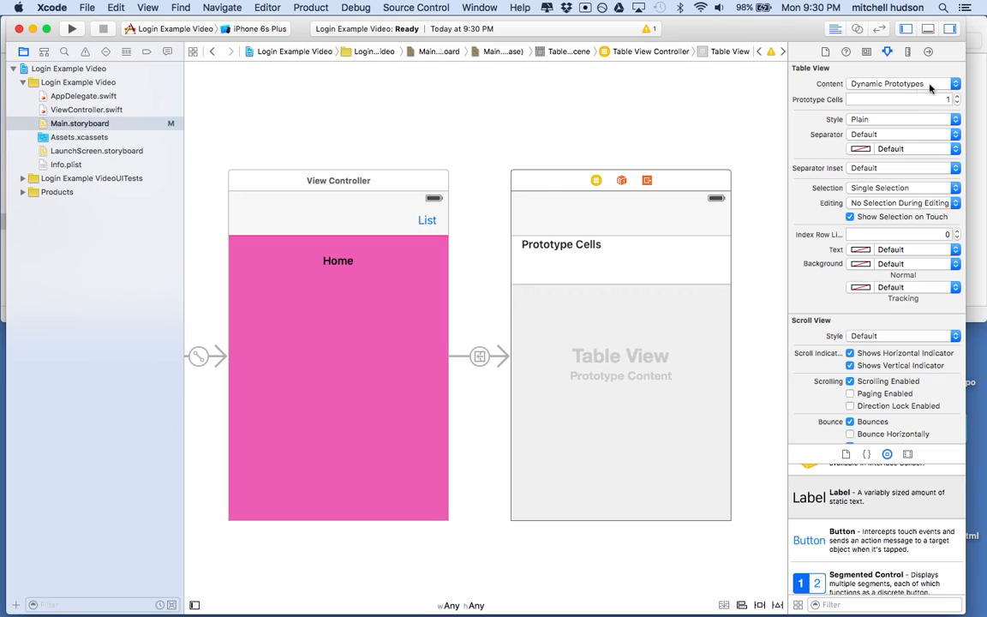
{"action": "left_click", "coordinate": [901, 82]}
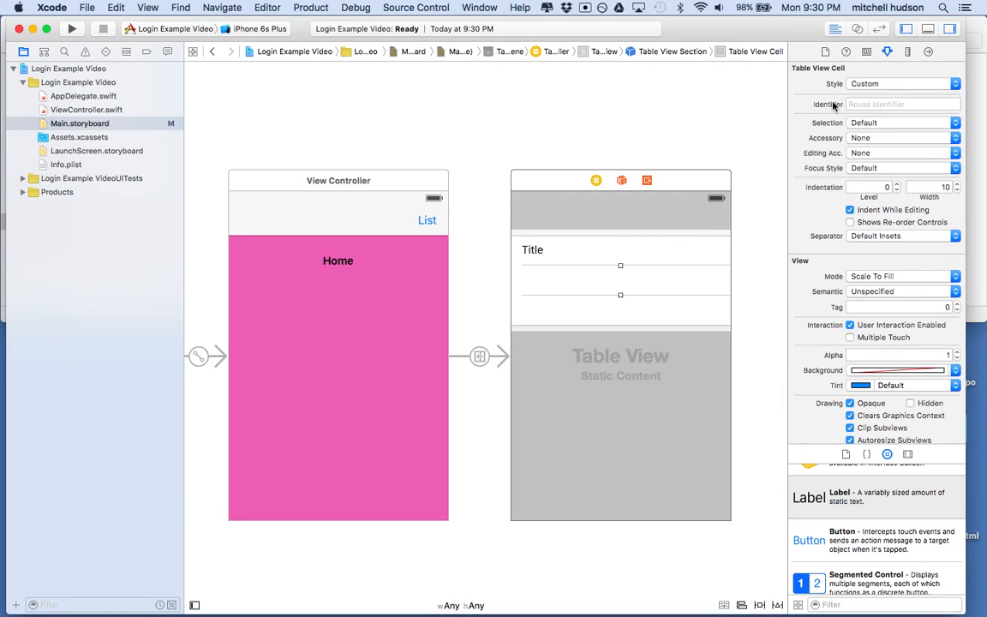
{"action": "left_click", "coordinate": [901, 82]}
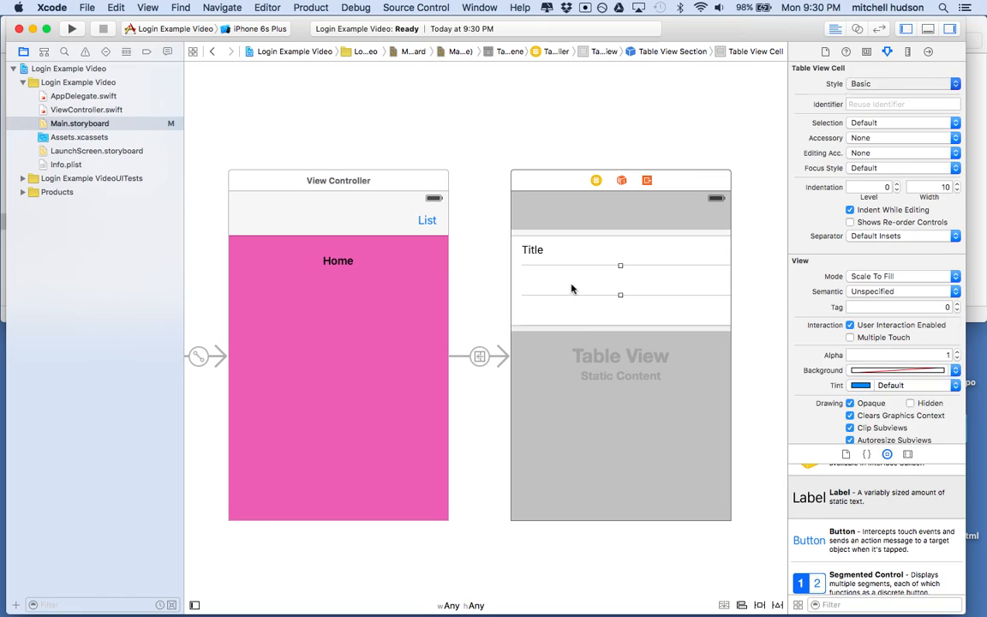
{"action": "left_click", "coordinate": [900, 83]}
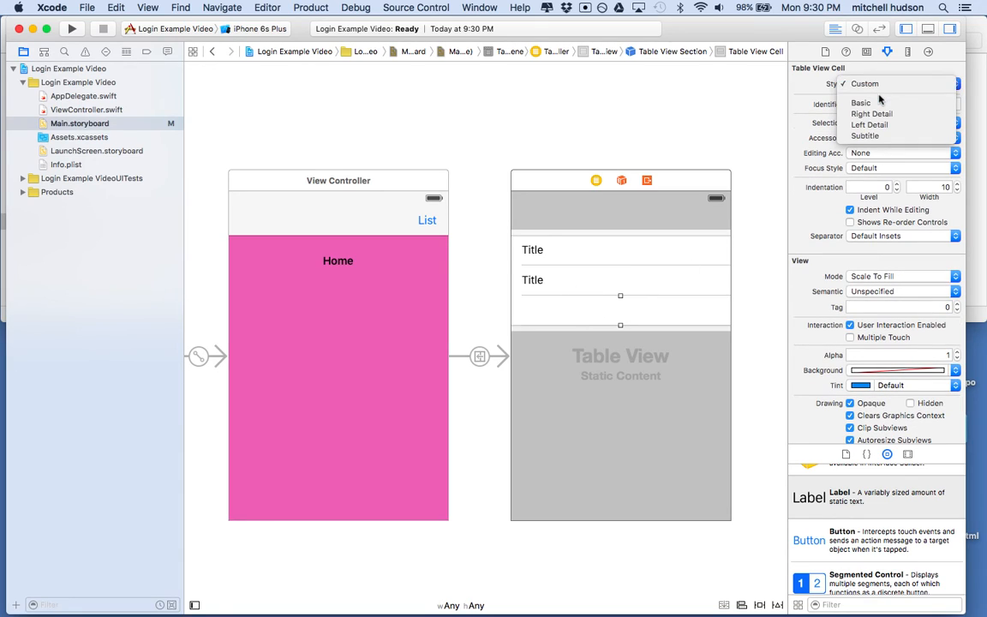
{"action": "left_click", "coordinate": [859, 103]}
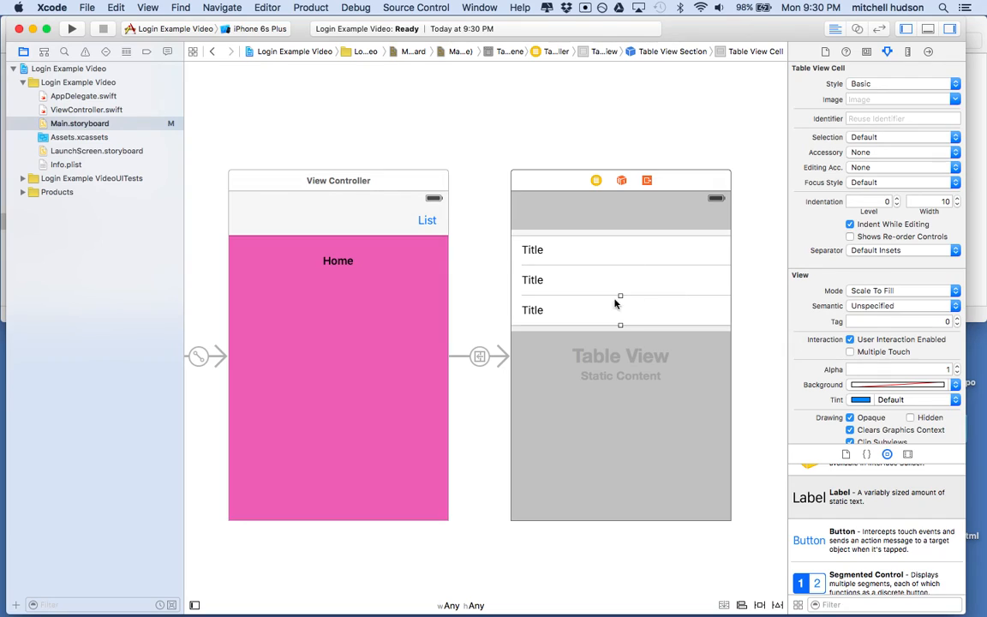
Title the first cell 'Cell One'.
{"action": "left_click", "coordinate": [532, 250]}
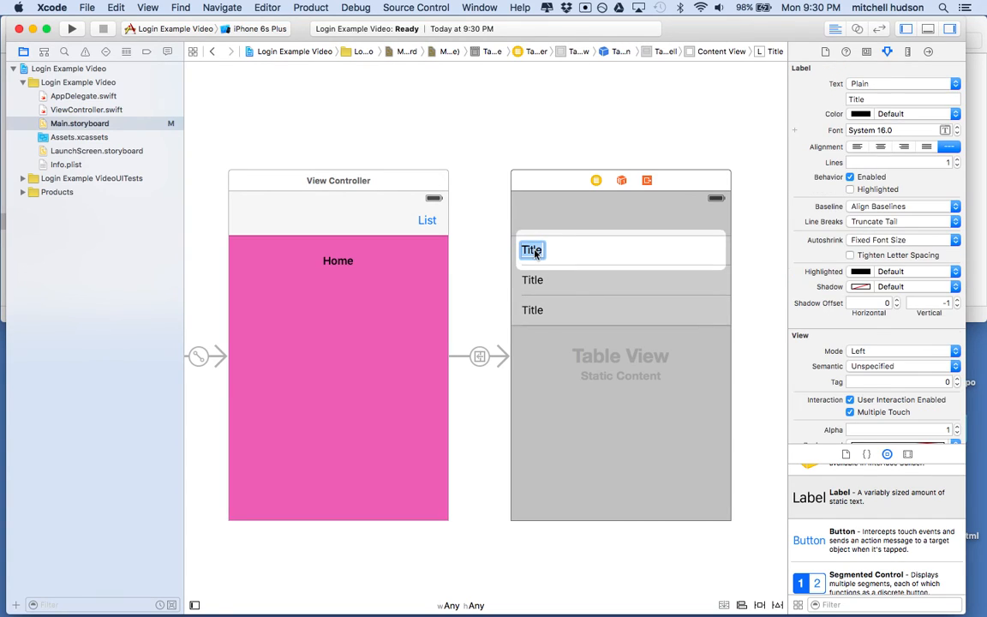
{"action": "type", "text": "Cell One"}
{"action": "left_click", "coordinate": [623, 279]}
{"action": "type", "text": "Cell Two"}
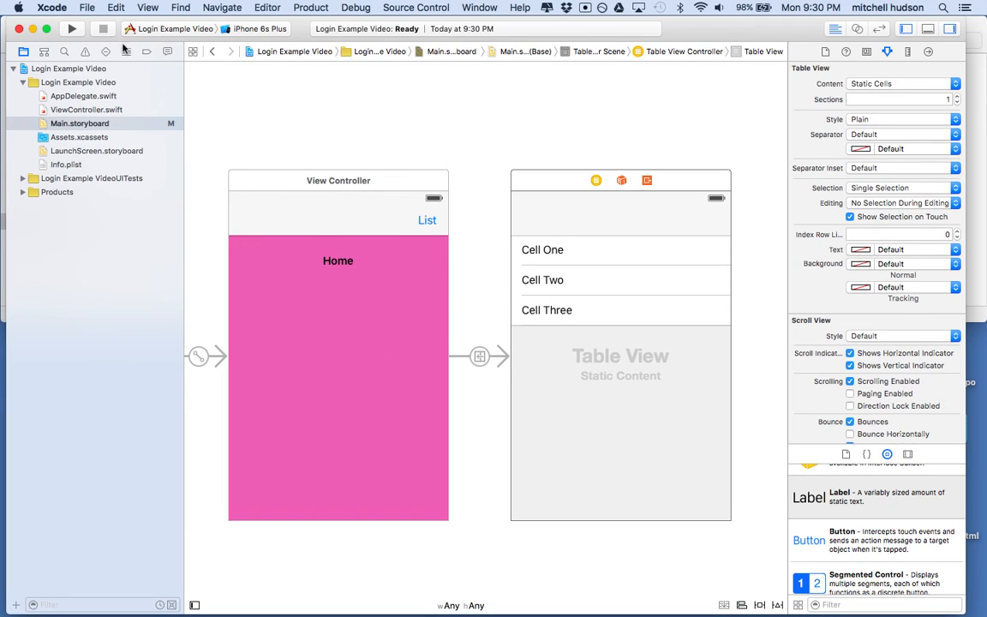
Choose iPhone 6s as the run destination and build and run the app.
{"action": "left_click", "coordinate": [260, 27]}
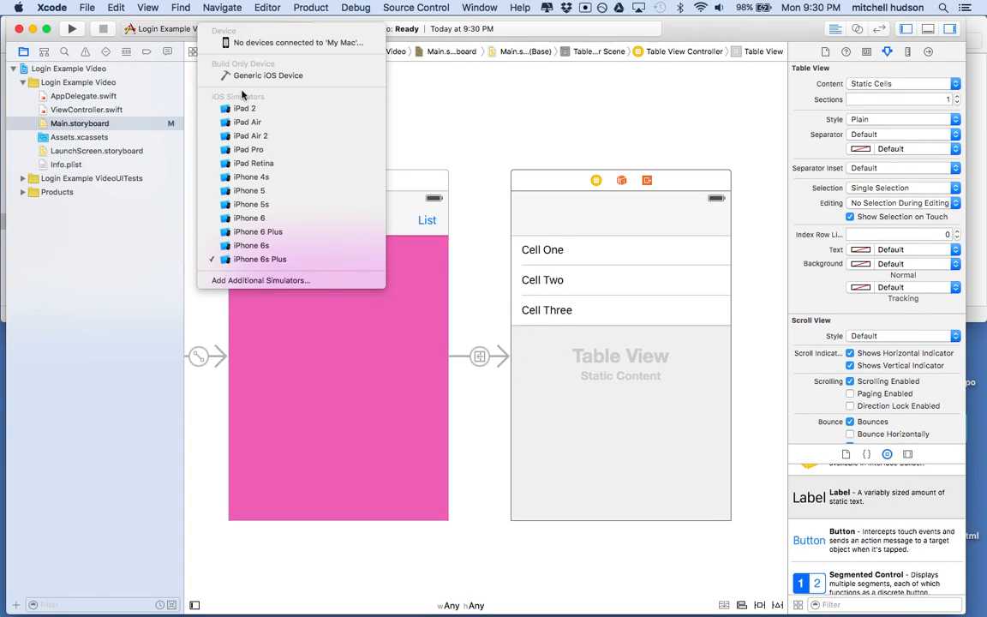
{"action": "left_click", "coordinate": [250, 245]}
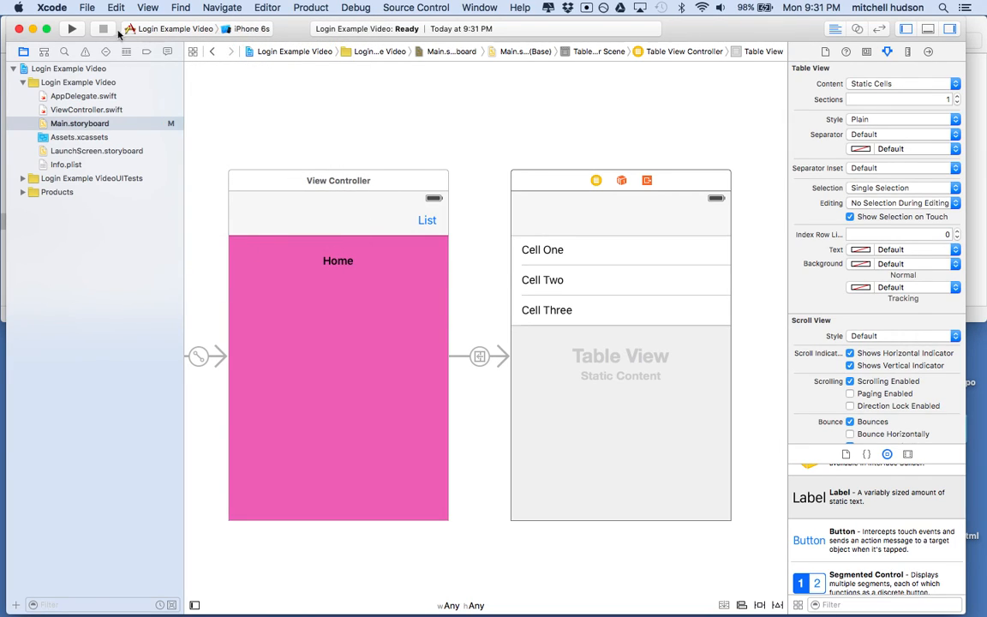
{"action": "left_click", "coordinate": [72, 28]}
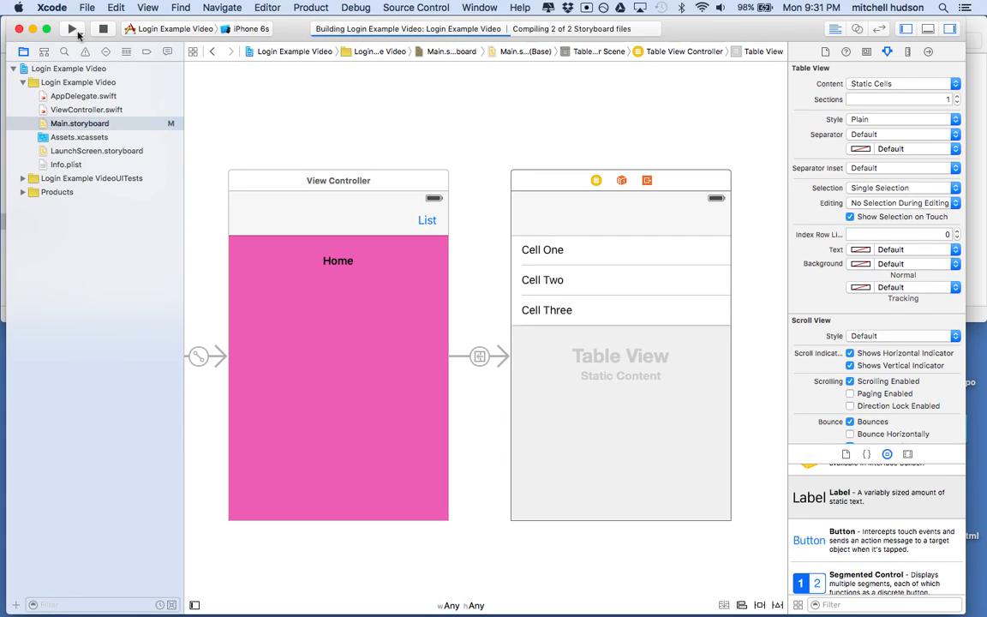
{"action": "left_click", "coordinate": [72, 27]}
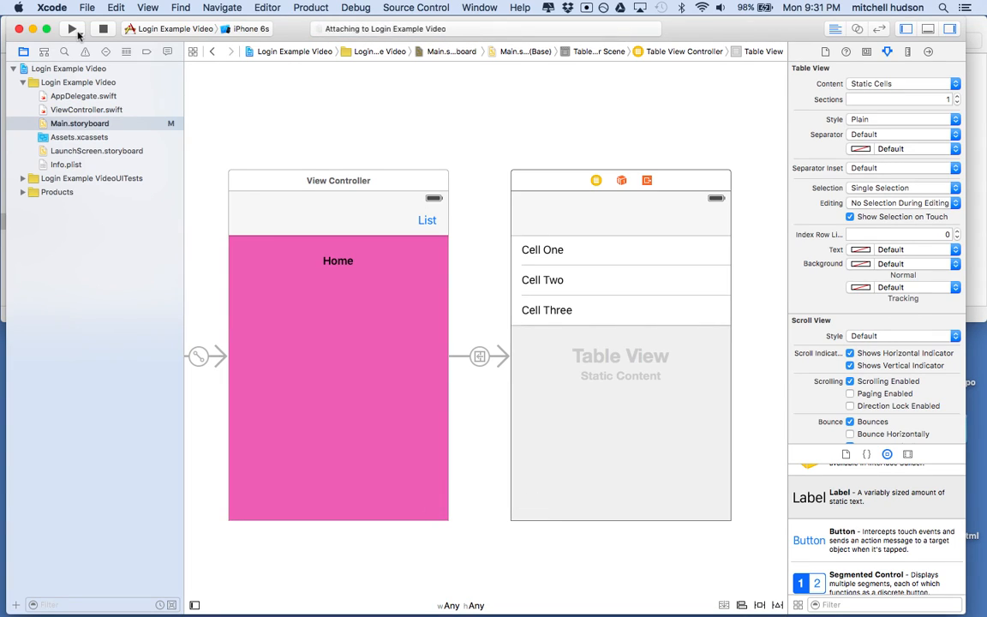
{"action": "left_click", "coordinate": [72, 27]}
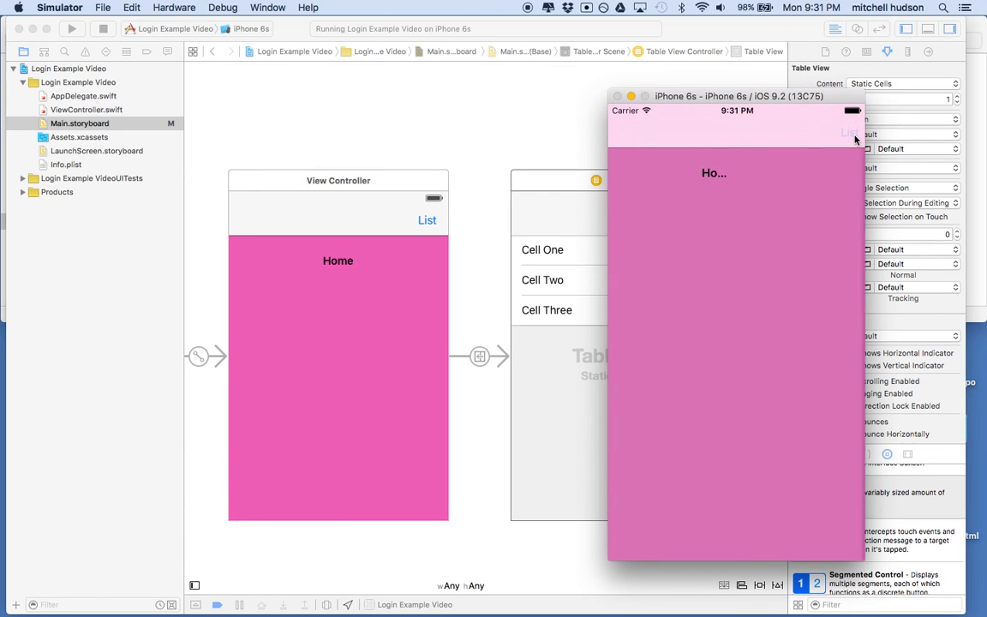
Tap List to reach the three-cell table, go Back to Home, and move the simulator window right.
{"action": "left_click", "coordinate": [847, 133]}
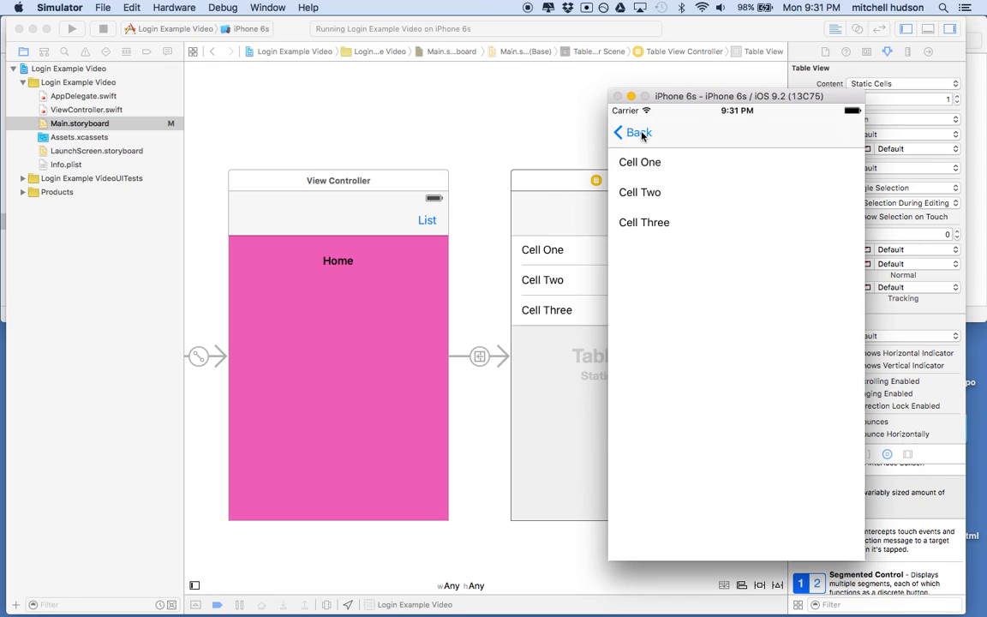
{"action": "left_click", "coordinate": [633, 131]}
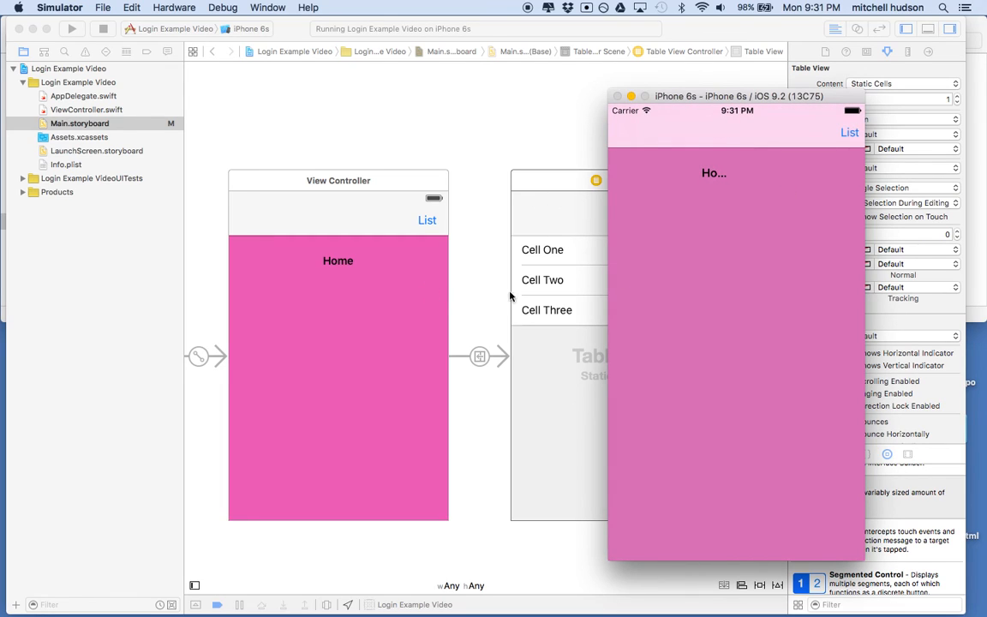
{"action": "mouse_move", "coordinate": [583, 241]}
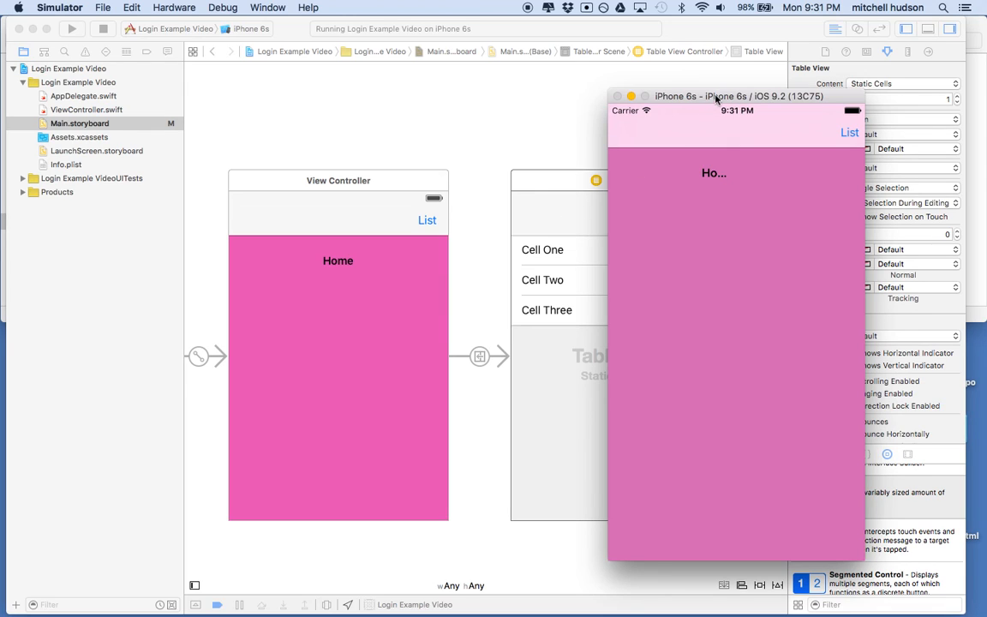
{"action": "left_click_drag", "start_coordinate": [716, 95], "coordinate": [836, 92]}
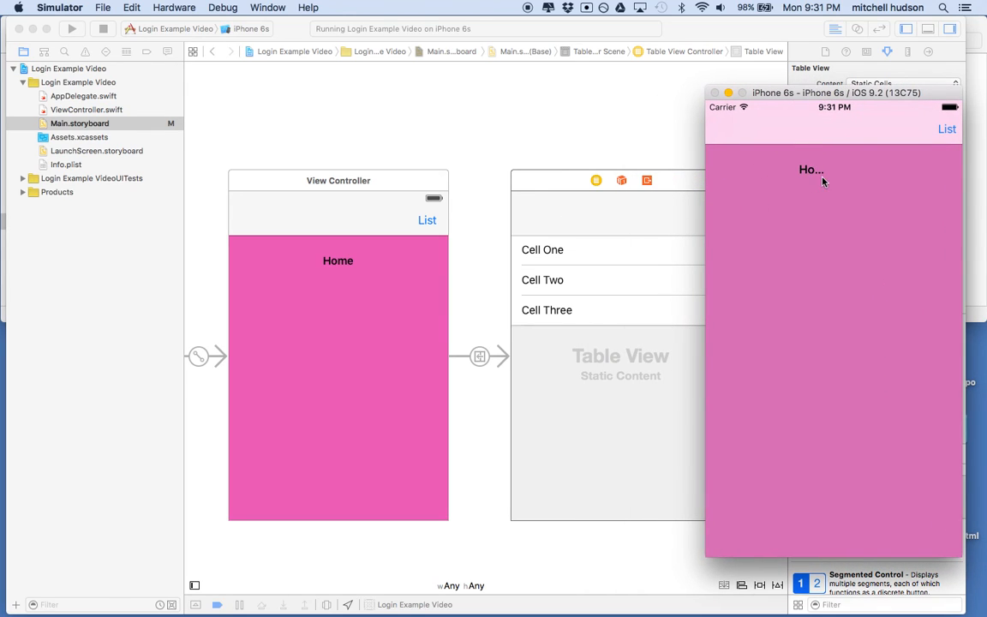
{"action": "mouse_move", "coordinate": [826, 180]}
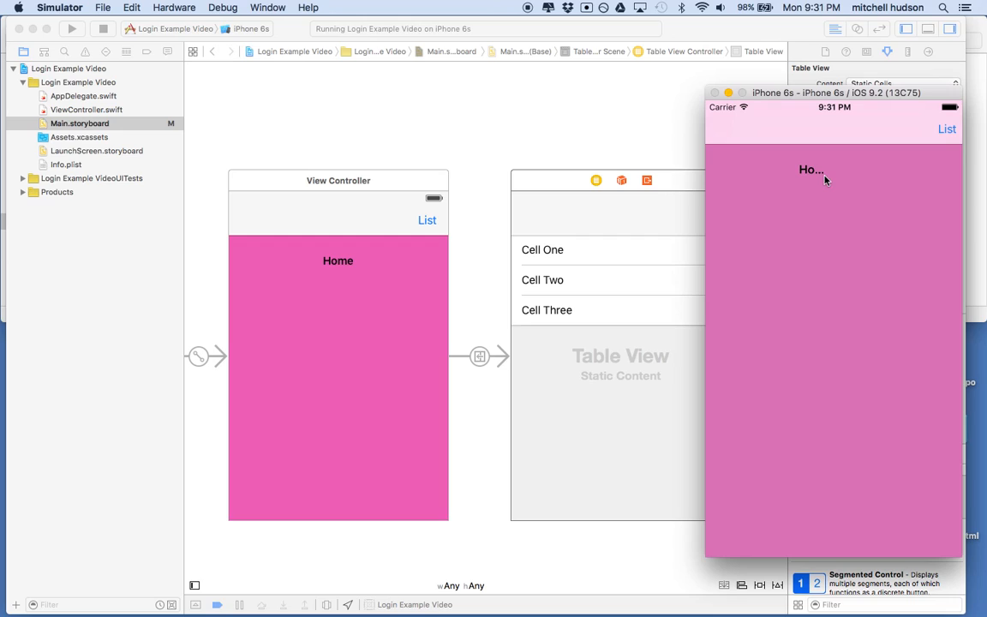
{"action": "mouse_move", "coordinate": [778, 281]}
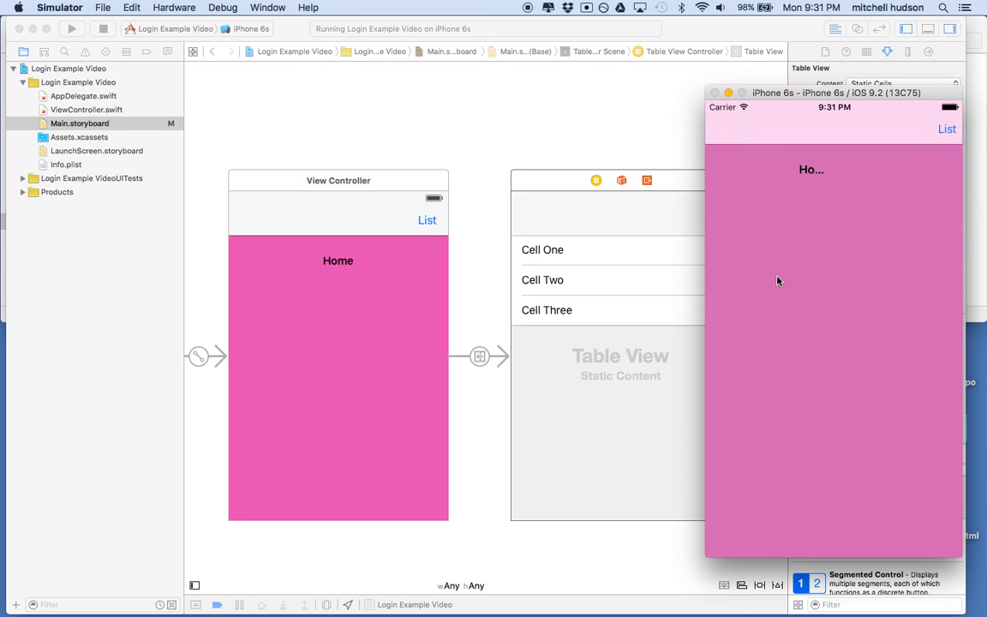
{"action": "mouse_move", "coordinate": [676, 273]}
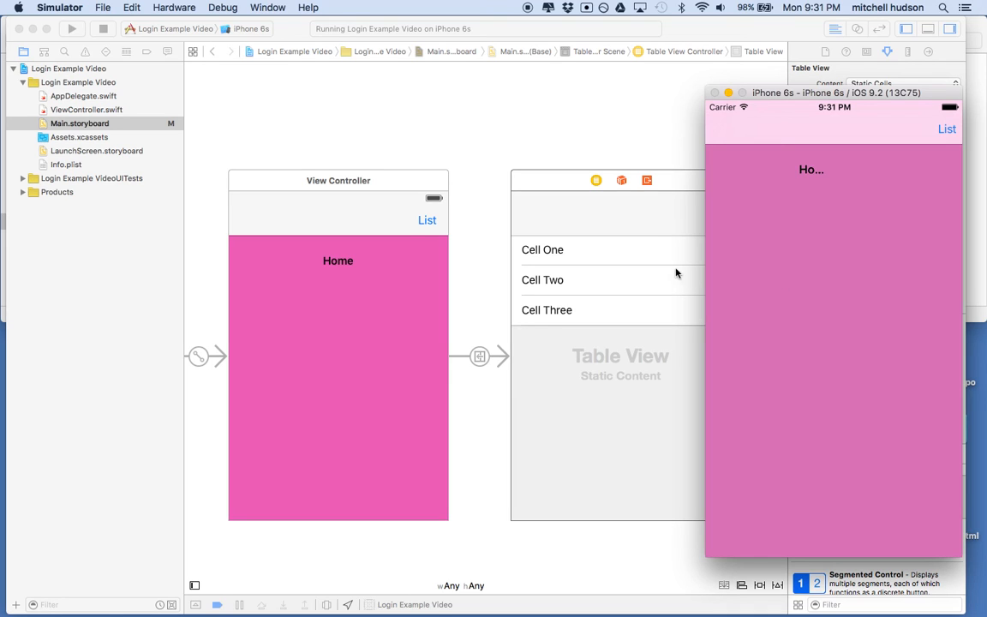
{"action": "mouse_move", "coordinate": [284, 185]}
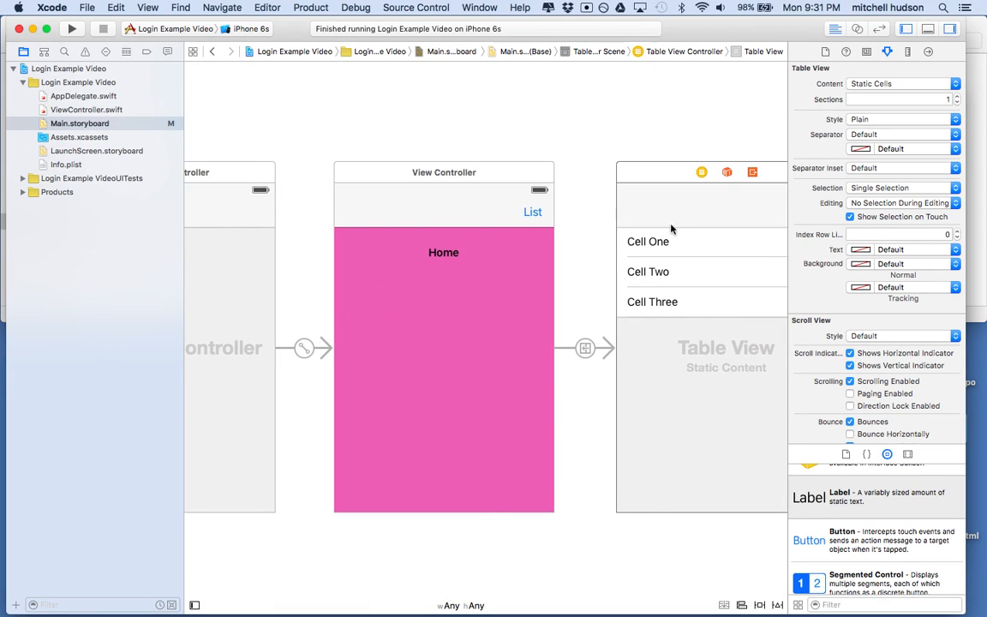
{"action": "mouse_move", "coordinate": [590, 144]}
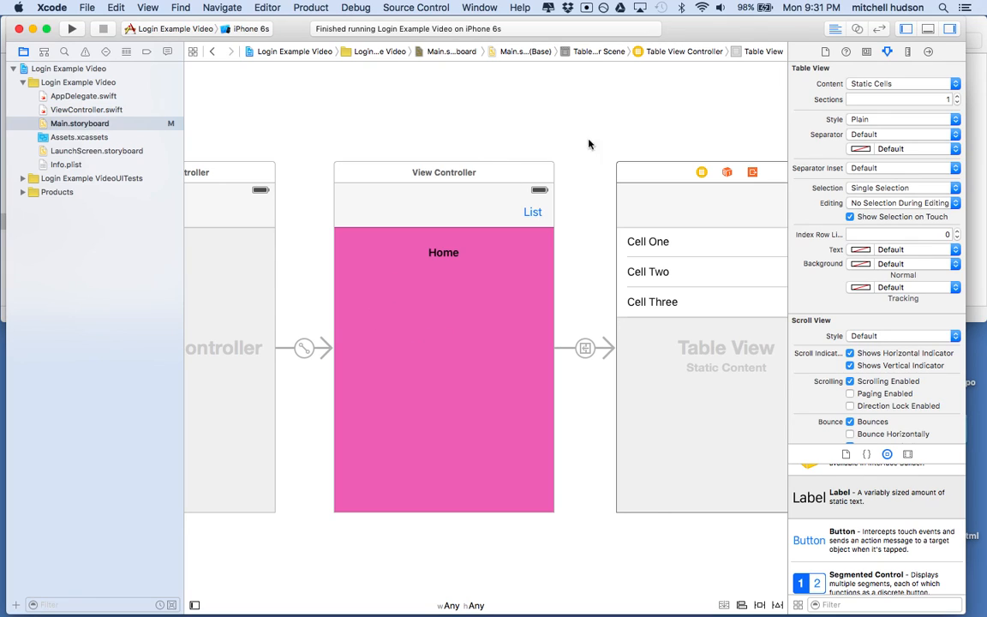